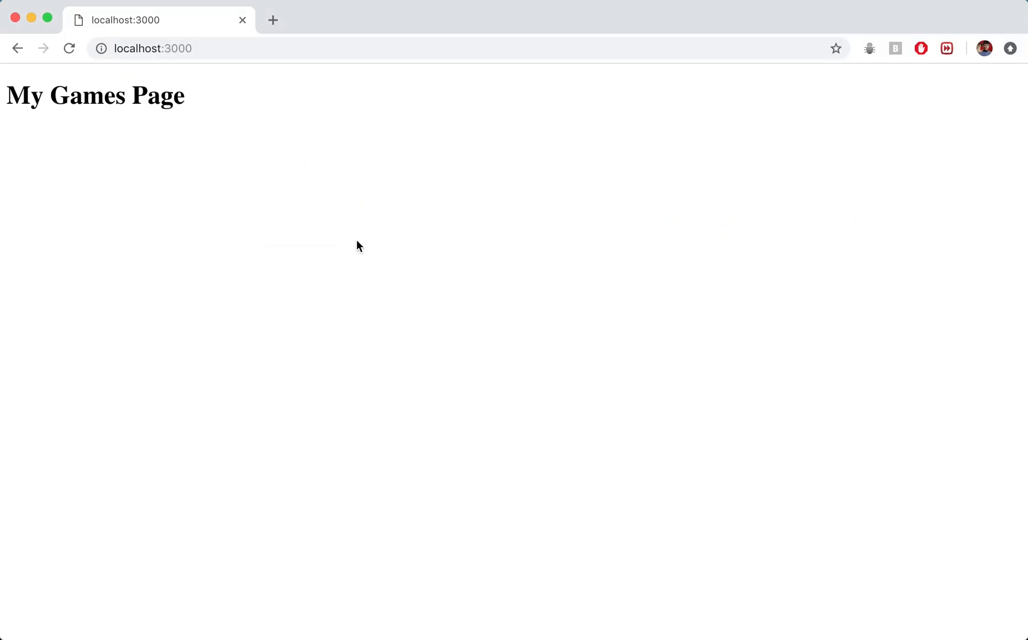
{"action": "mouse_move", "coordinate": [167, 137]}
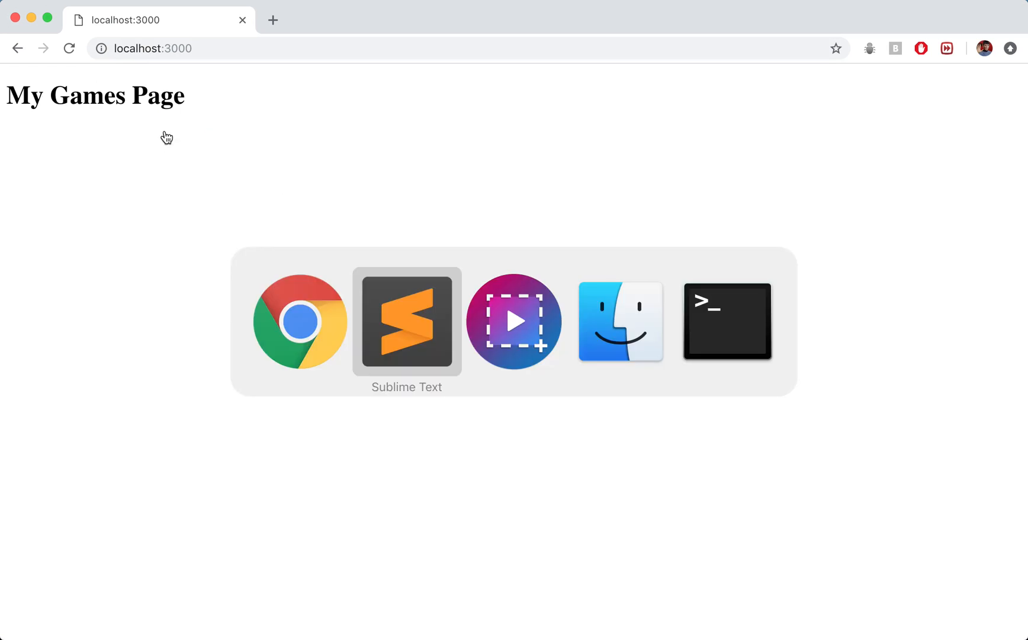
Open a second Finder window on the Zenva Next.js folder.
{"action": "left_click", "coordinate": [407, 322]}
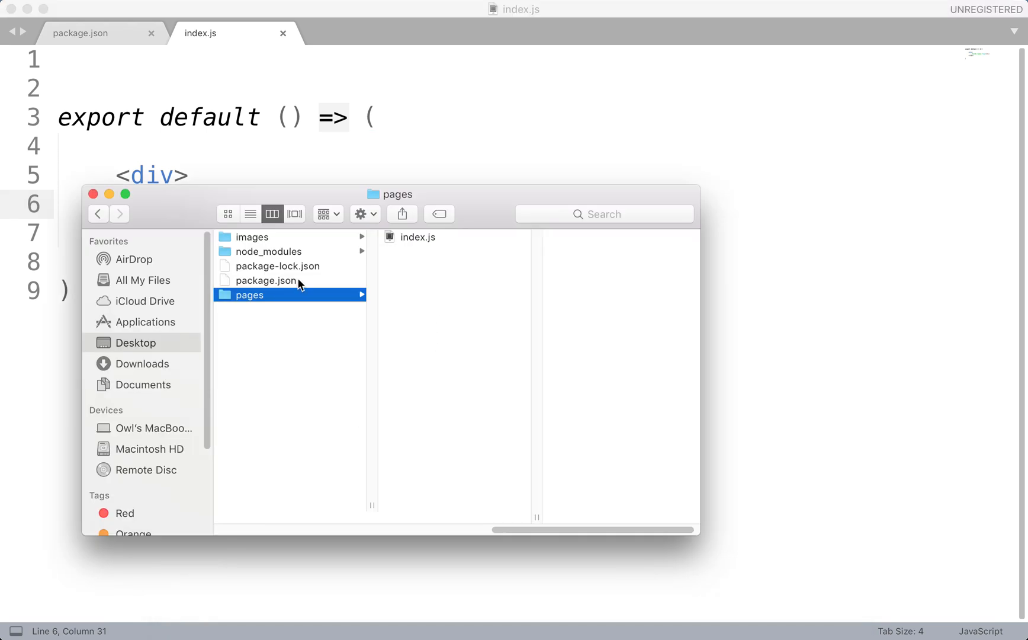
{"action": "left_click", "coordinate": [255, 237]}
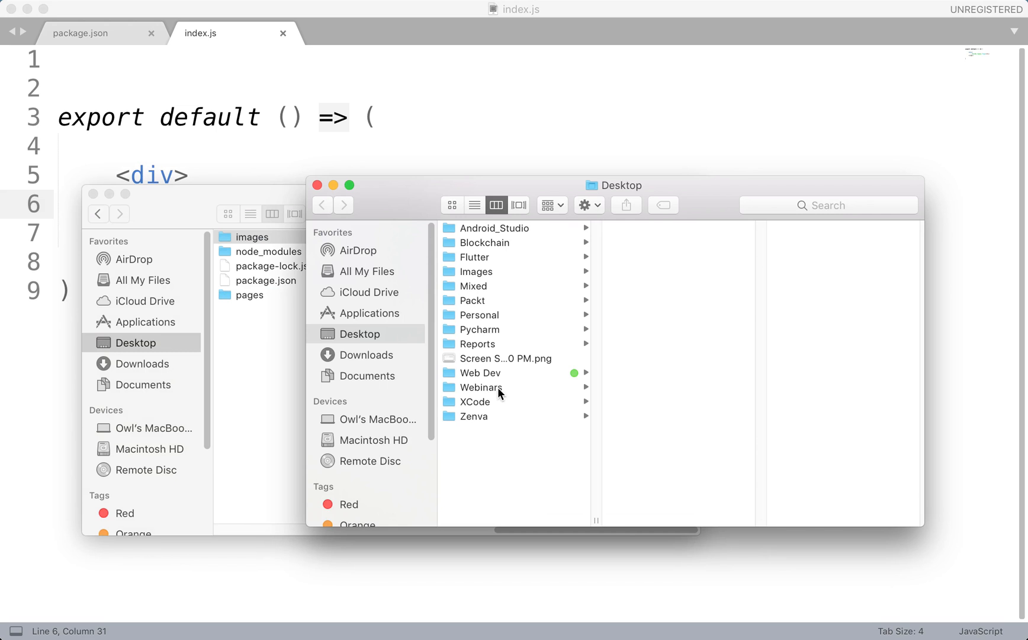
{"action": "left_click", "coordinate": [472, 415]}
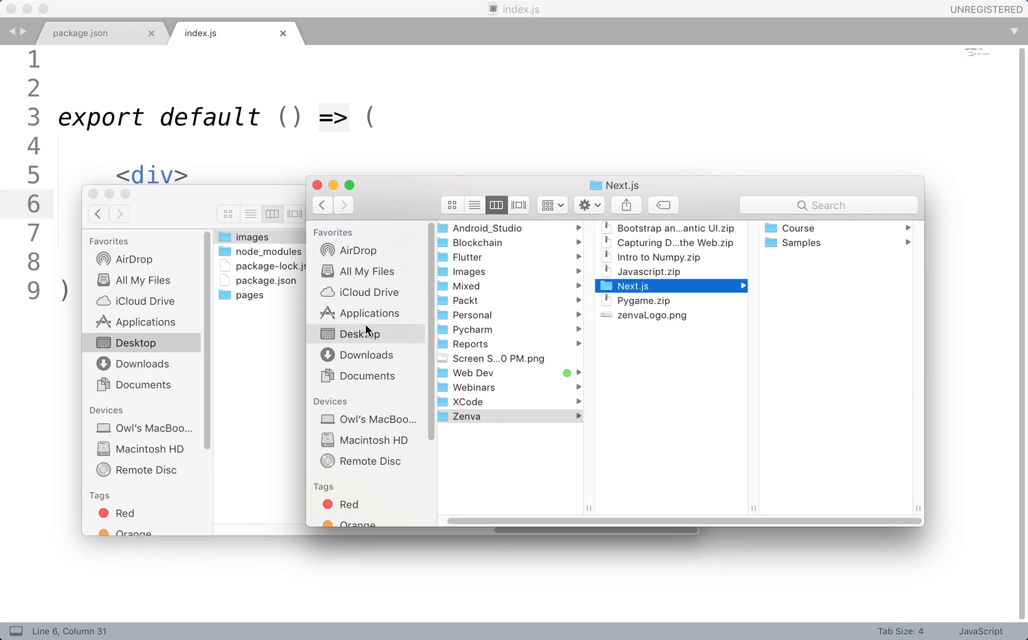
Preview the downloaded logo.png, then close the Downloads window.
{"action": "left_click", "coordinate": [367, 354]}
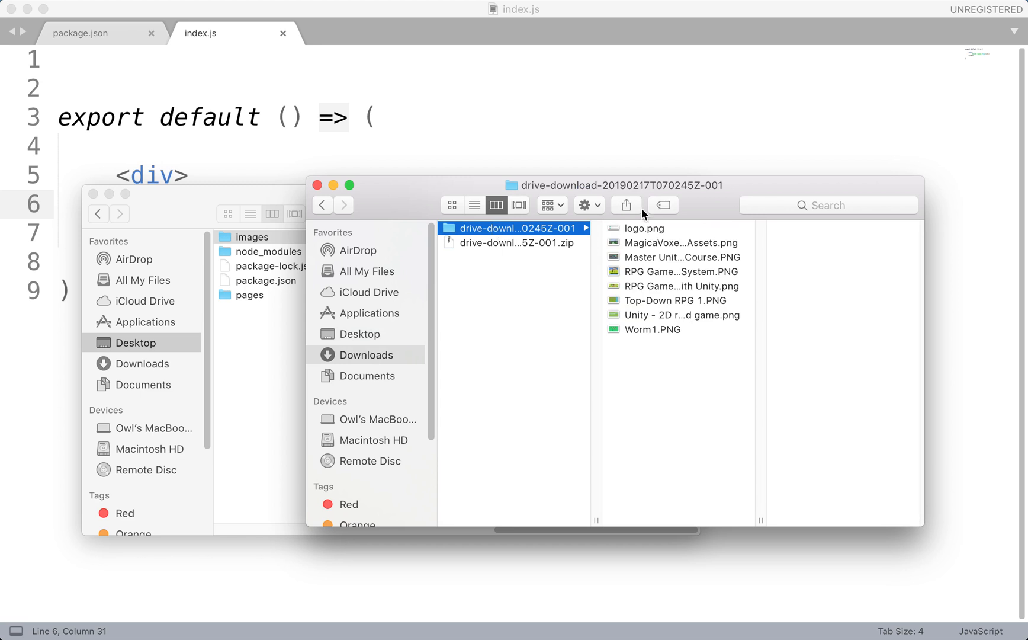
{"action": "left_click", "coordinate": [644, 228]}
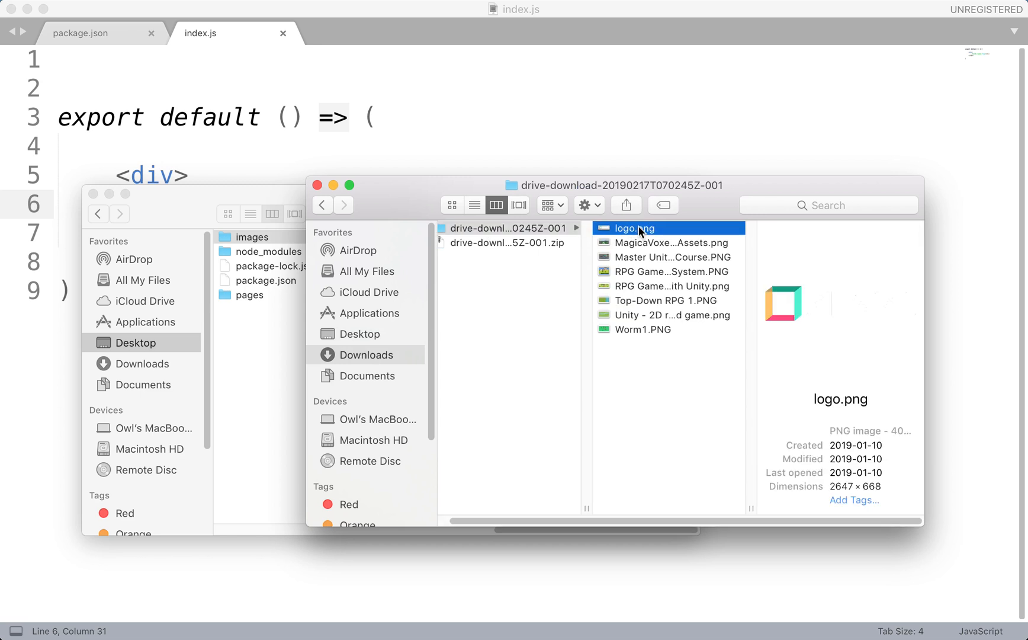
{"action": "mouse_move", "coordinate": [317, 189]}
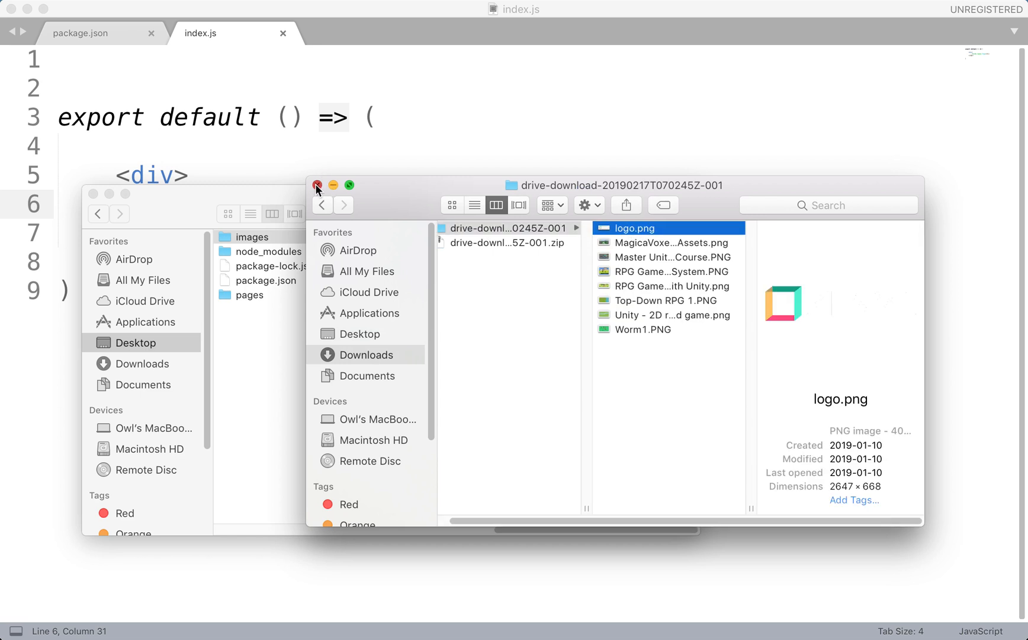
{"action": "left_click", "coordinate": [316, 184]}
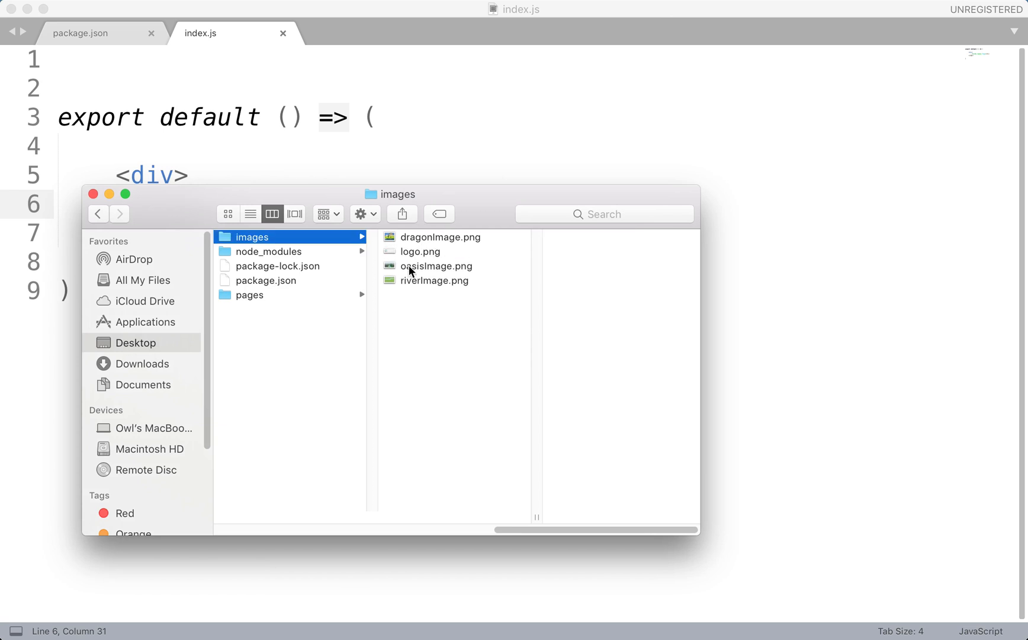
{"action": "mouse_move", "coordinate": [431, 238]}
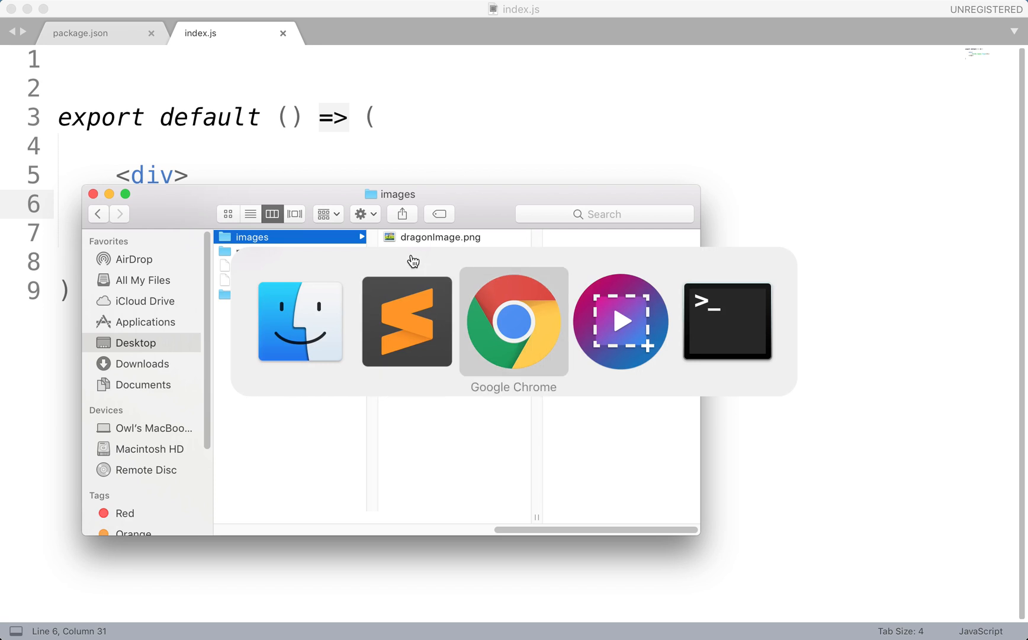
Run npm install --save next-images in the project Terminal, retrying with sudo.
{"action": "left_click", "coordinate": [727, 321]}
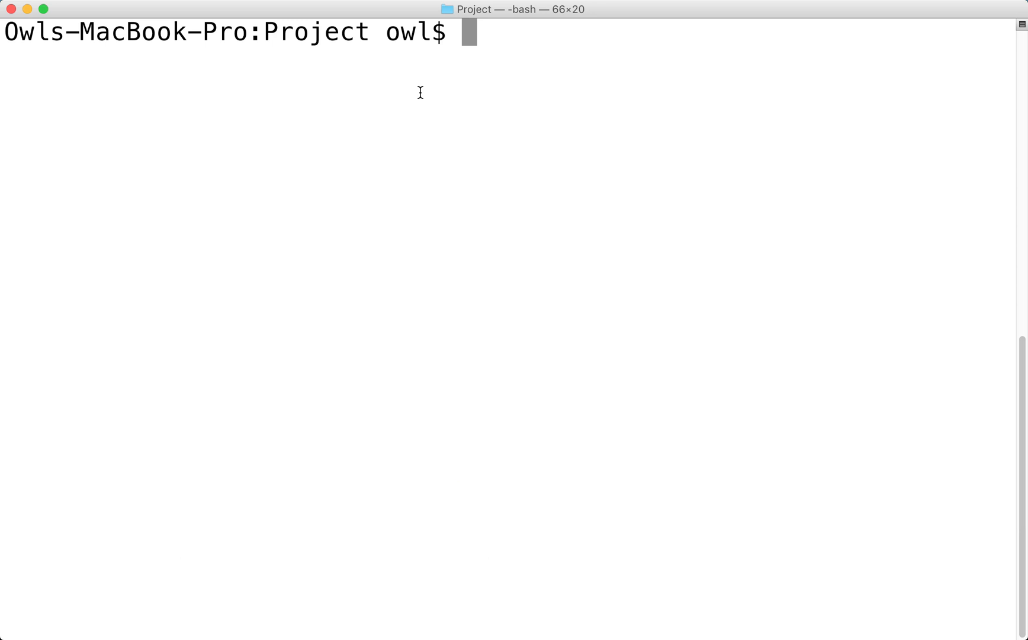
{"action": "type", "text": "npm install -"}
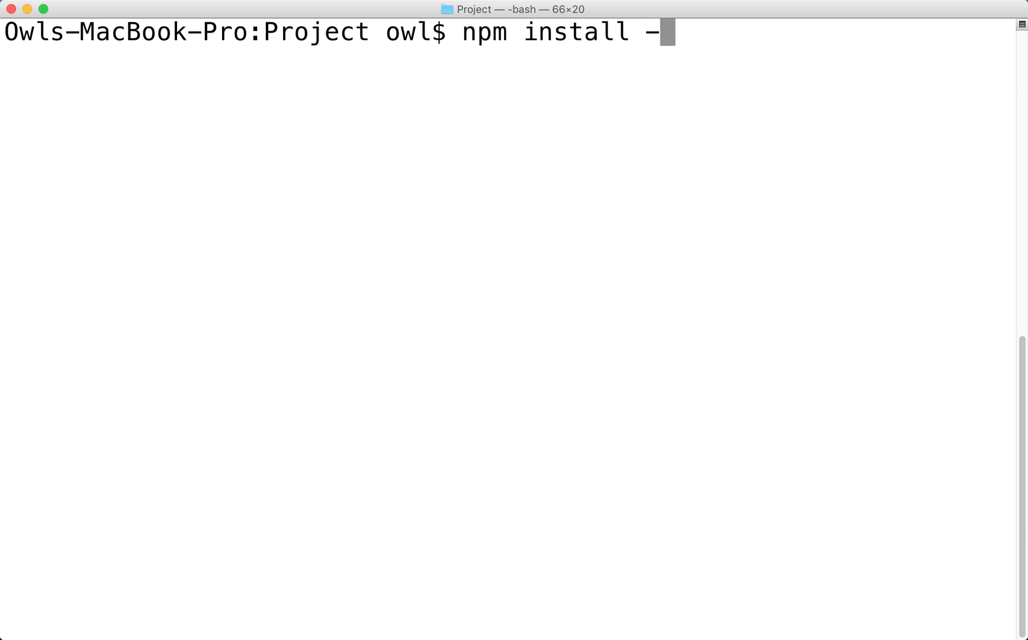
{"action": "type", "text": "-save next-image"}
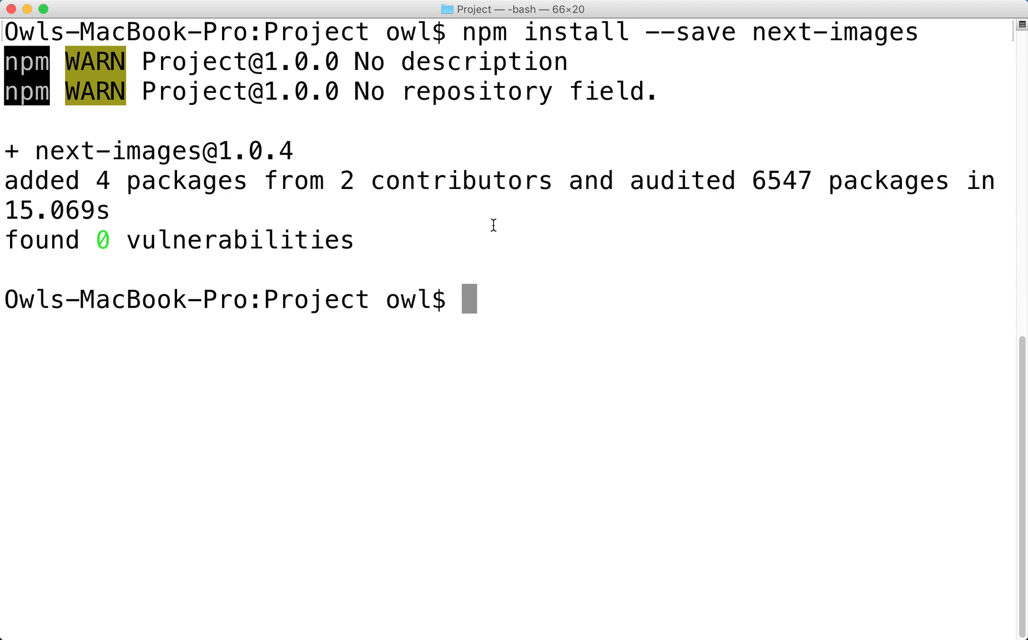
{"action": "type", "text": "sudo"}
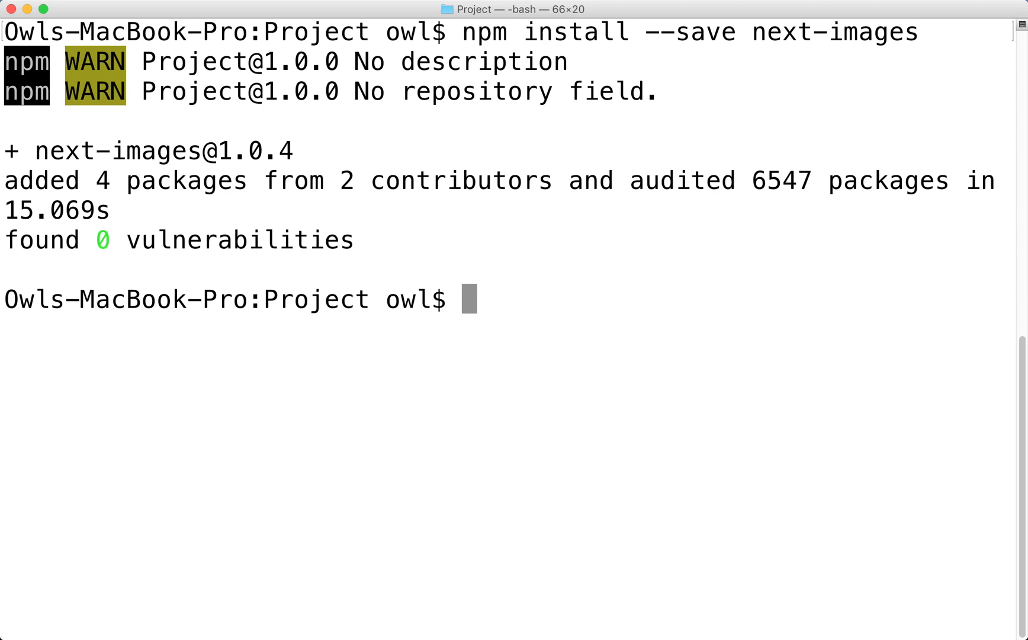
{"action": "mouse_move", "coordinate": [650, 112]}
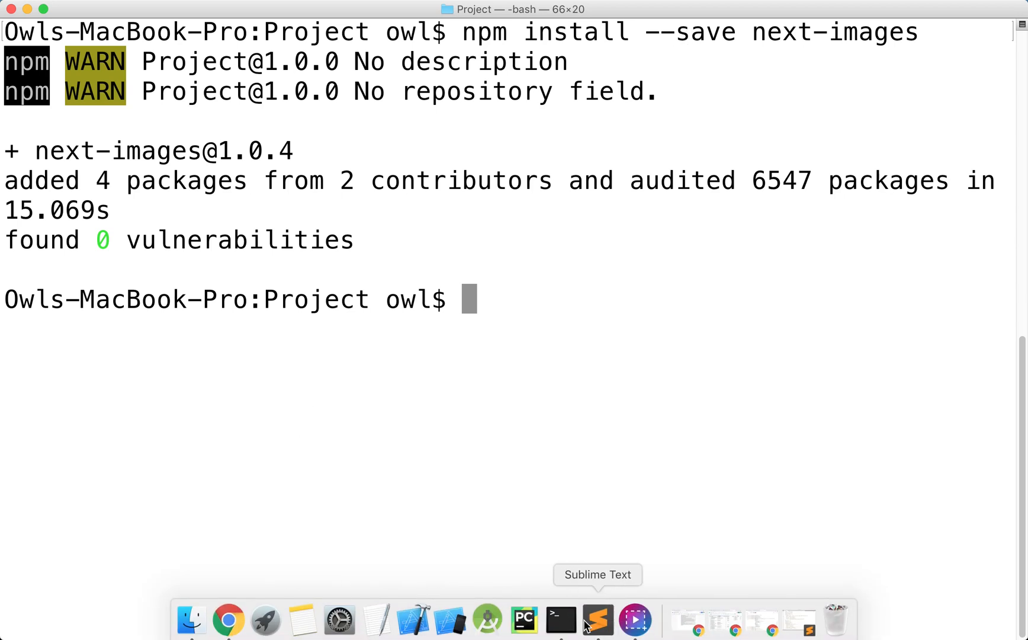
{"action": "left_click", "coordinate": [596, 619]}
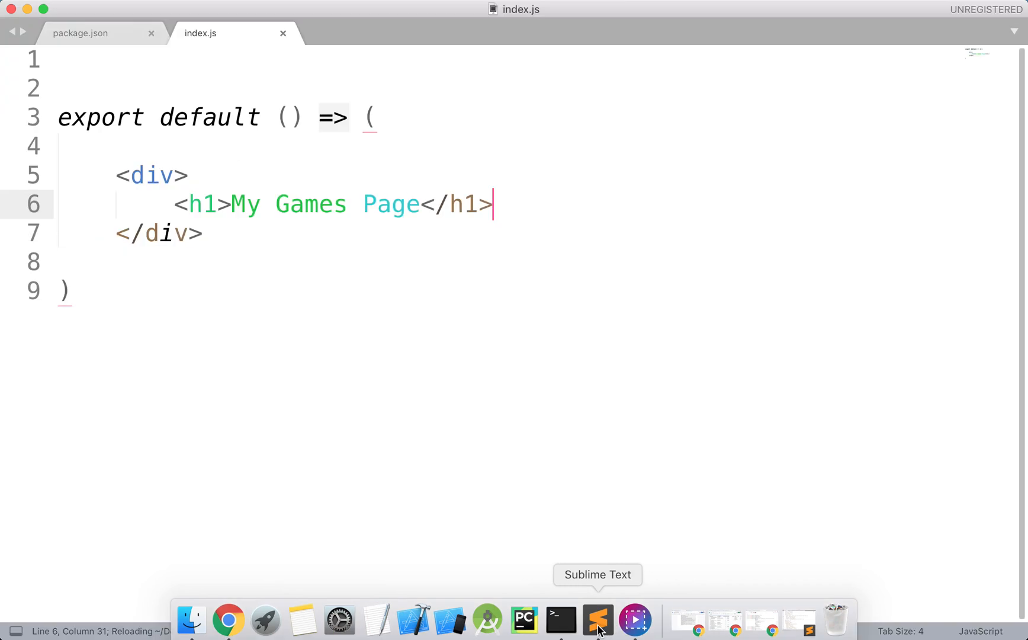
{"action": "left_click", "coordinate": [79, 33]}
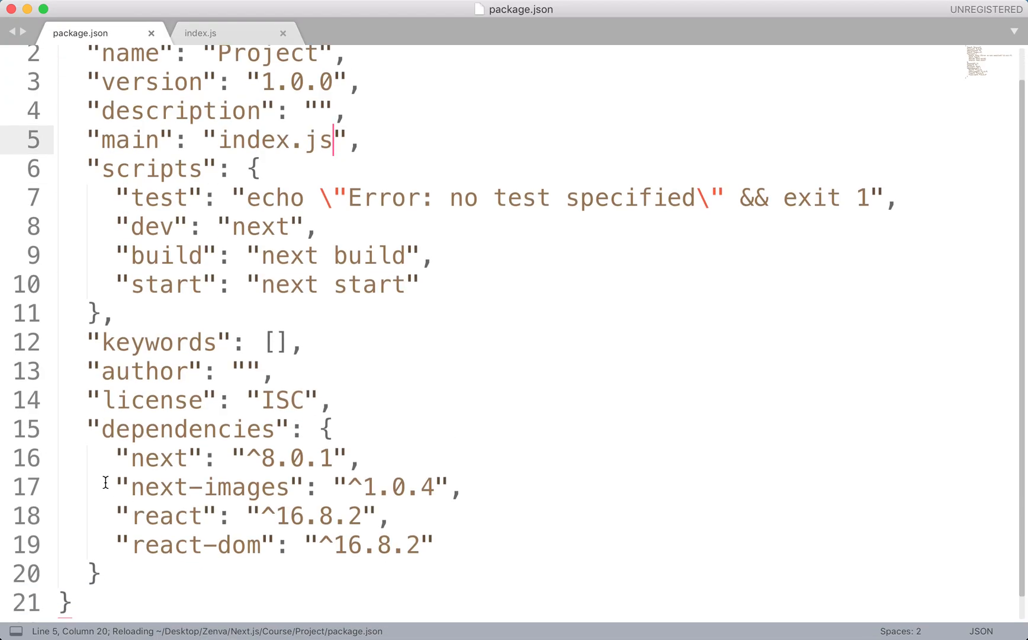
{"action": "left_click", "coordinate": [357, 457]}
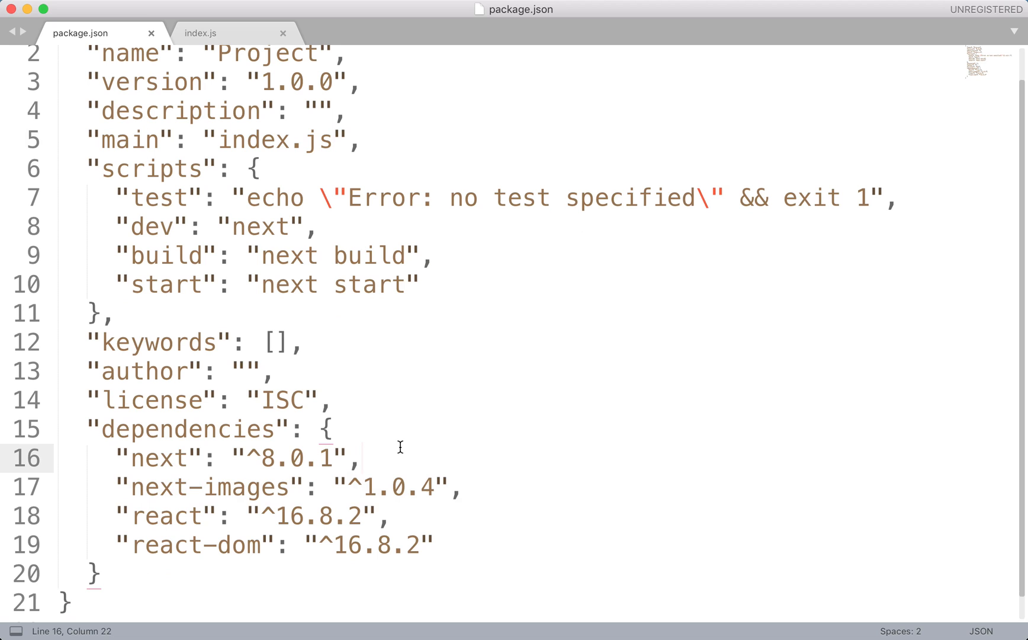
{"action": "mouse_move", "coordinate": [195, 122]}
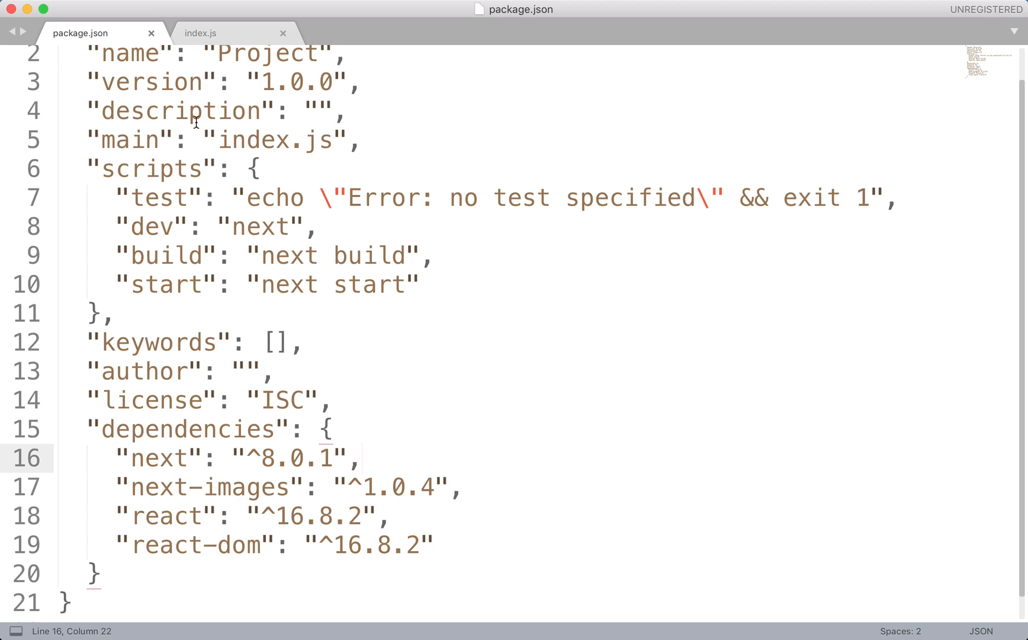
{"action": "left_click", "coordinate": [200, 33]}
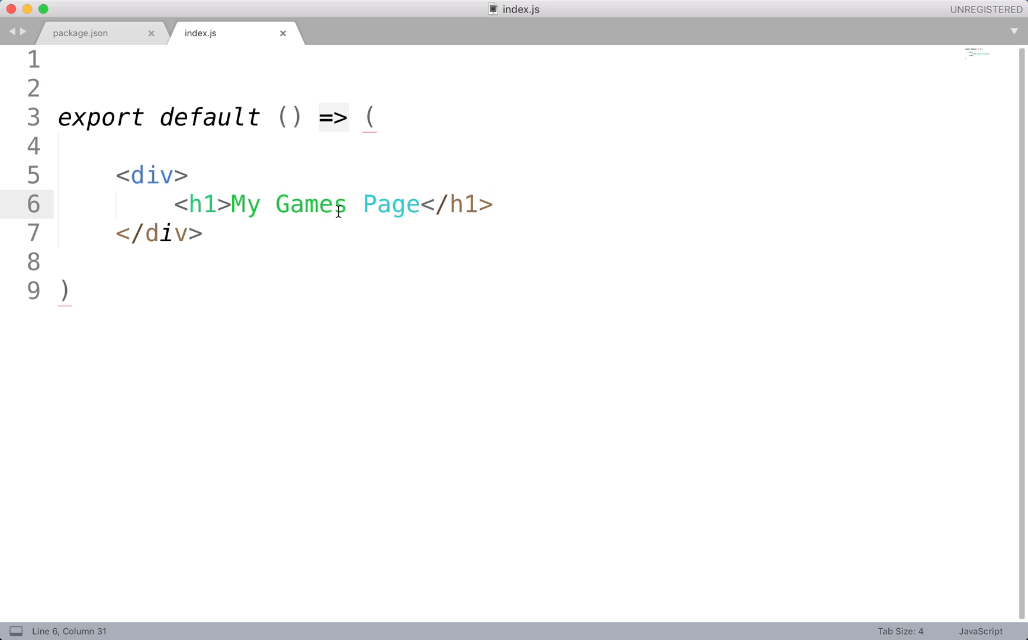
Save a new empty file named next.config into the Project folder.
{"action": "left_click", "coordinate": [137, 8]}
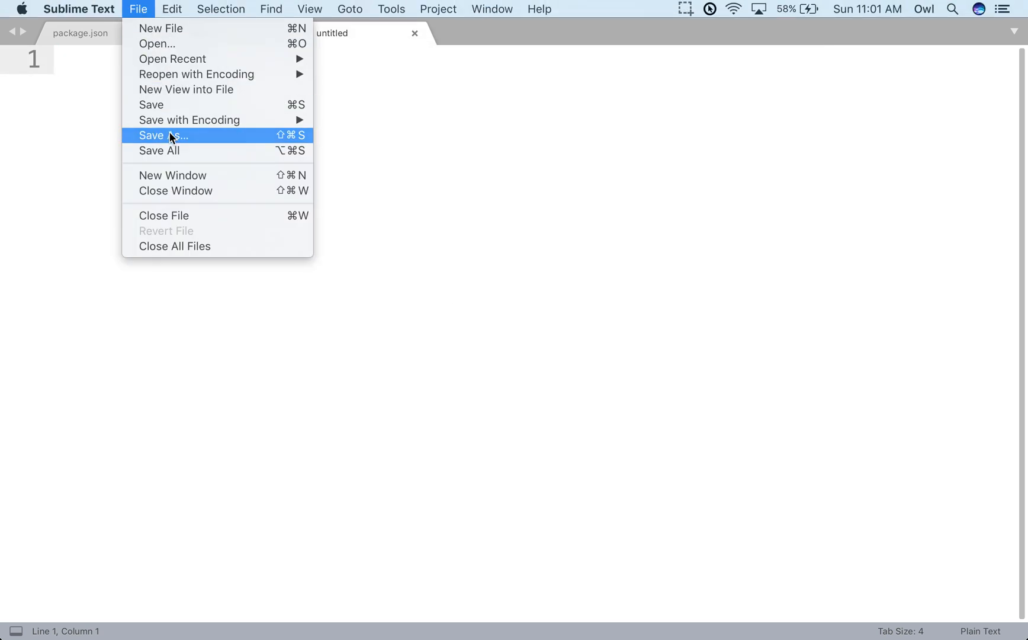
{"action": "left_click", "coordinate": [162, 135]}
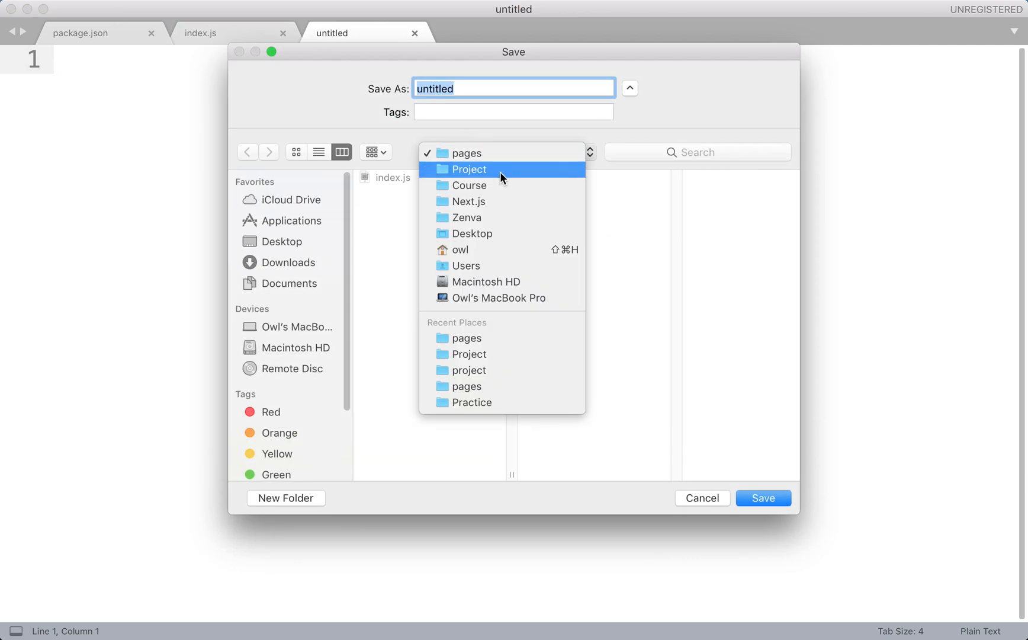
{"action": "left_click", "coordinate": [467, 169]}
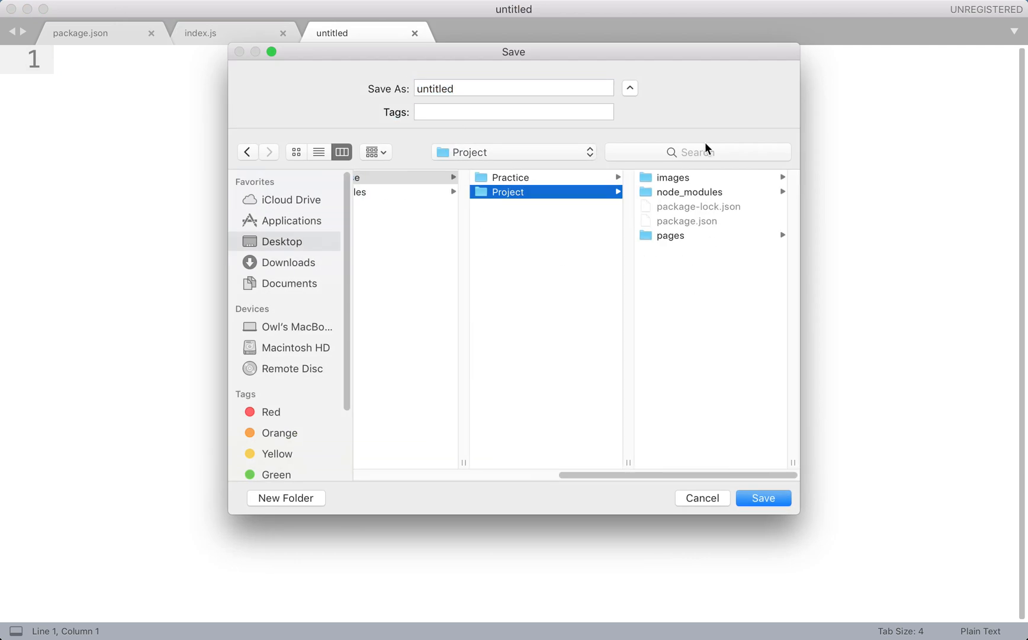
{"action": "left_click", "coordinate": [513, 88]}
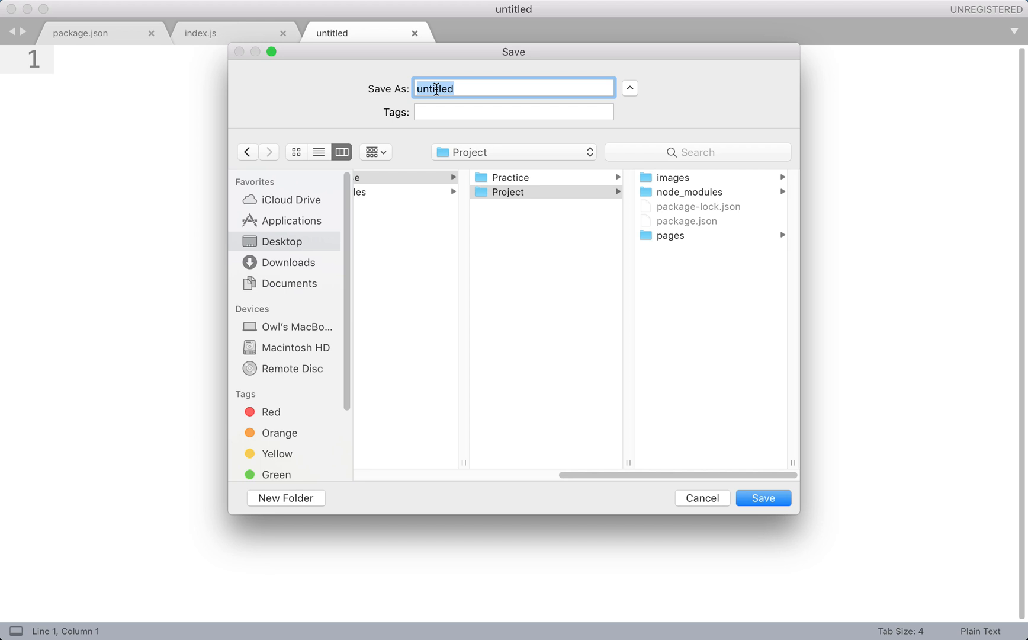
{"action": "type", "text": "next.config"}
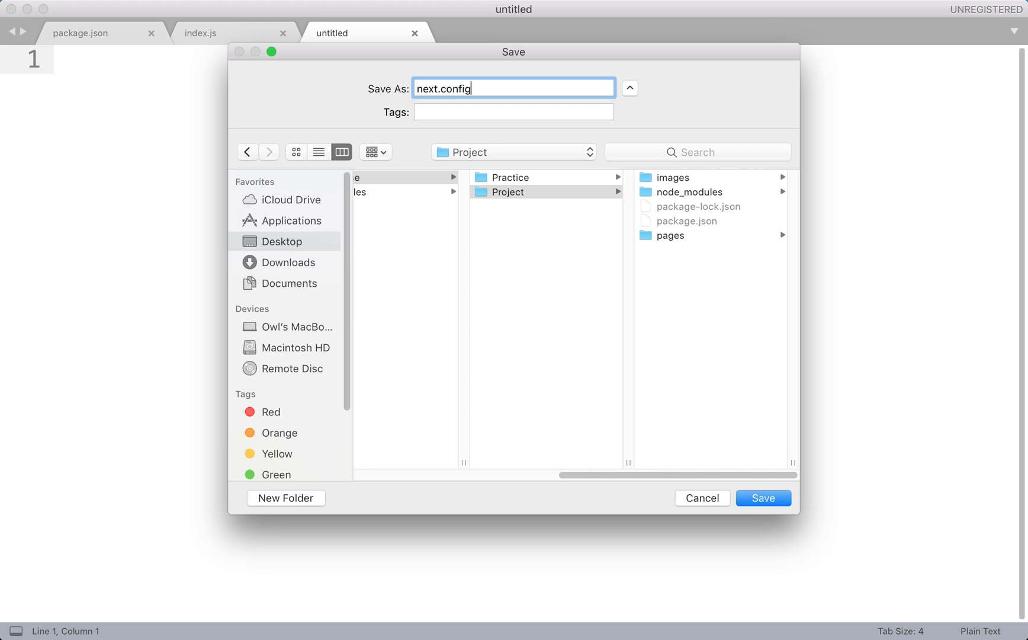
{"action": "left_click", "coordinate": [762, 498]}
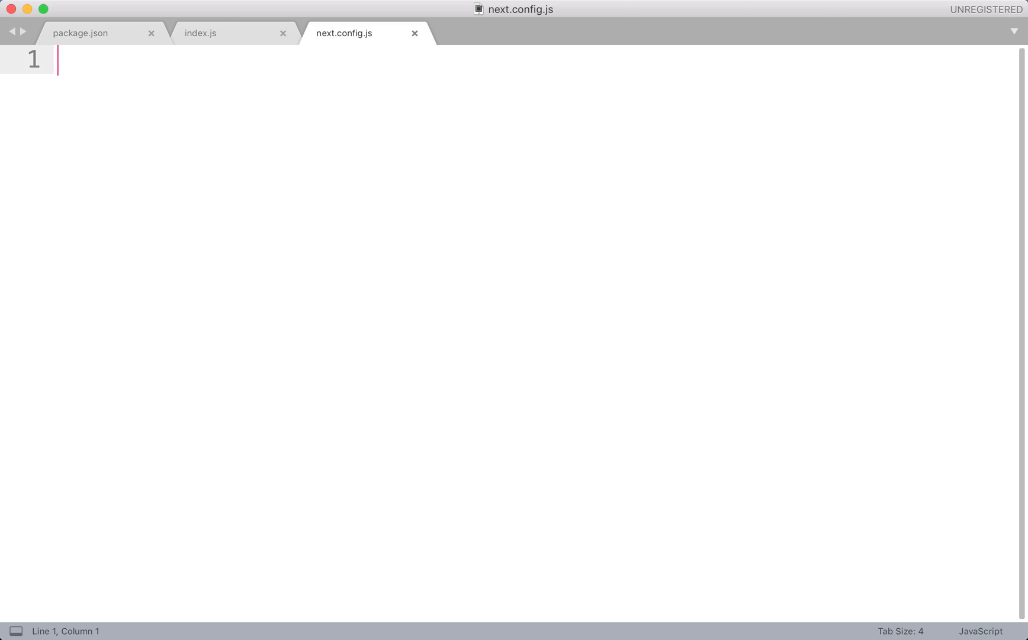
Write const withImages = require('next-images') and module.exports = withImages({}).
{"action": "type", "text": "const wi"}
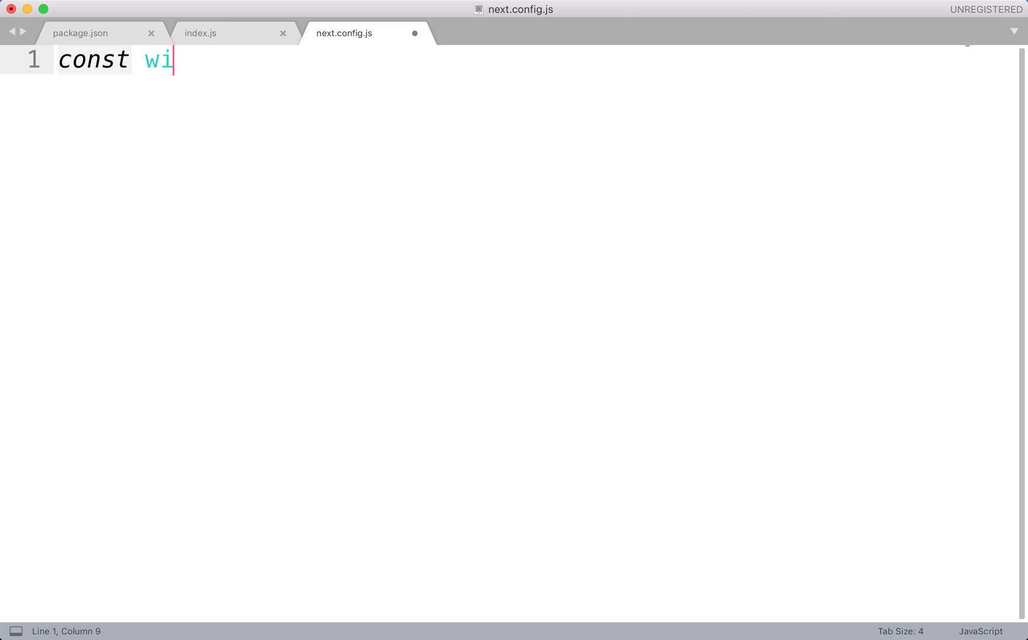
{"action": "type", "text": "thImages"}
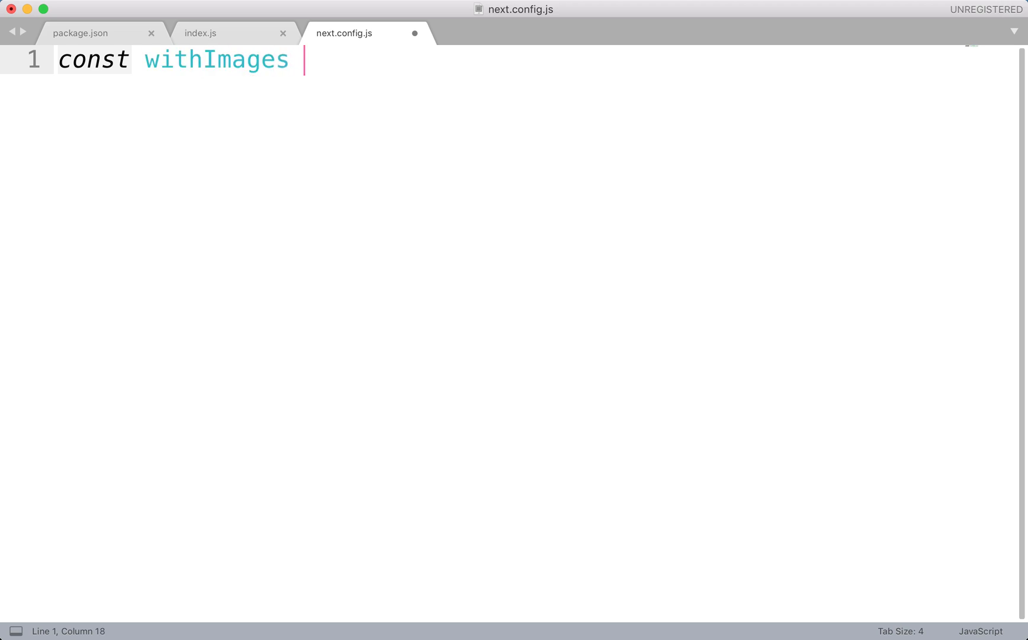
{"action": "type", "text": "= require"}
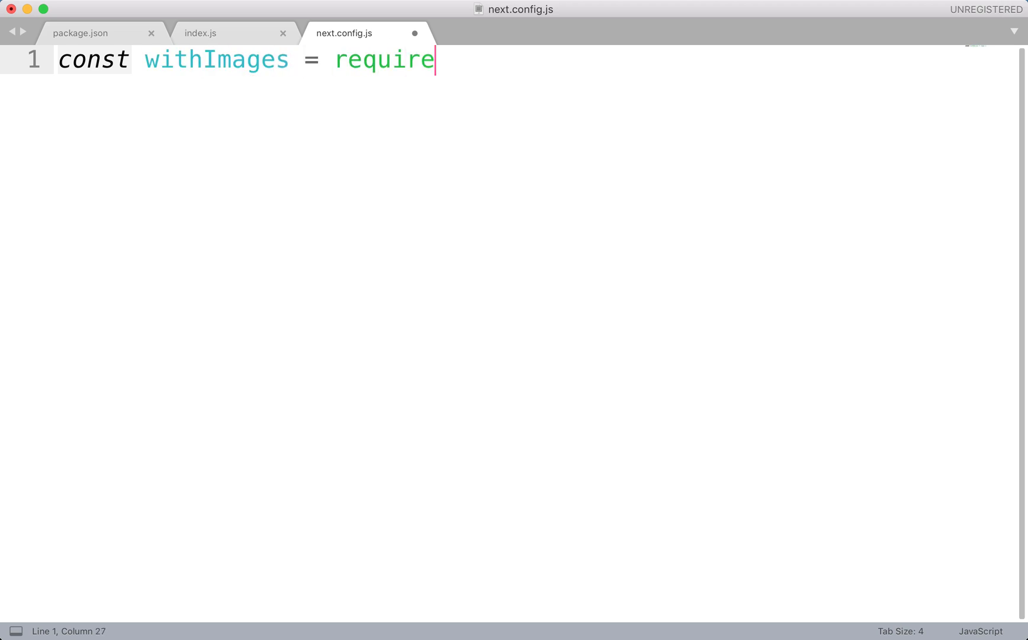
{"action": "type", "text": "('next-imag')"}
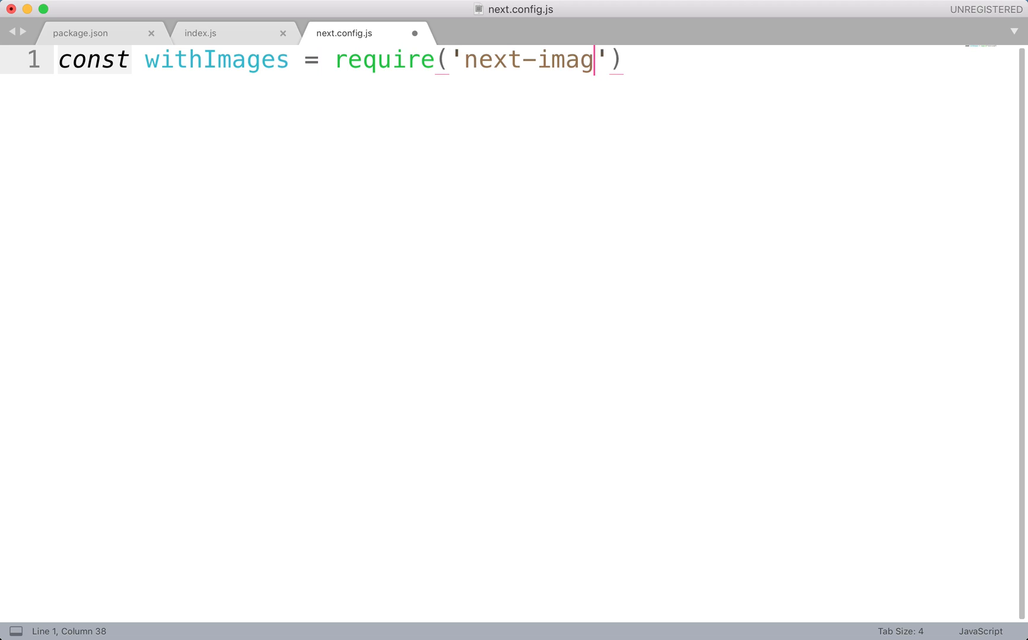
{"action": "type", "text": "es"}
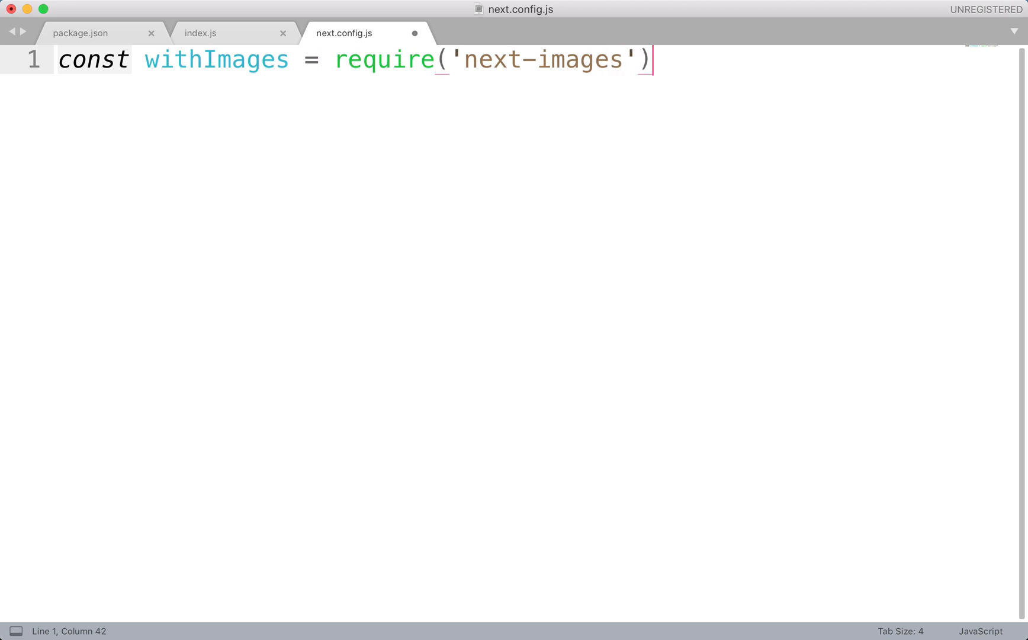
{"action": "type", "text": "model"}
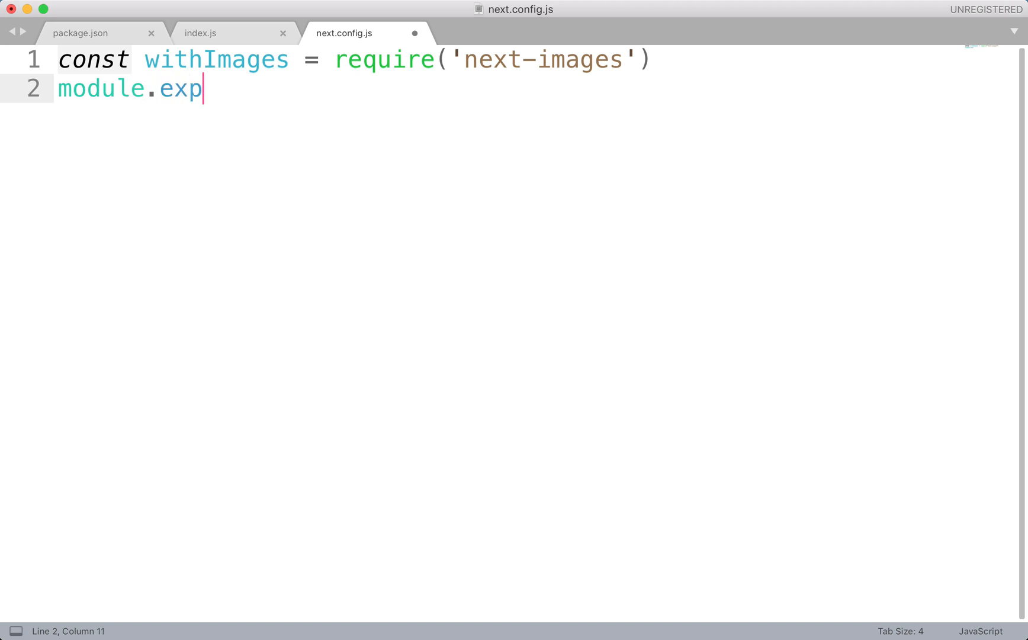
{"action": "type", "text": "orts = withImages("}
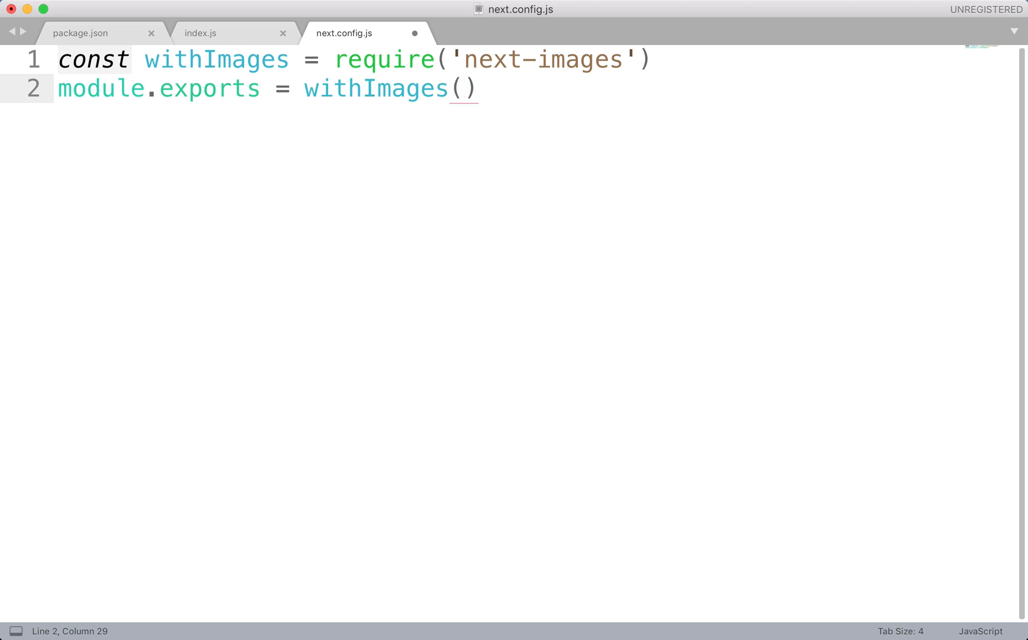
{"action": "type", "text": "{}"}
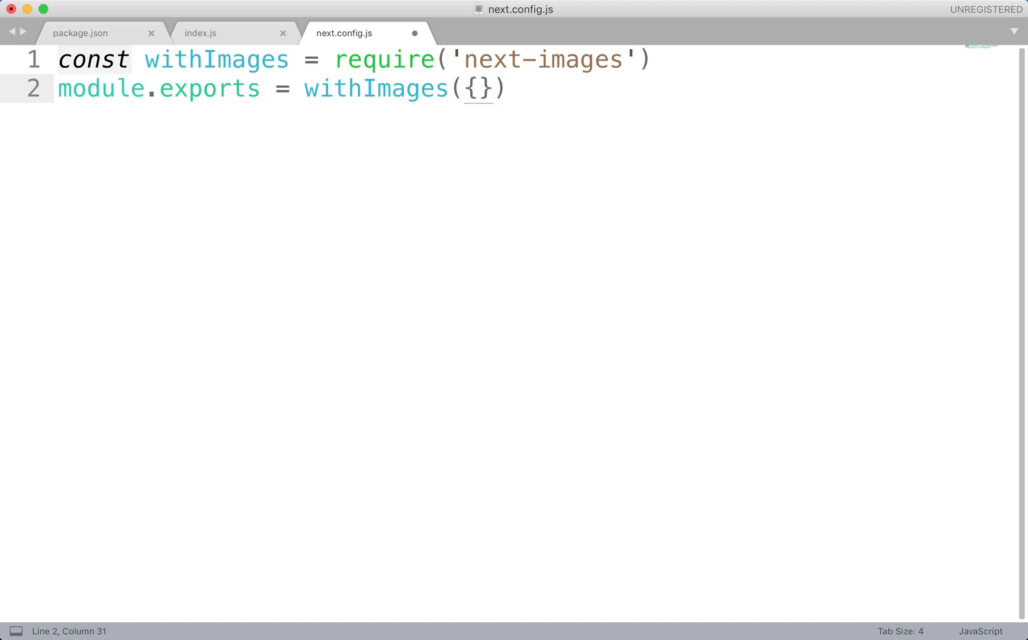
Save next.config.js and switch back to index.js.
{"action": "key", "text": "cmd+s"}
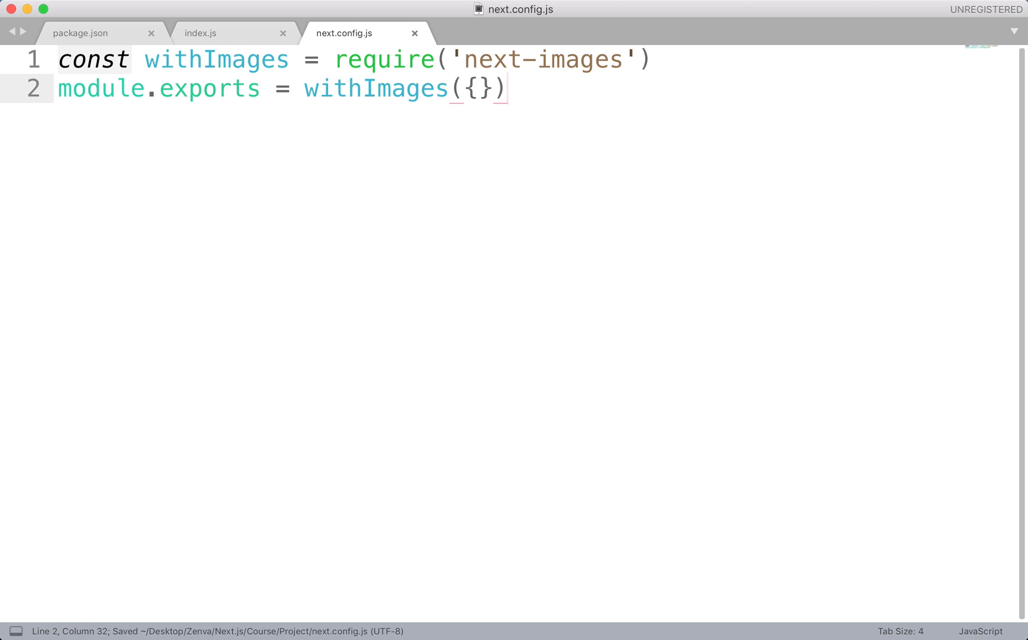
{"action": "double_click", "coordinate": [477, 87]}
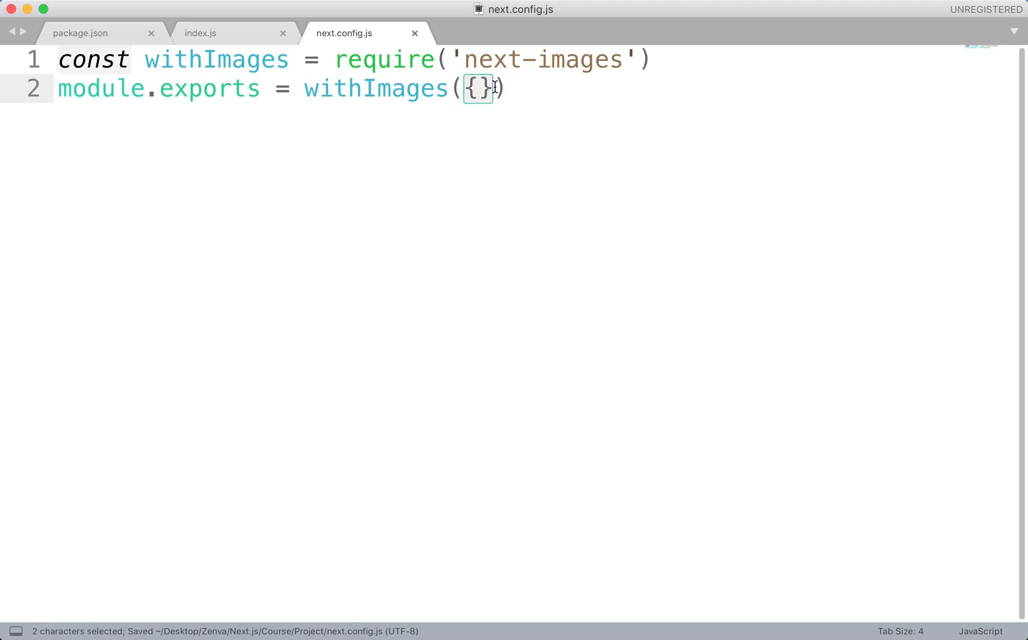
{"action": "left_click", "coordinate": [481, 88]}
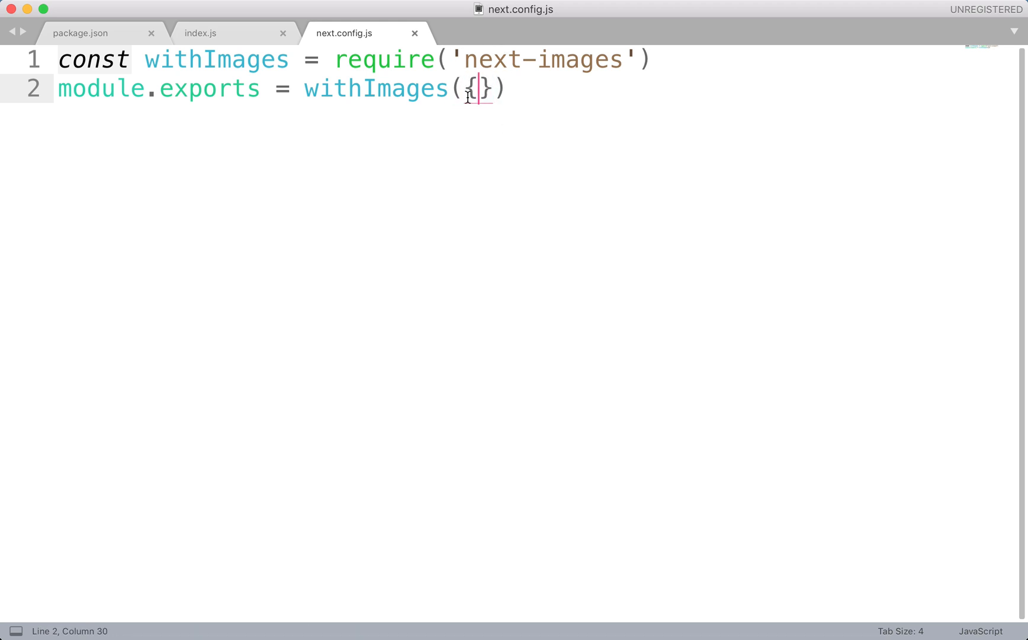
{"action": "key", "text": "cmd+s"}
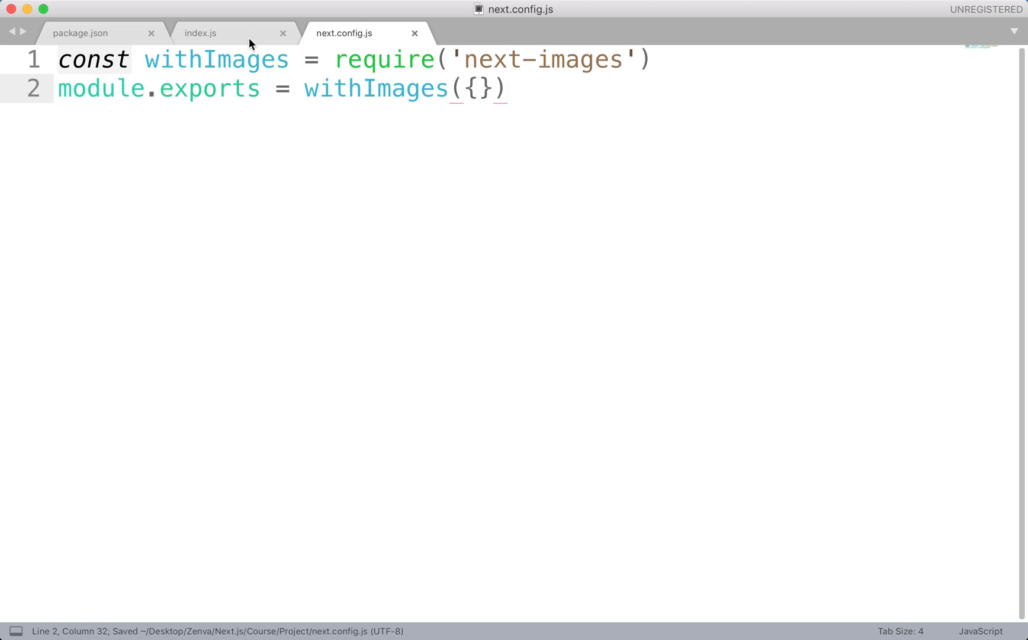
{"action": "left_click", "coordinate": [201, 32]}
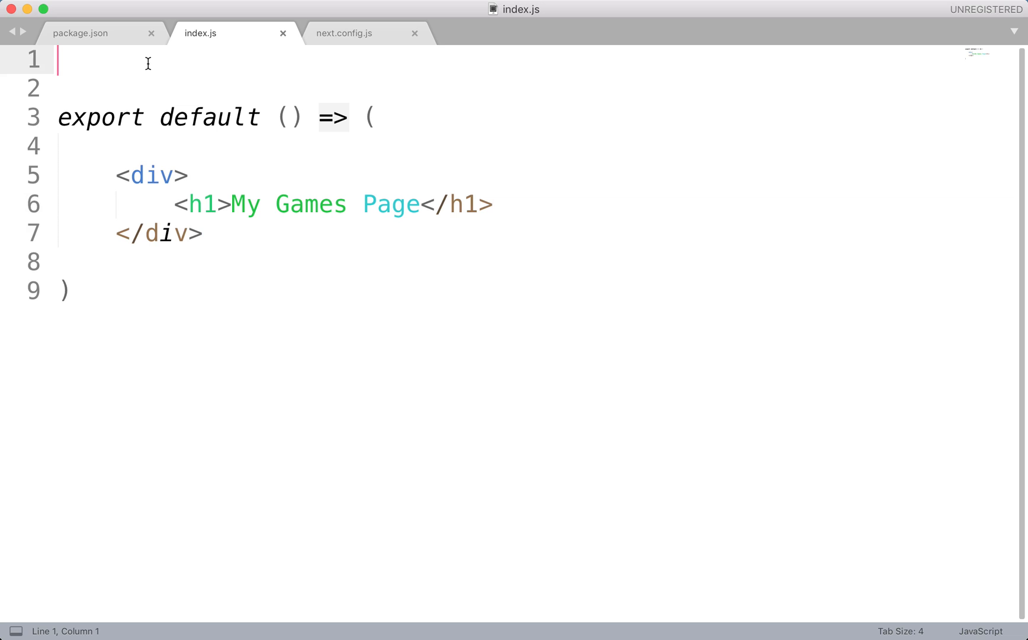
{"action": "mouse_move", "coordinate": [142, 75]}
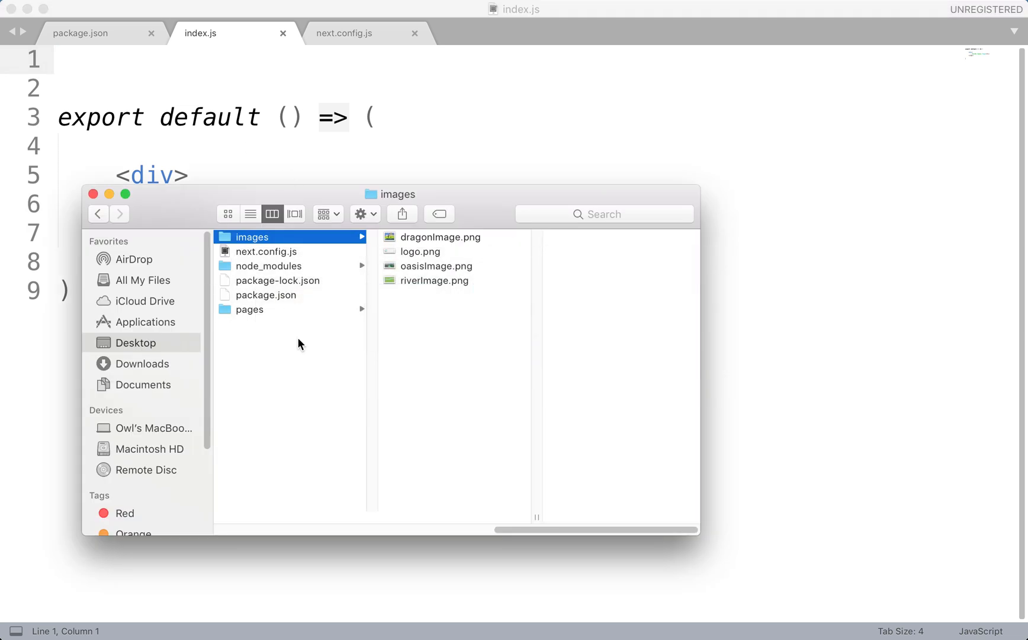
Check the pages and images folders, then begin typing import logoImage from ''.
{"action": "left_click", "coordinate": [250, 309]}
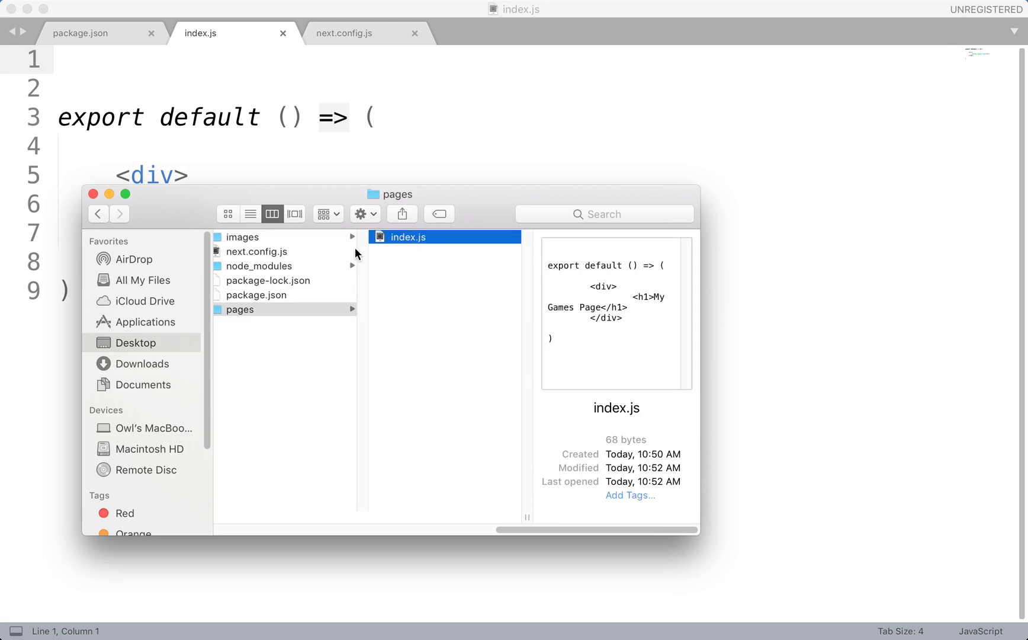
{"action": "left_click", "coordinate": [246, 237]}
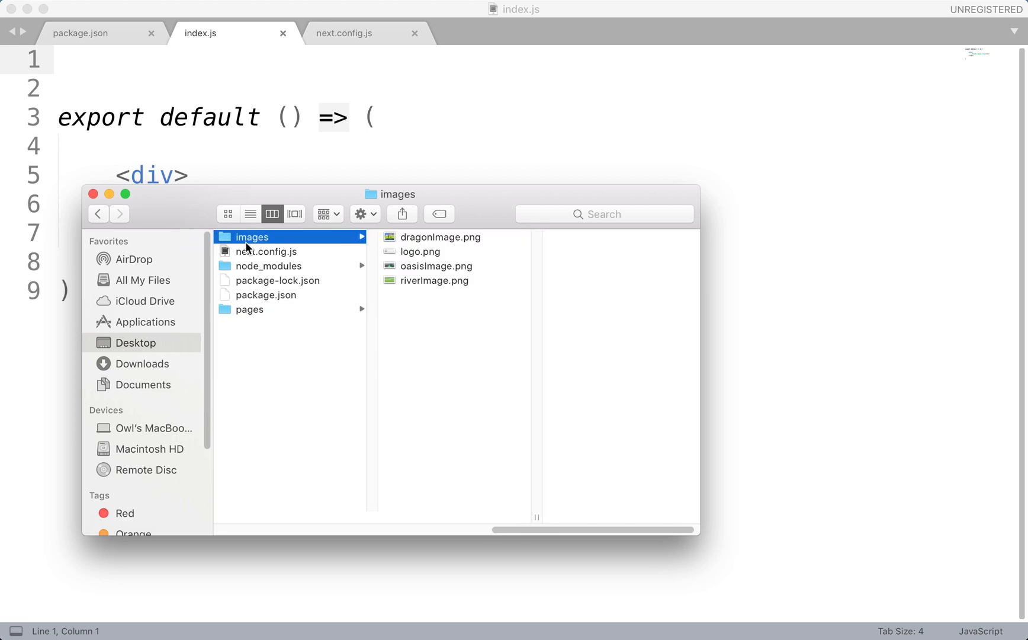
{"action": "mouse_move", "coordinate": [354, 194]}
{"action": "type", "text": "import"}
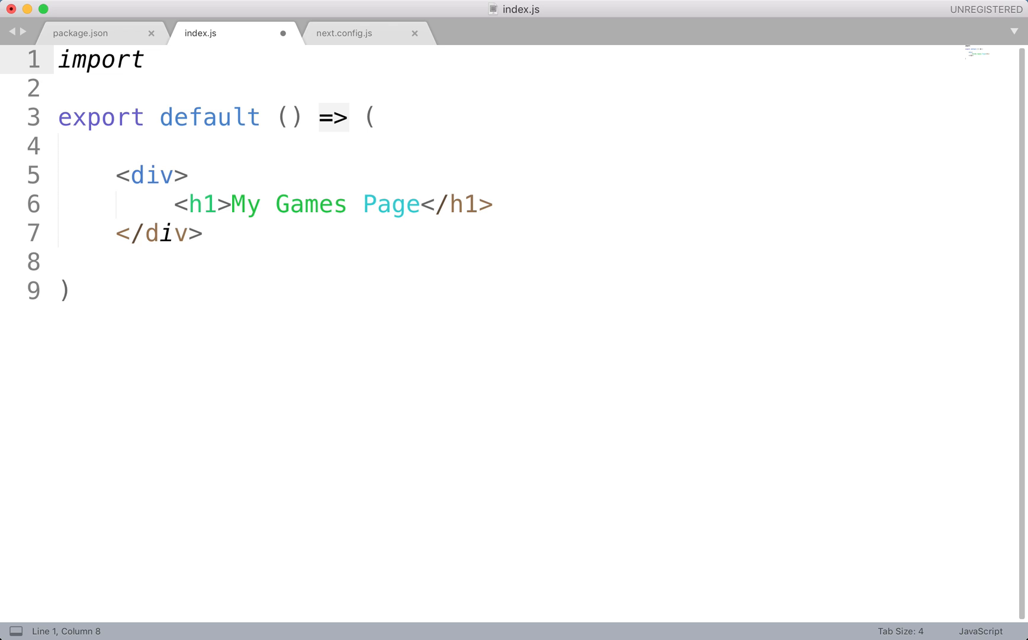
{"action": "type", "text": "ima"}
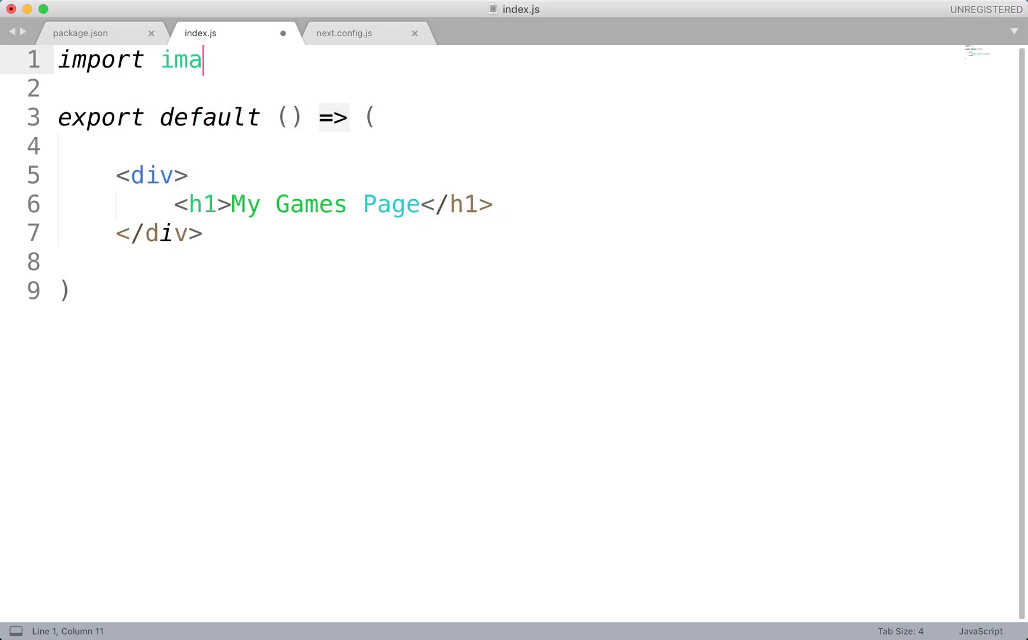
{"action": "type", "text": "logoImage"}
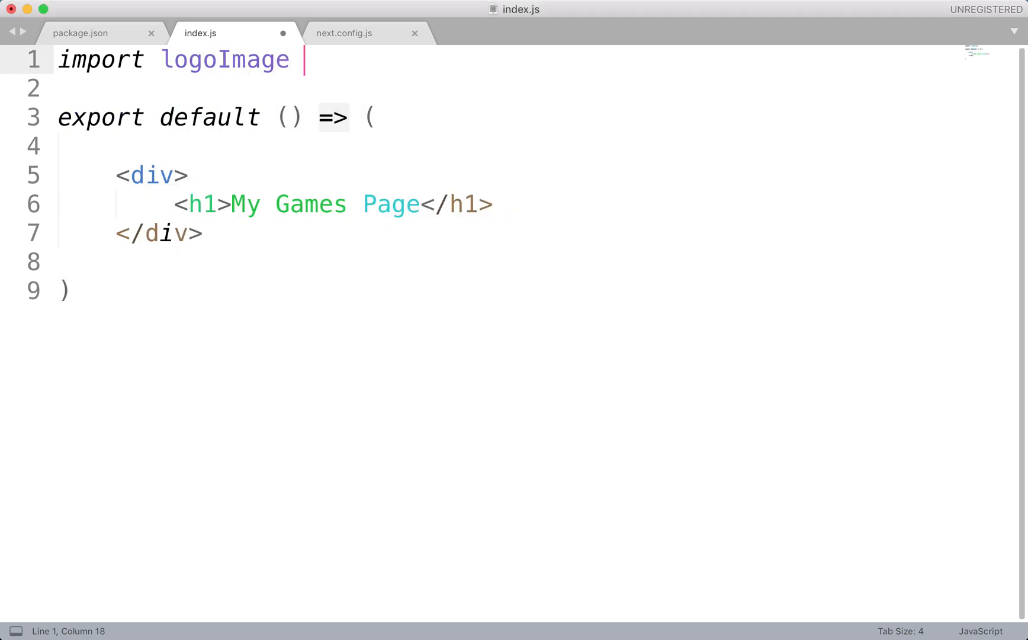
{"action": "key", "text": "Backspace"}
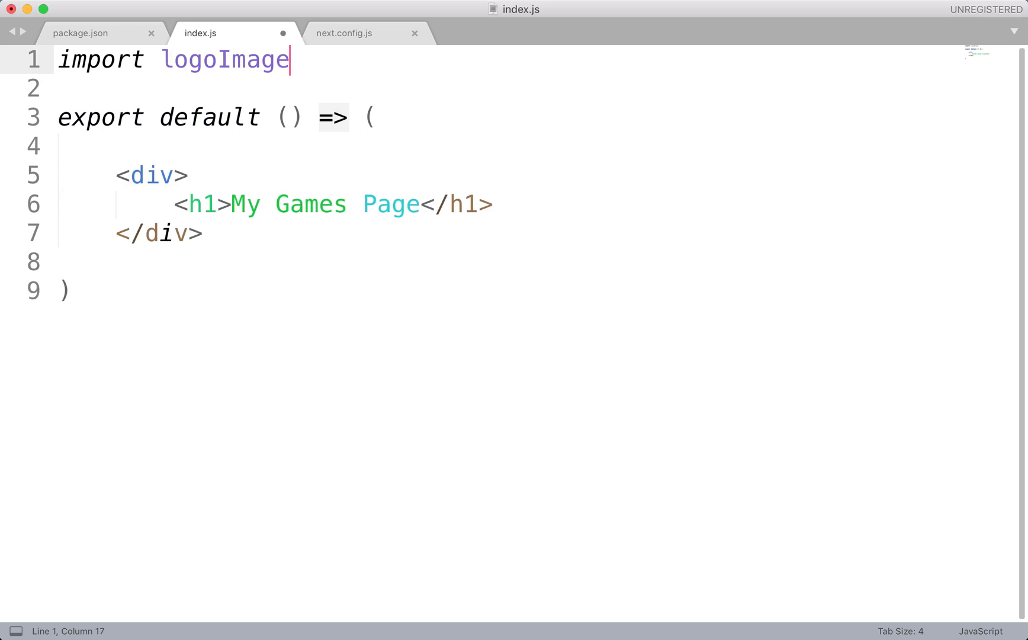
{"action": "type", "text": "from"}
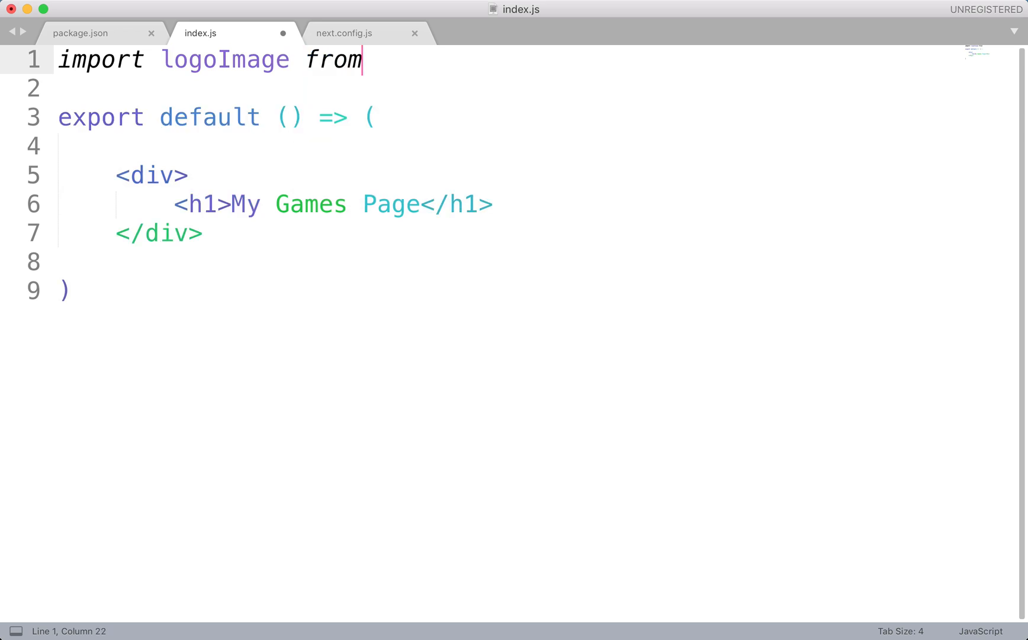
{"action": "type", "text": "''"}
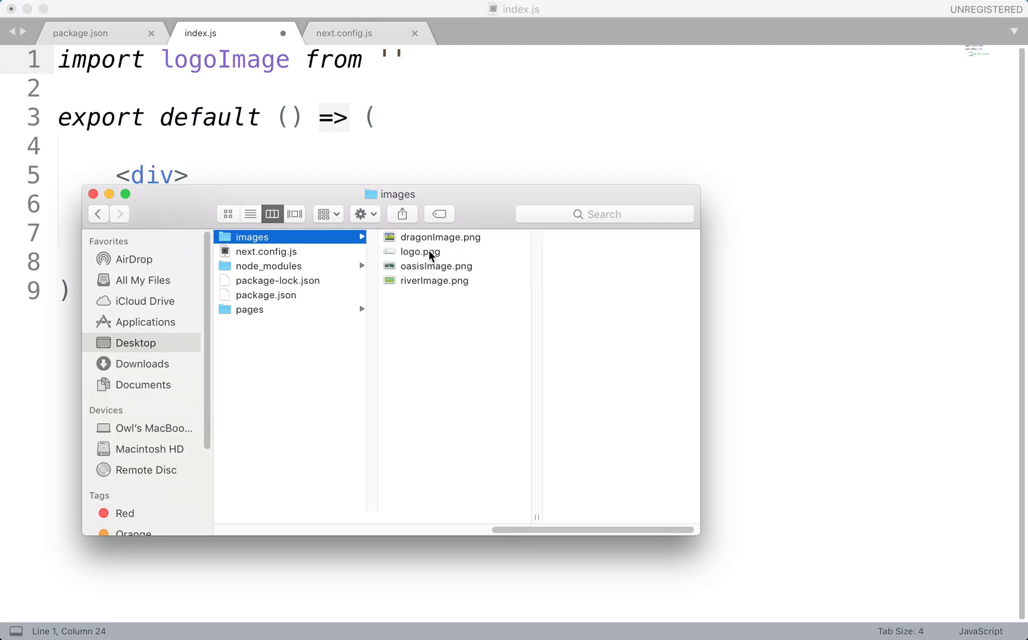
Complete the import path as '../images/logo.png' with a closing semicolon.
{"action": "left_click", "coordinate": [250, 309]}
{"action": "type", "text": "../"}
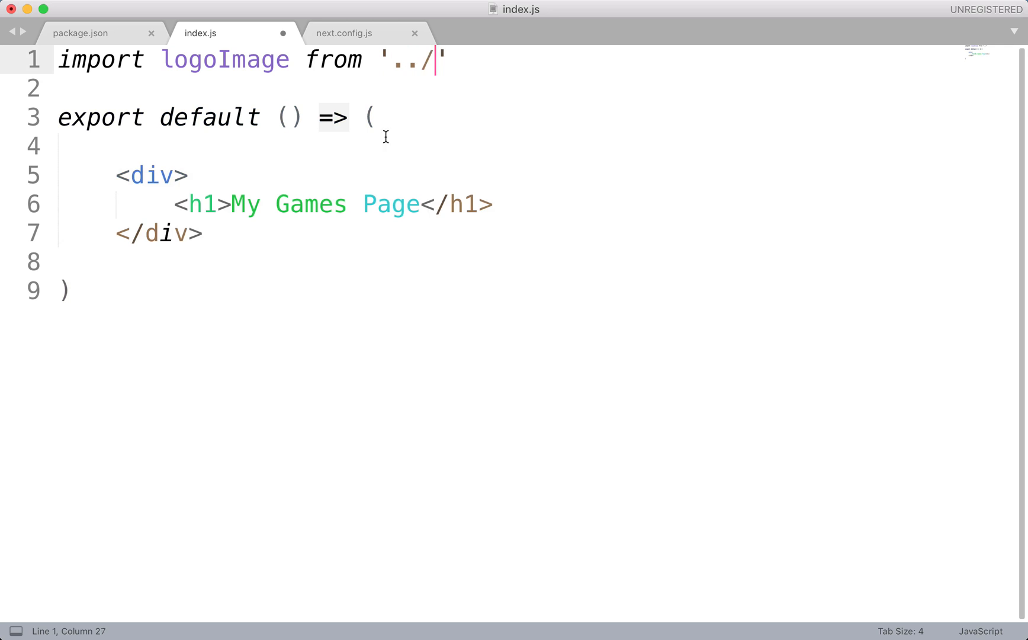
{"action": "type", "text": "images/"}
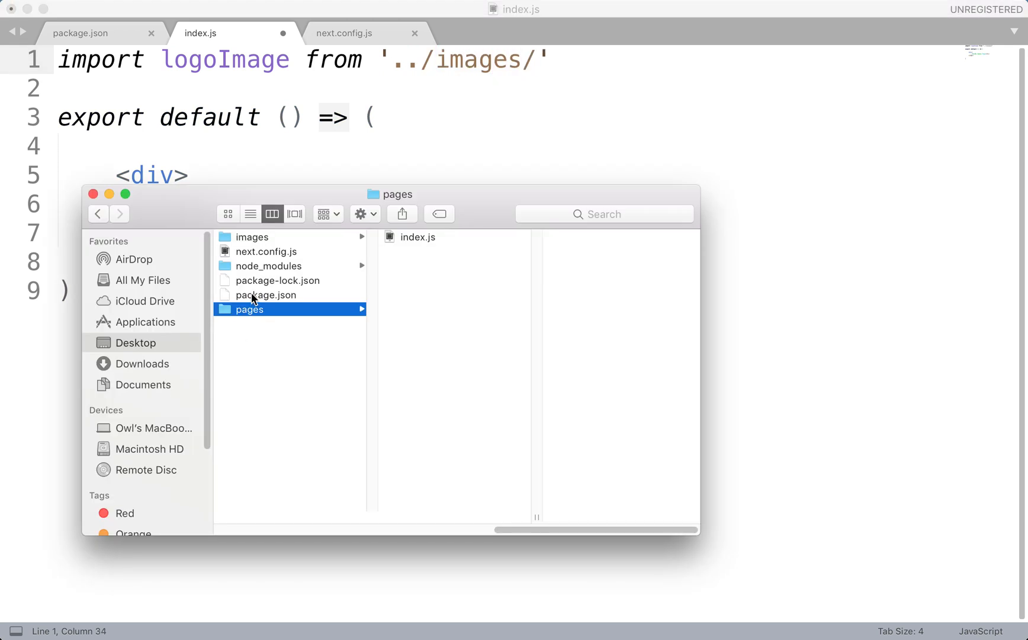
{"action": "left_click", "coordinate": [251, 237]}
{"action": "type", "text": "logo.pn"}
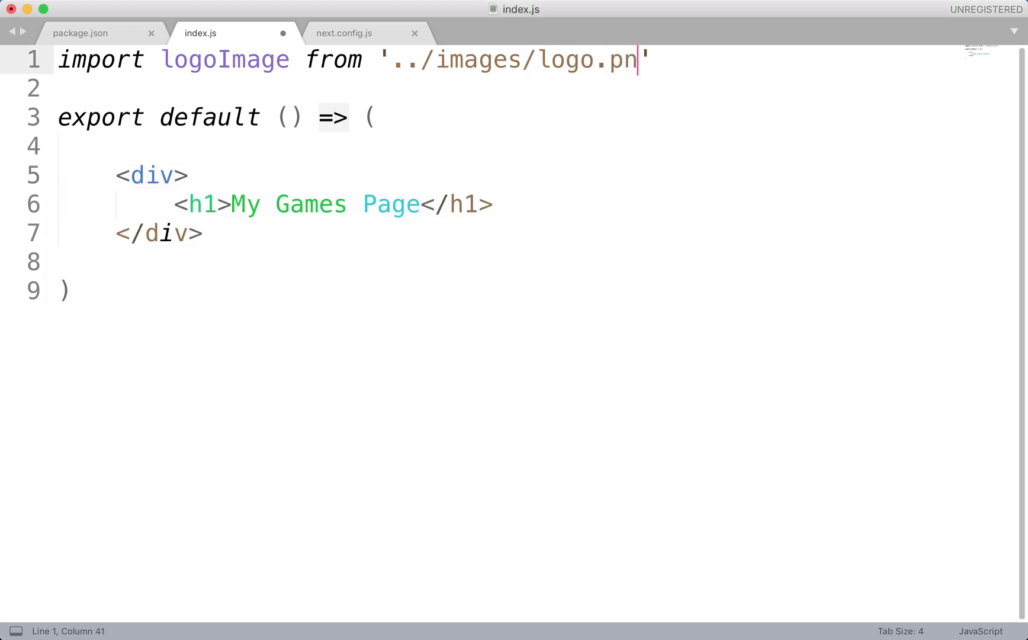
{"action": "type", "text": "g"}
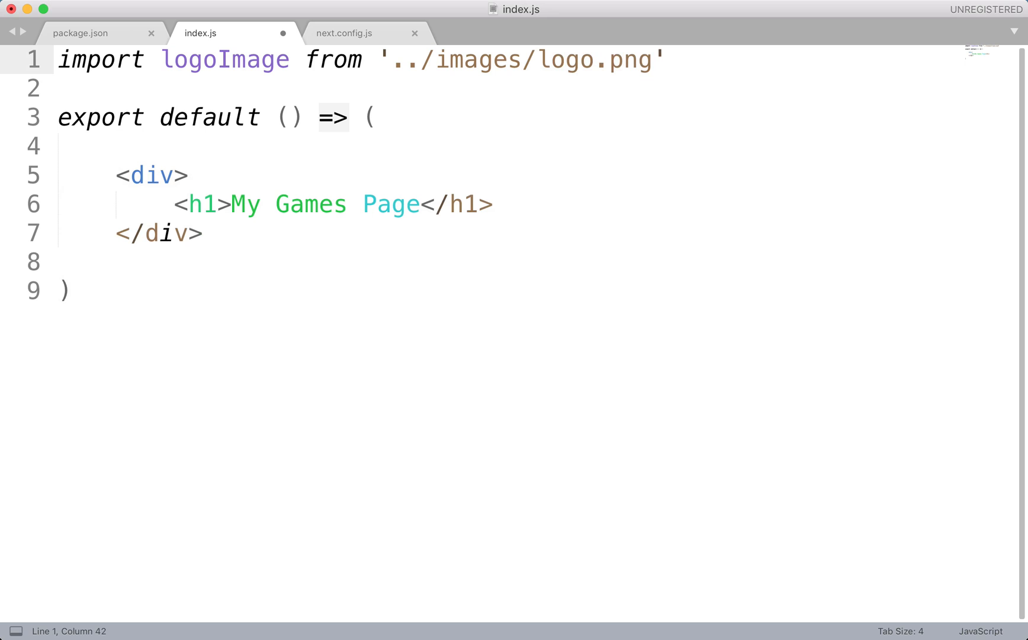
{"action": "type", "text": ";"}
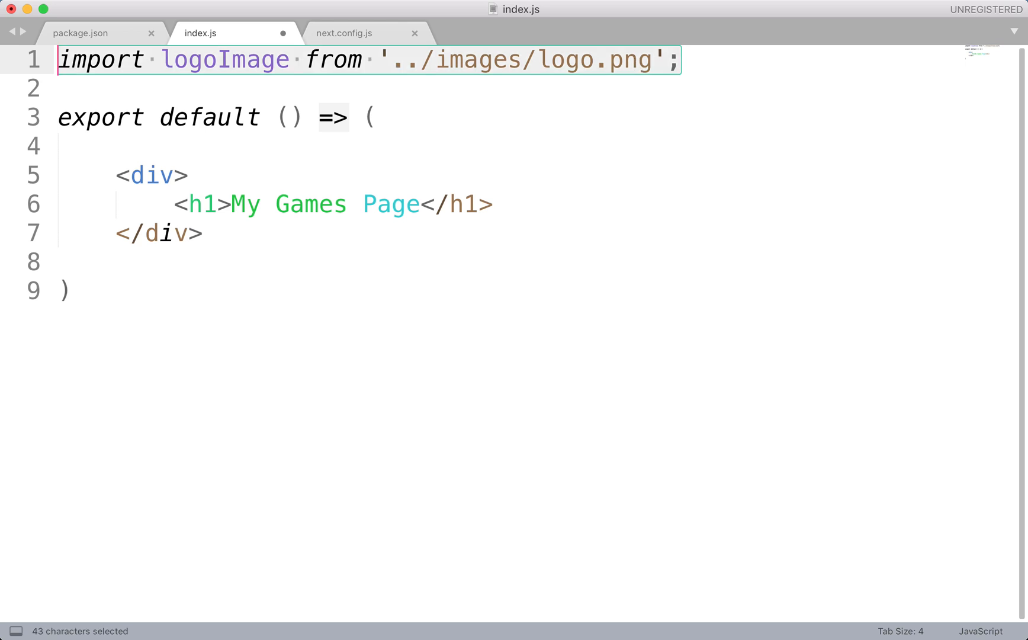
Duplicate the logo import and rename the copies dragonImage, oasisImage and riverImage.
{"action": "key", "text": "cmd+v"}
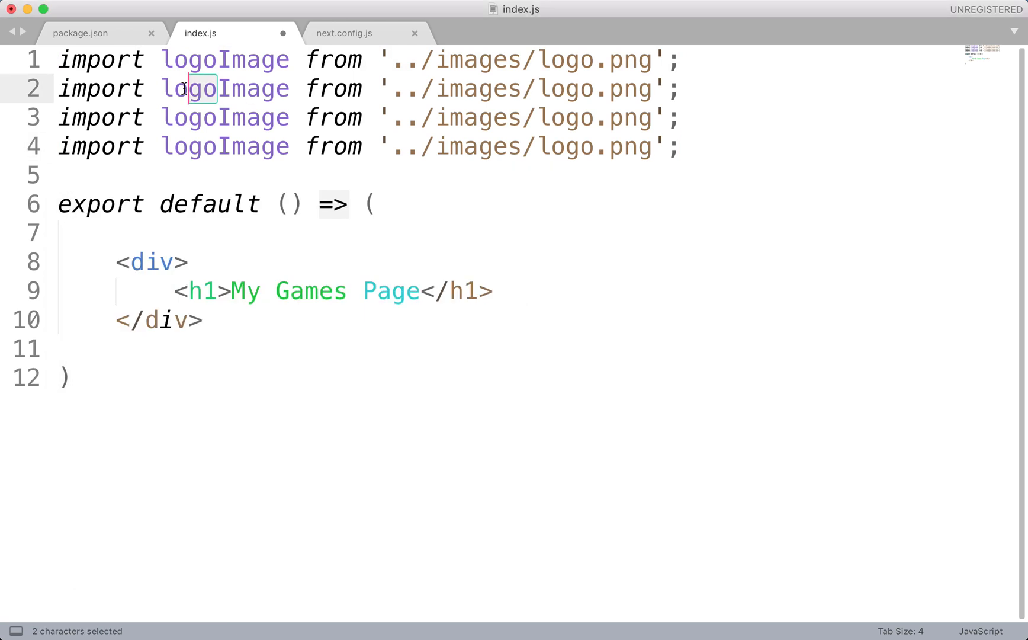
{"action": "type", "text": "dragonImage"}
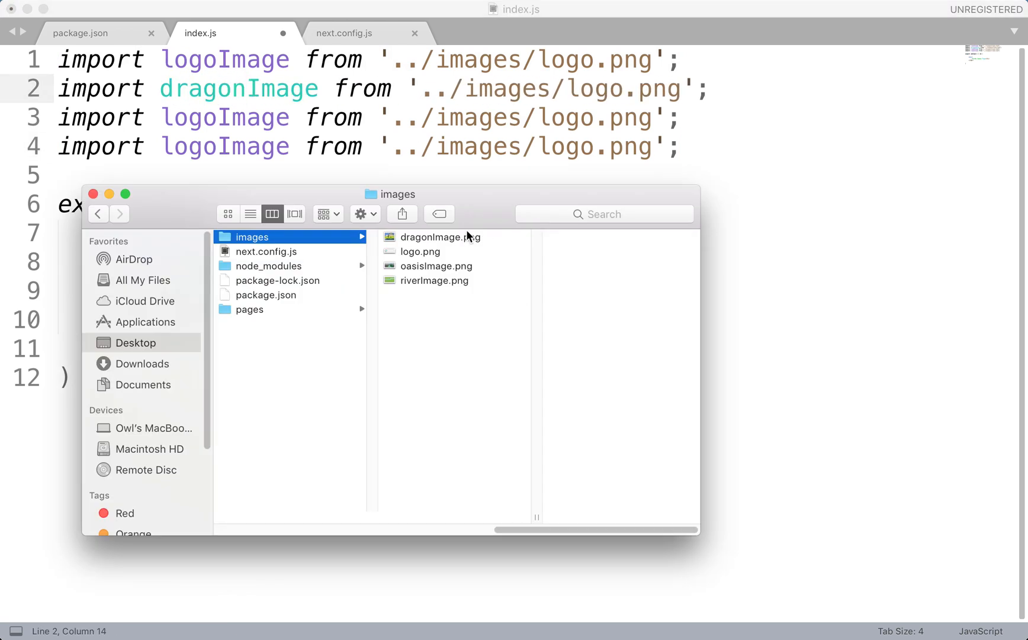
{"action": "double_click", "coordinate": [194, 116]}
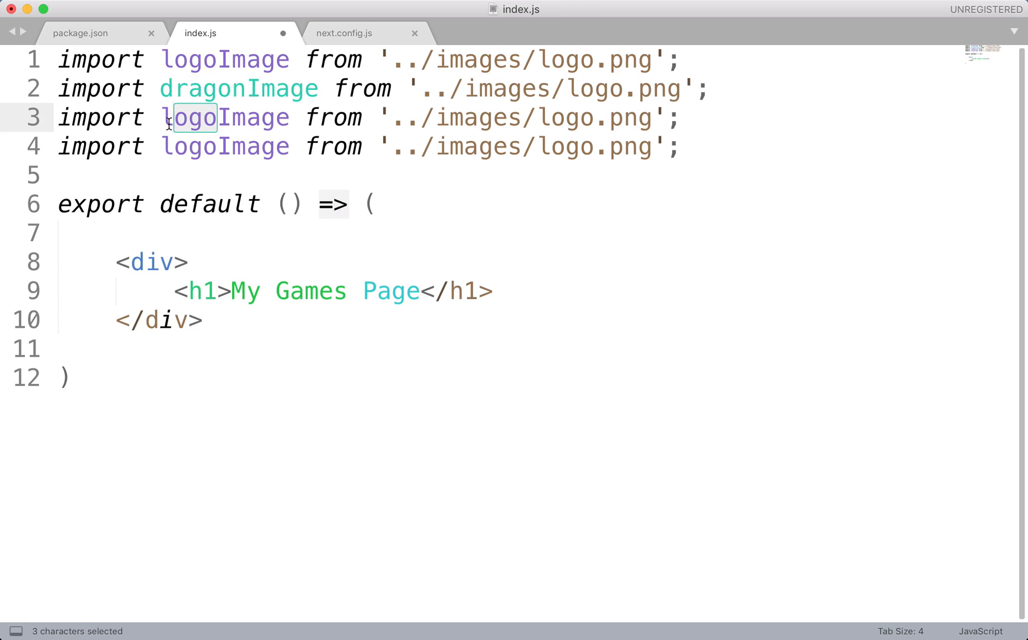
{"action": "type", "text": "oasis"}
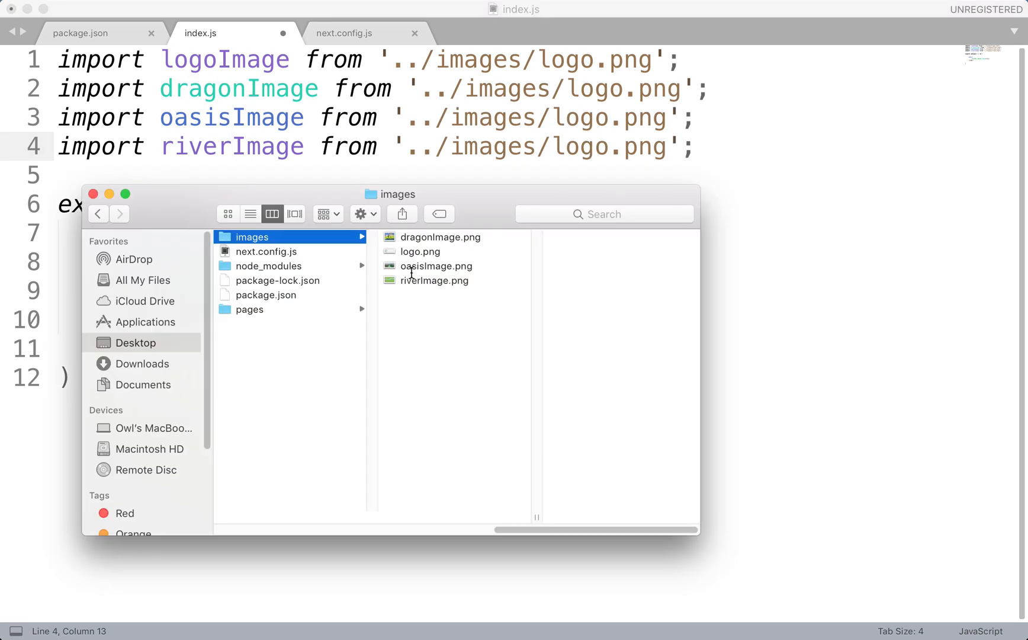
{"action": "mouse_move", "coordinate": [558, 78]}
{"action": "type", "text": "riverImage"}
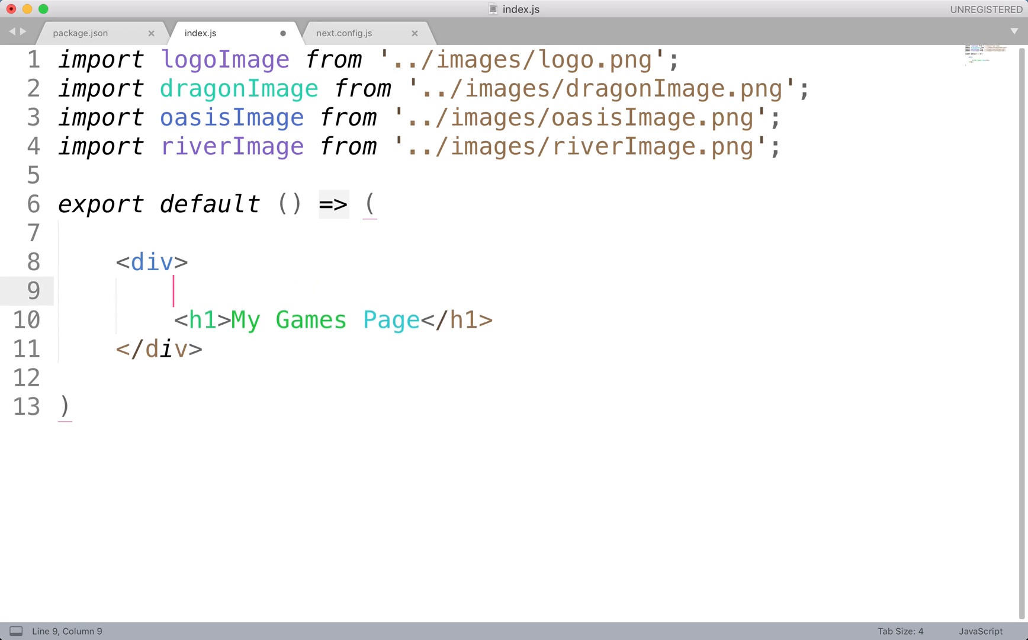
Type an empty <header></header> element above the h1 heading.
{"action": "type", "text": "<"}
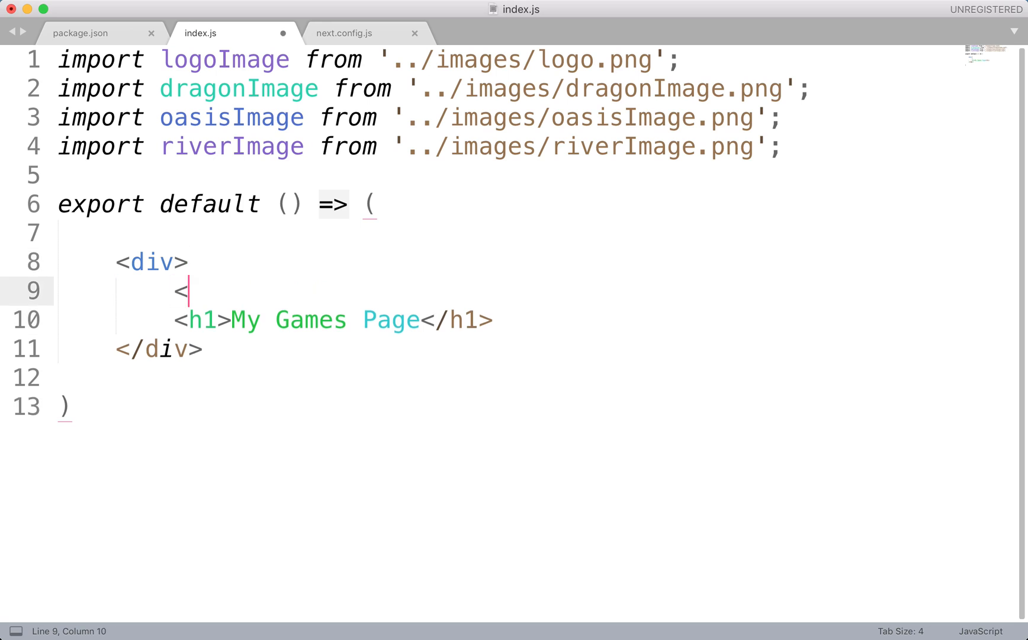
{"action": "type", "text": "header><"}
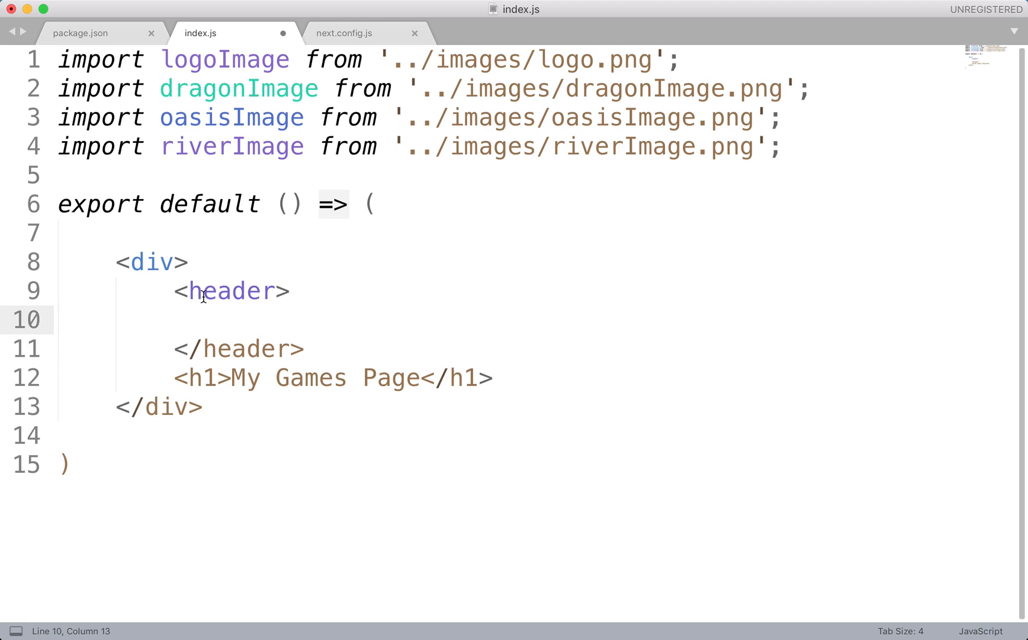
{"action": "mouse_move", "coordinate": [220, 331]}
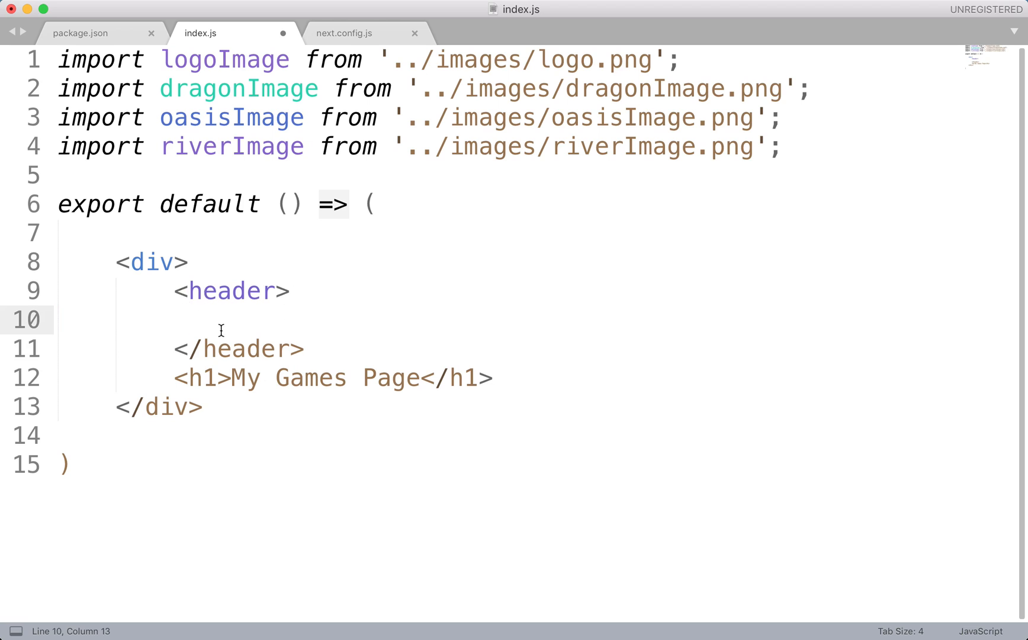
{"action": "mouse_move", "coordinate": [198, 291]}
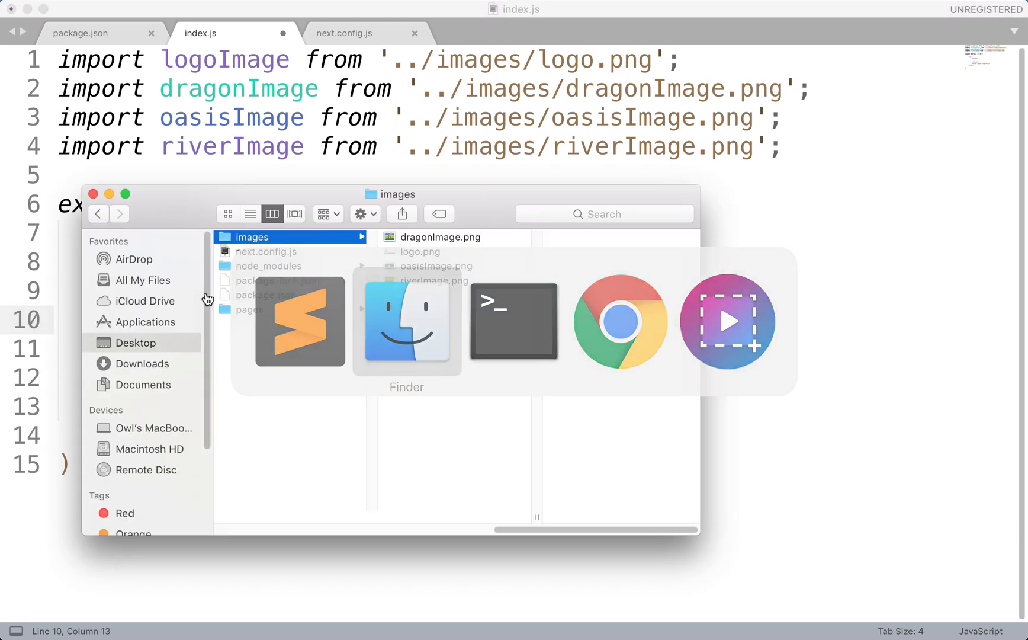
Select logo.png in the images folder to see its 2647 × 668 preview.
{"action": "left_click", "coordinate": [416, 251]}
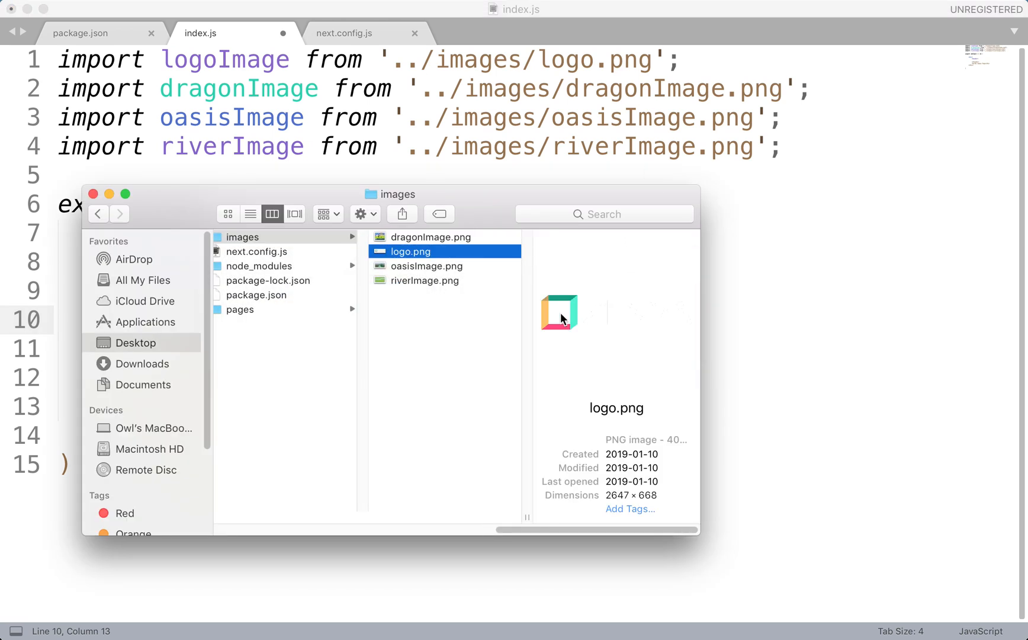
{"action": "mouse_move", "coordinate": [610, 317]}
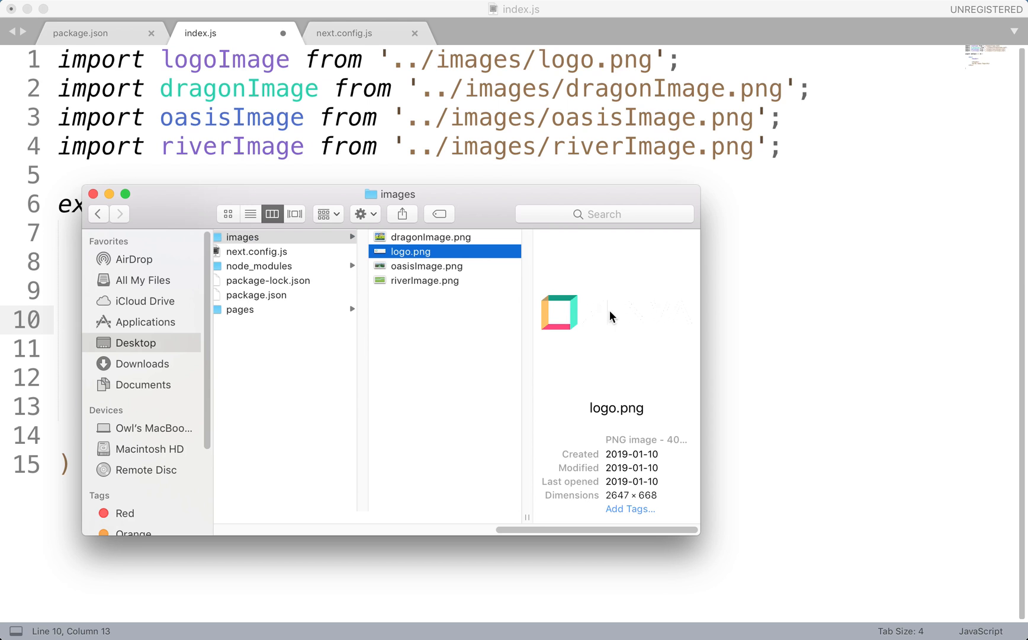
{"action": "mouse_move", "coordinate": [590, 305]}
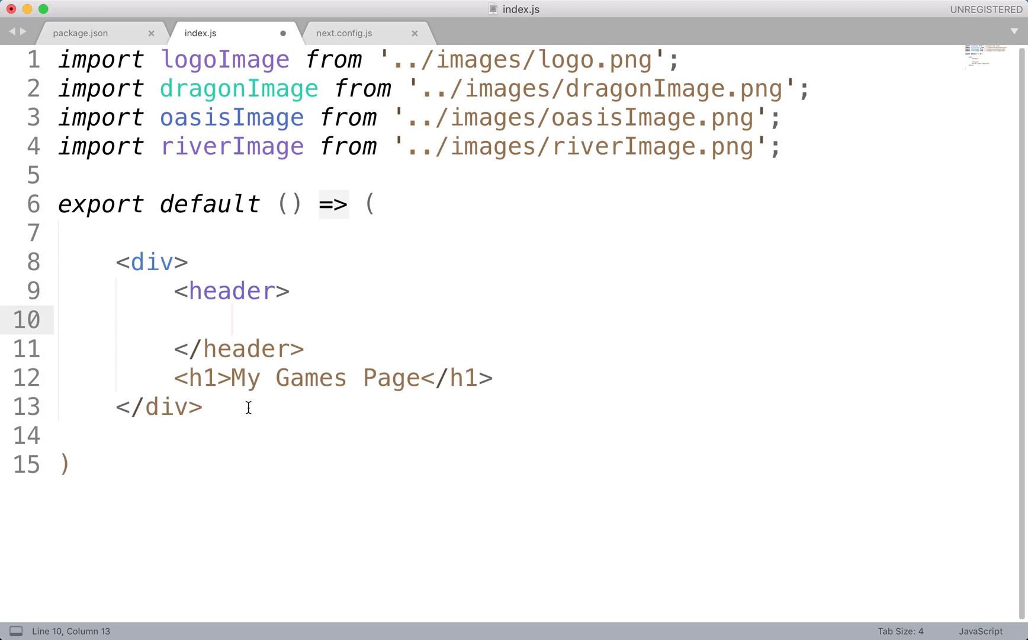
Type <img src='' alt='' id='logoImage' /> inside the header.
{"action": "type", "text": "<"}
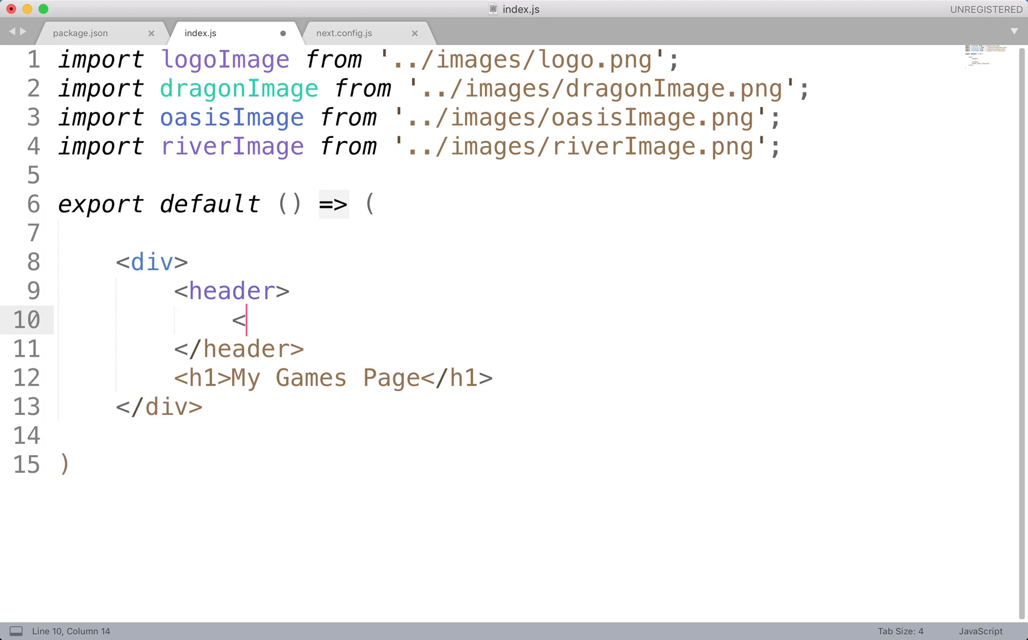
{"action": "type", "text": "img>"}
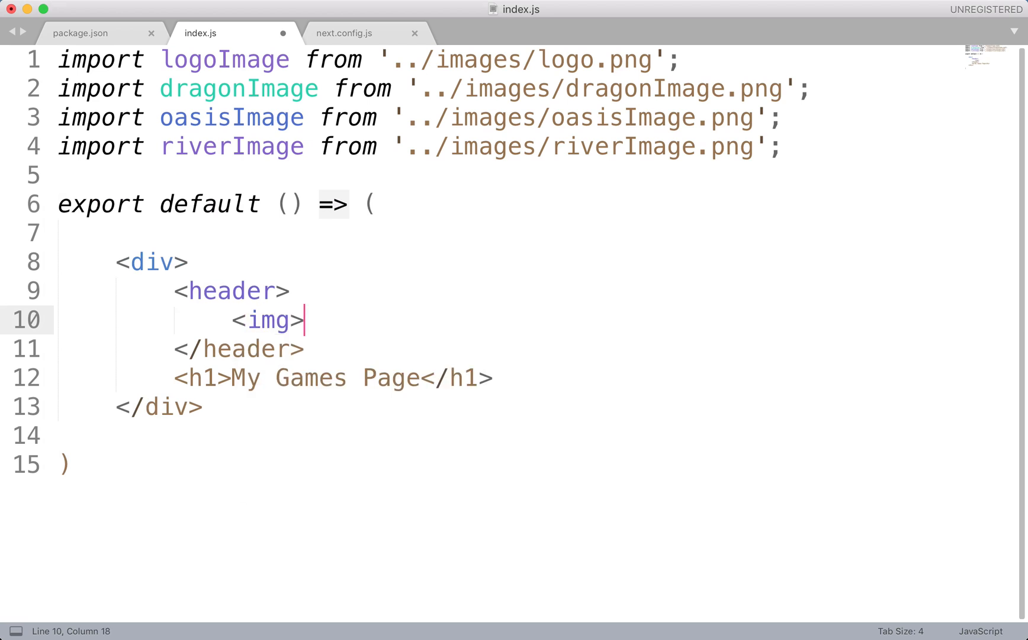
{"action": "type", "text": "/"}
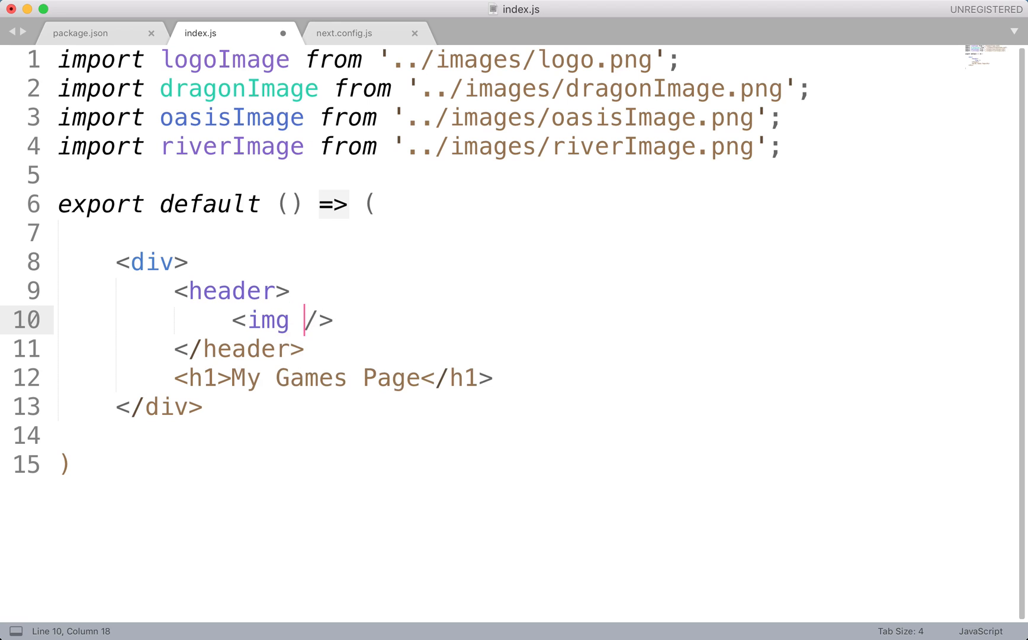
{"action": "type", "text": "src=''"}
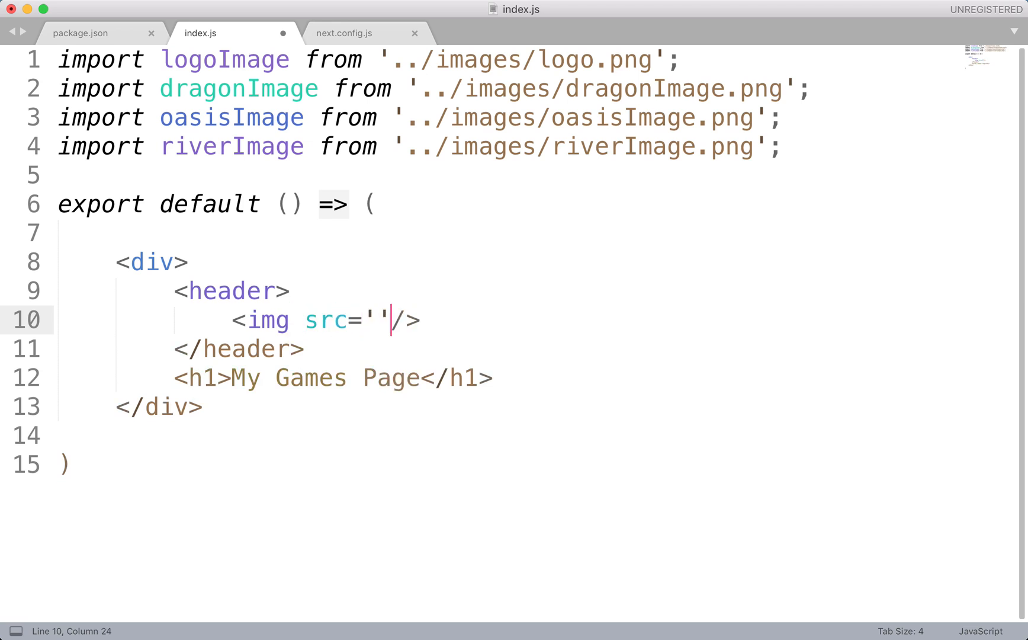
{"action": "type", "text": "alt='"}
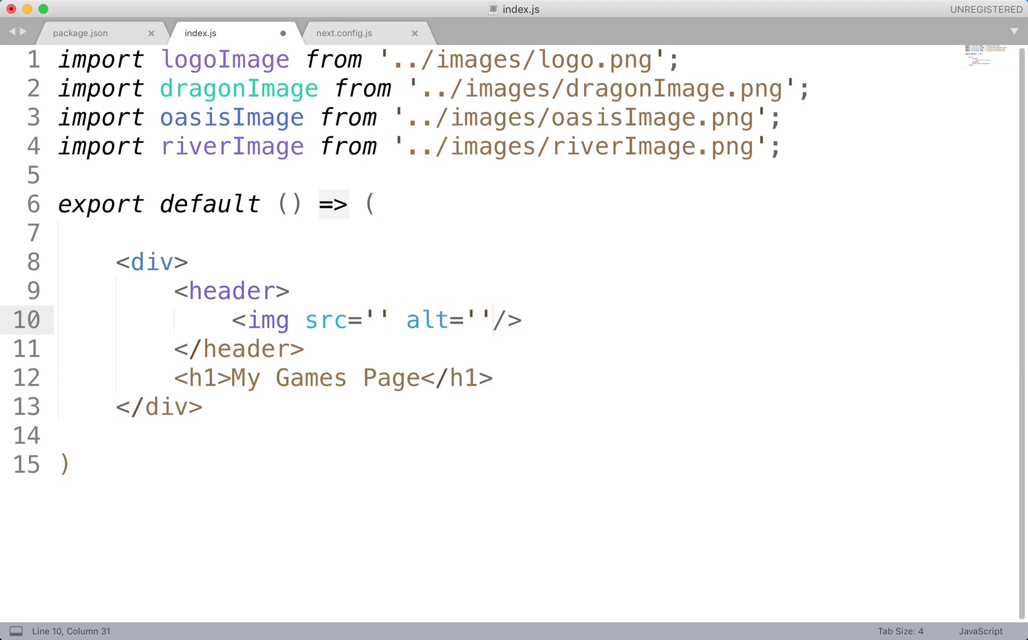
{"action": "type", "text": "id='"}
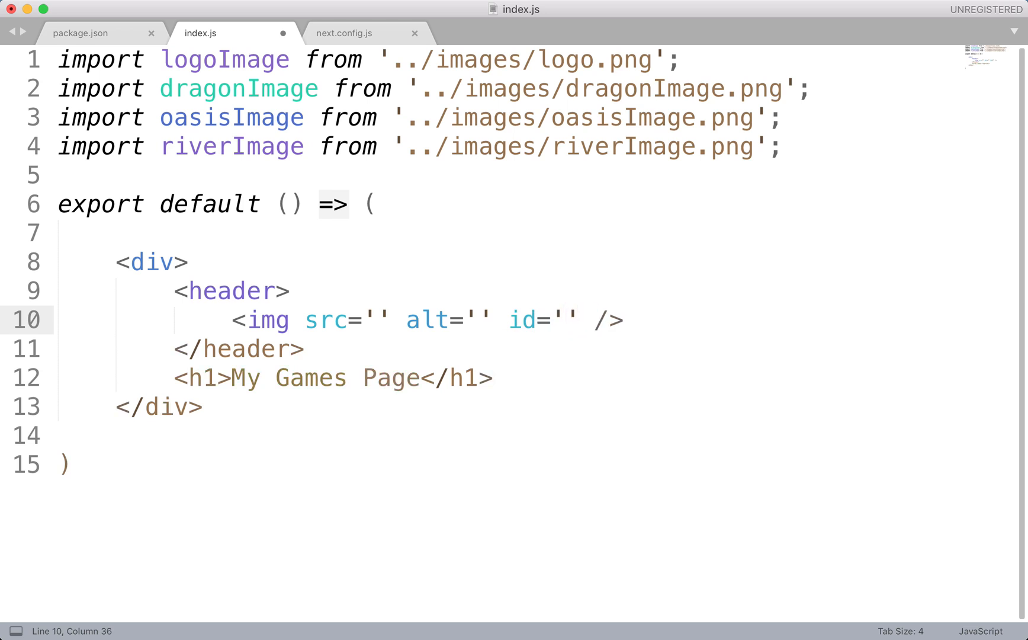
{"action": "type", "text": "logoImage"}
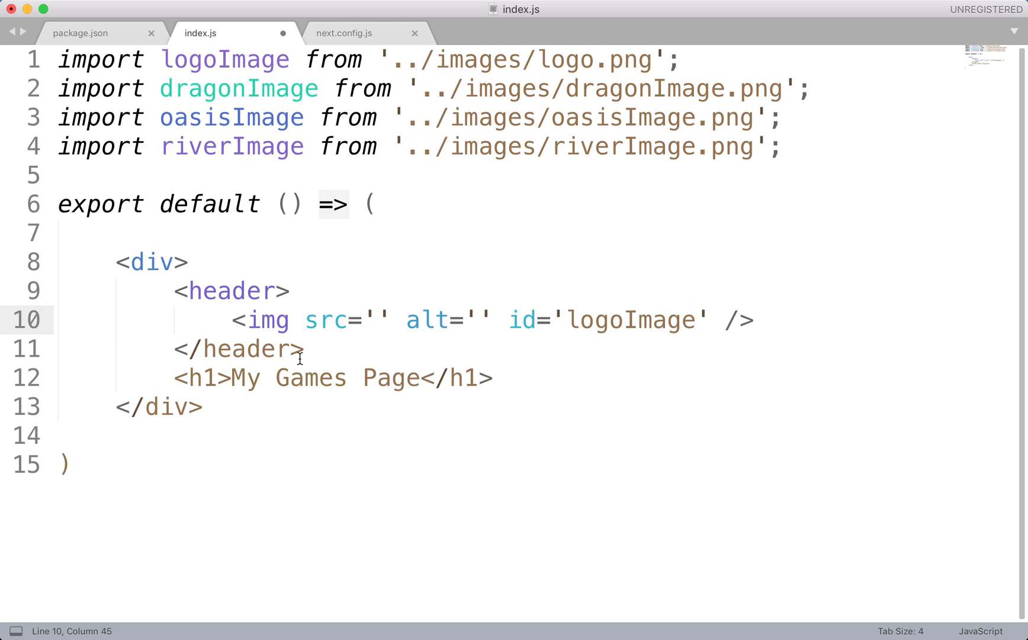
{"action": "mouse_move", "coordinate": [380, 320]}
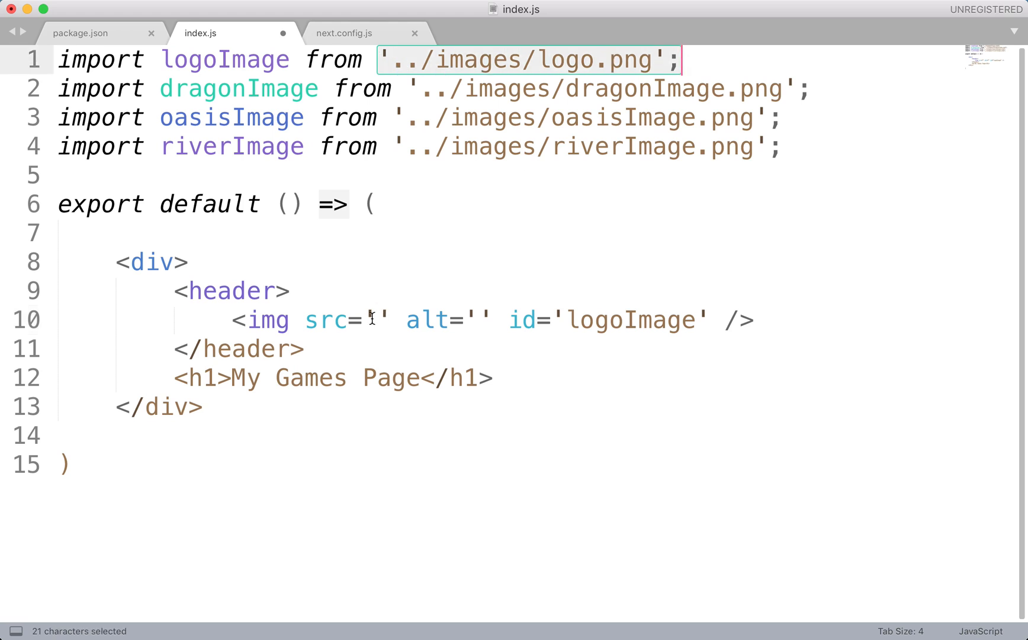
Set the image's src to {logoImage} and alt to 'logo', then save.
{"action": "left_click", "coordinate": [370, 319]}
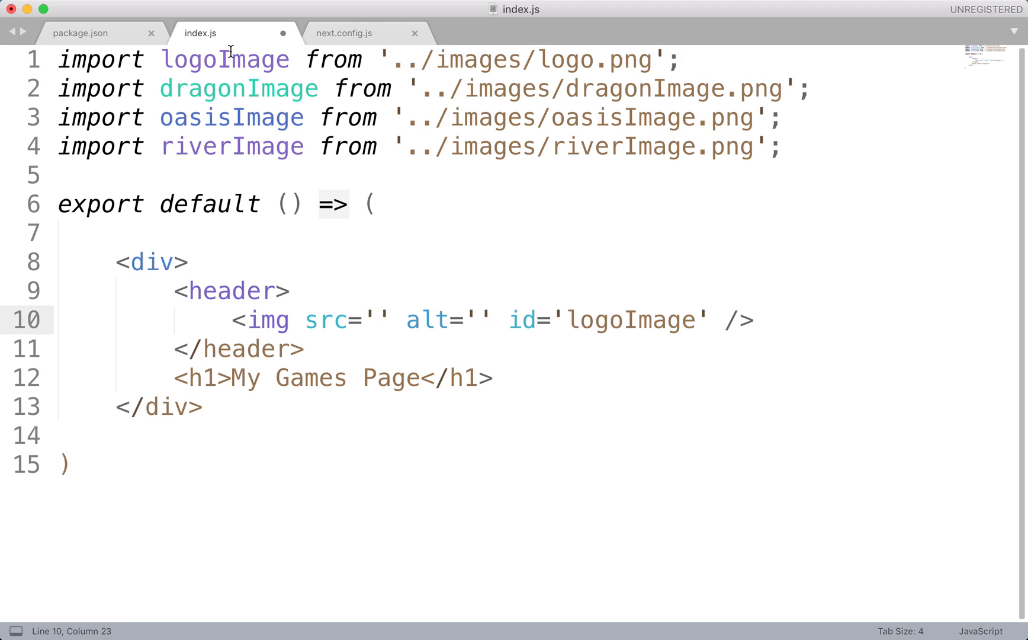
{"action": "type", "text": "{}"}
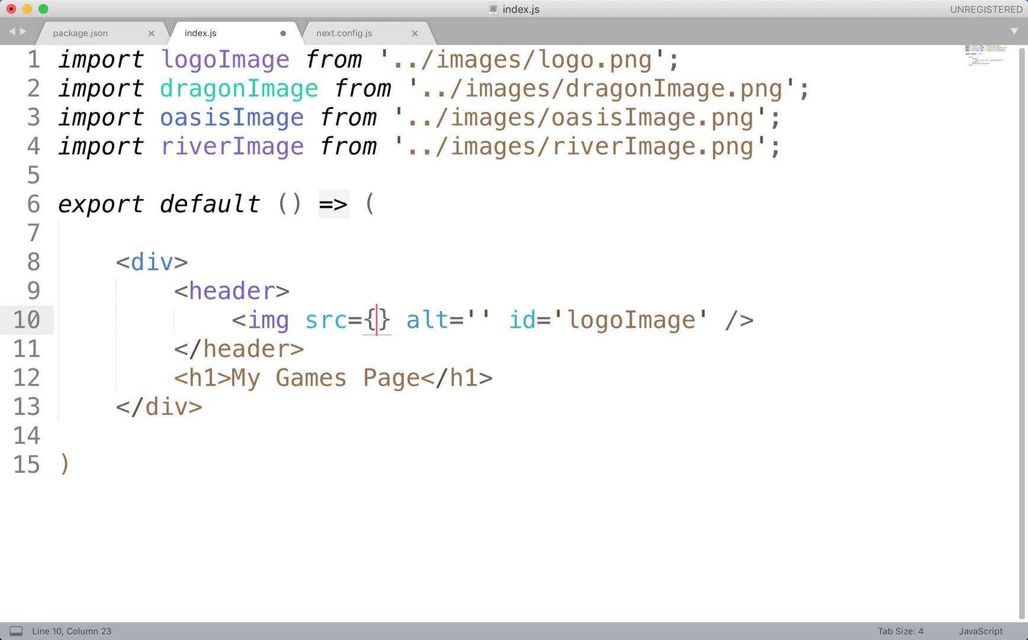
{"action": "type", "text": "logoImage"}
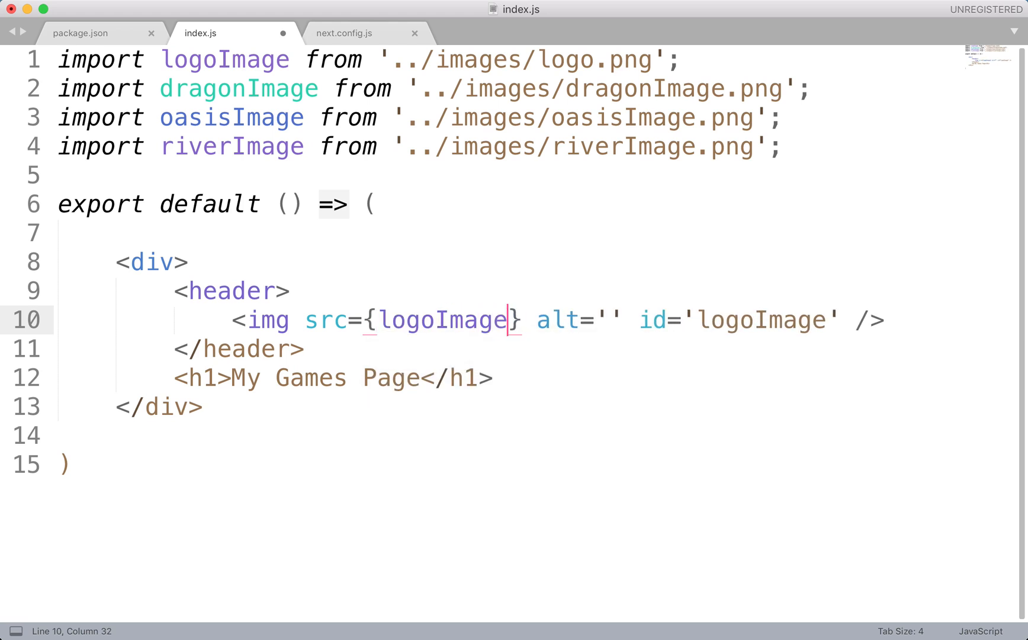
{"action": "mouse_move", "coordinate": [381, 327]}
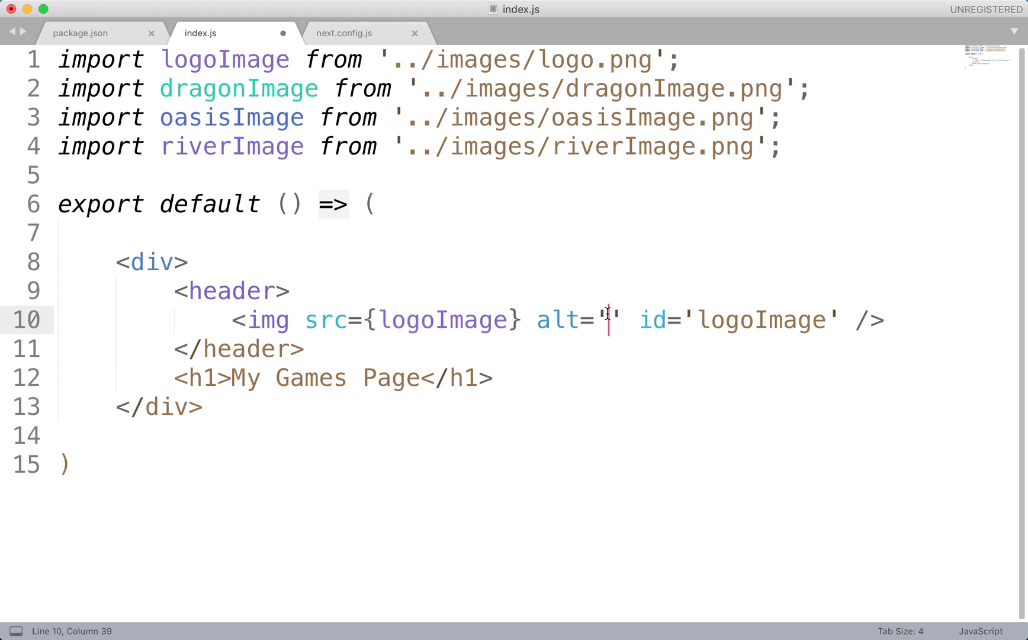
{"action": "type", "text": "logo"}
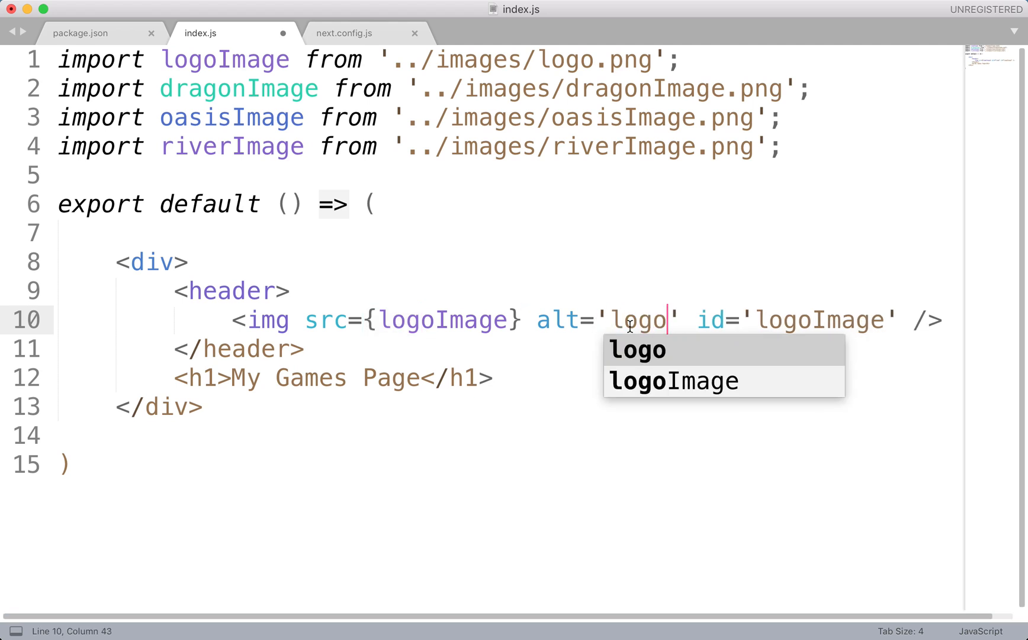
{"action": "scroll", "scroll_direction": "right", "scroll_amount": 3}
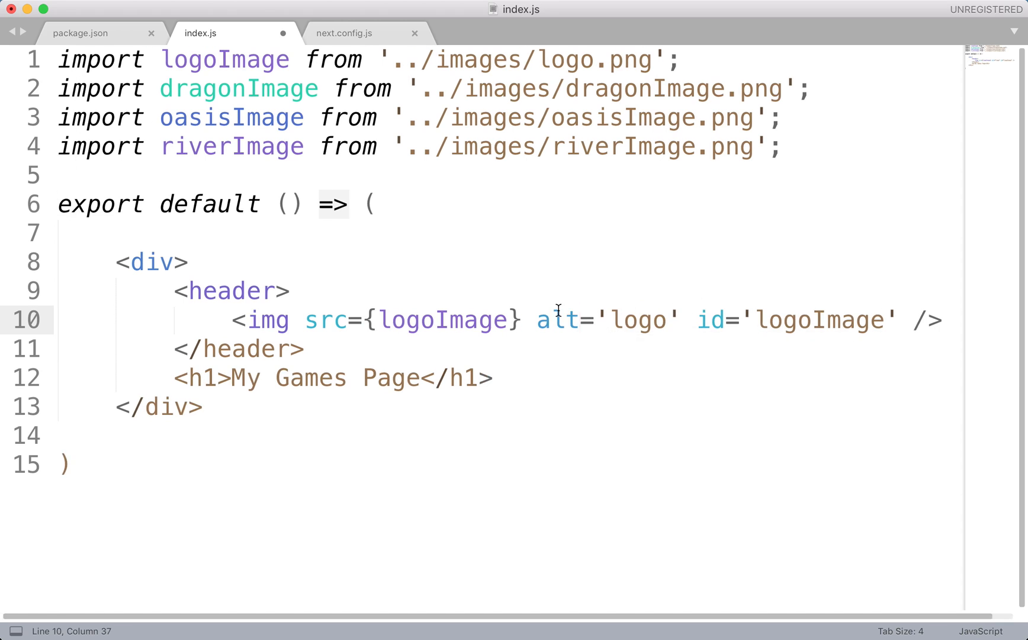
{"action": "key", "text": "cmd+s"}
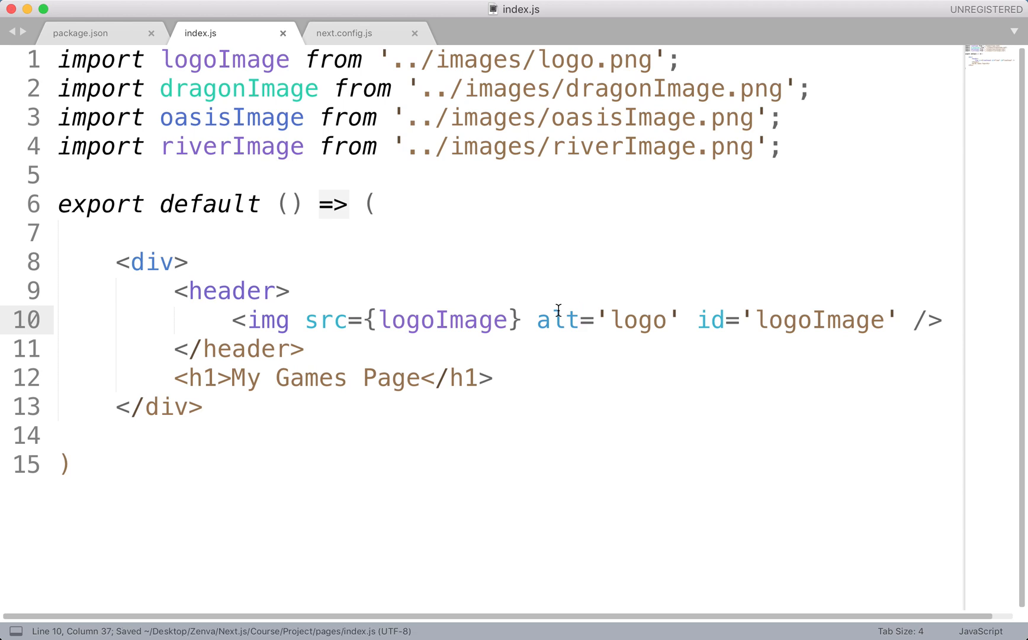
Start the dev server in Terminal with npm run dev.
{"action": "key", "text": "cmd+tab"}
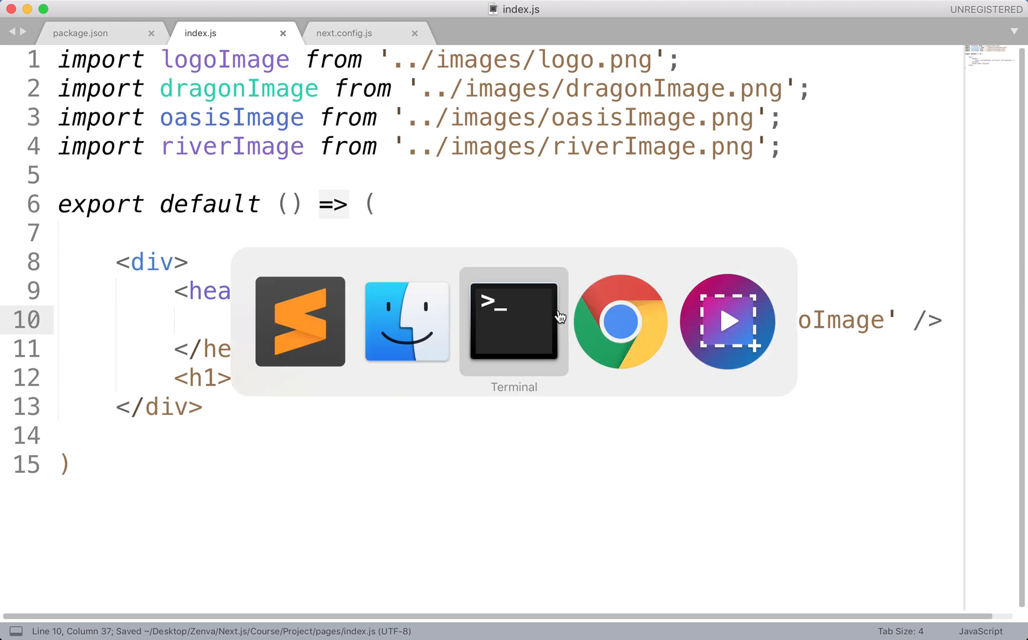
{"action": "left_click", "coordinate": [514, 321]}
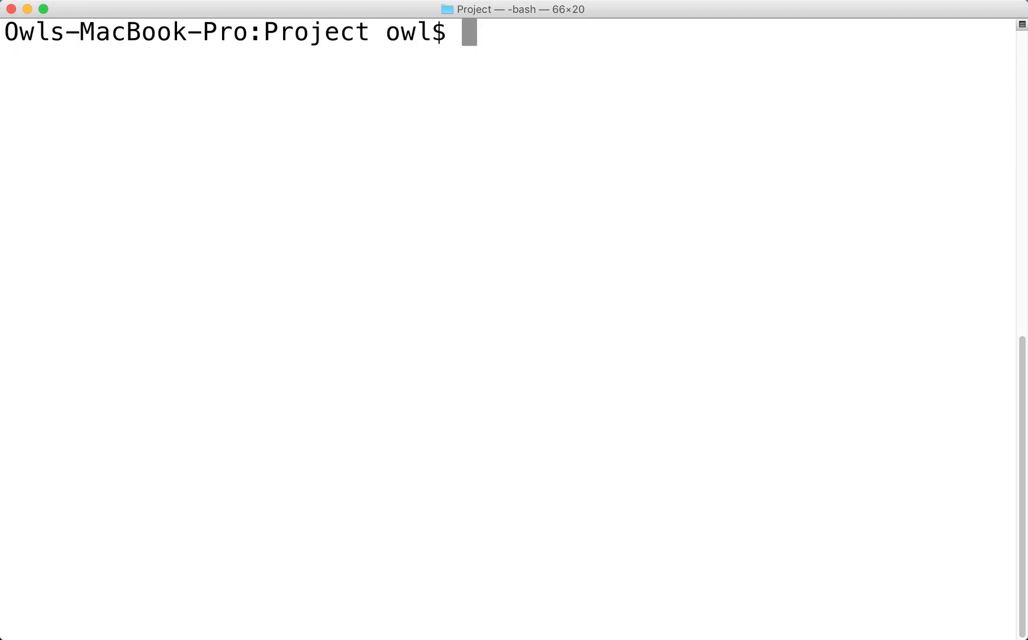
{"action": "type", "text": "npm run dev"}
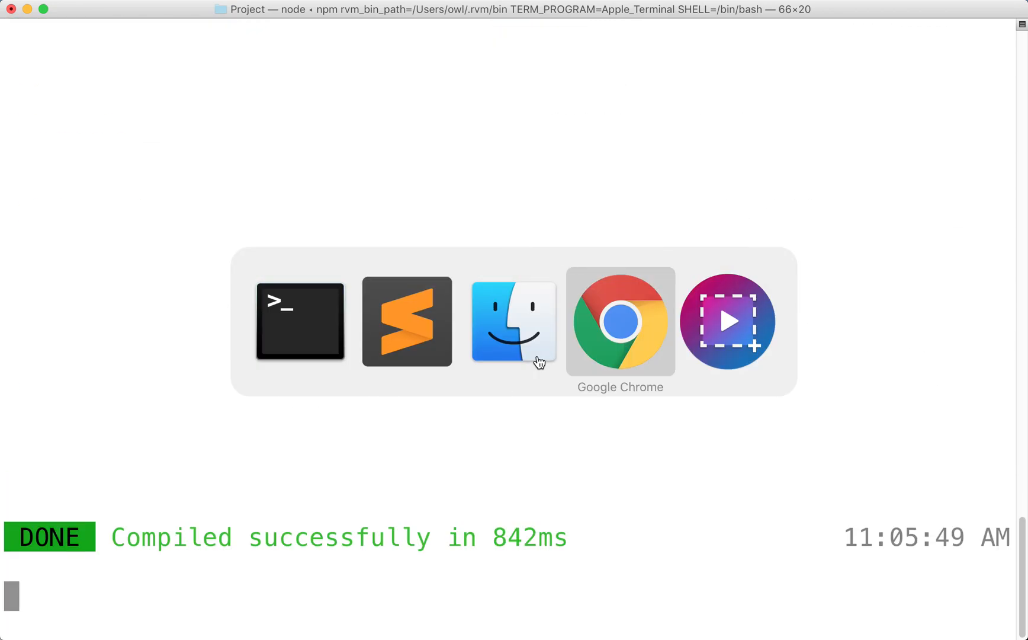
Switch to Chrome to view localhost:3000, where the logo renders oversized.
{"action": "left_click", "coordinate": [619, 322]}
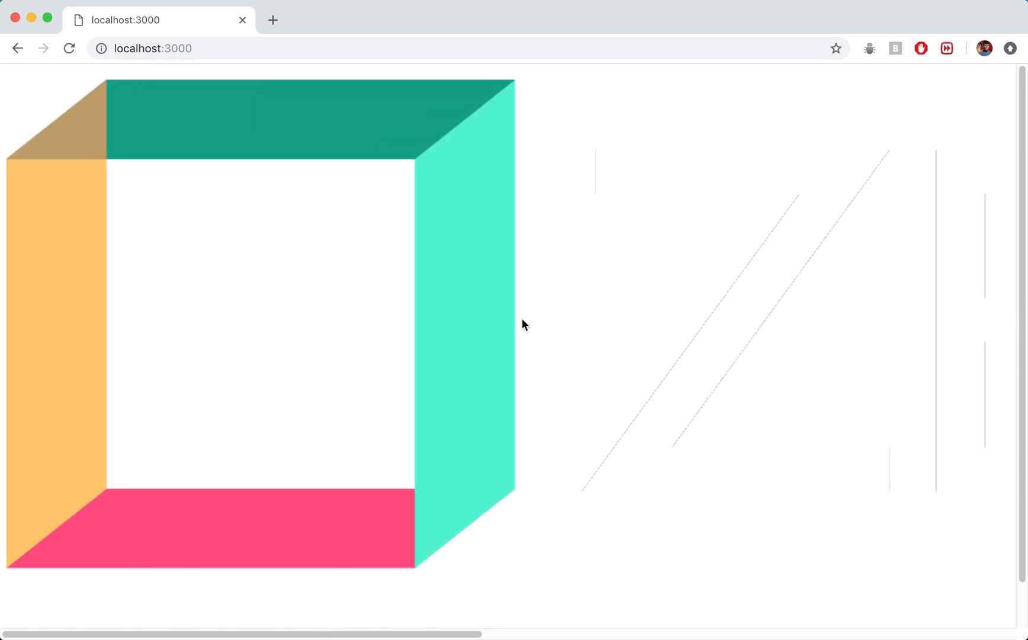
{"action": "mouse_move", "coordinate": [496, 104]}
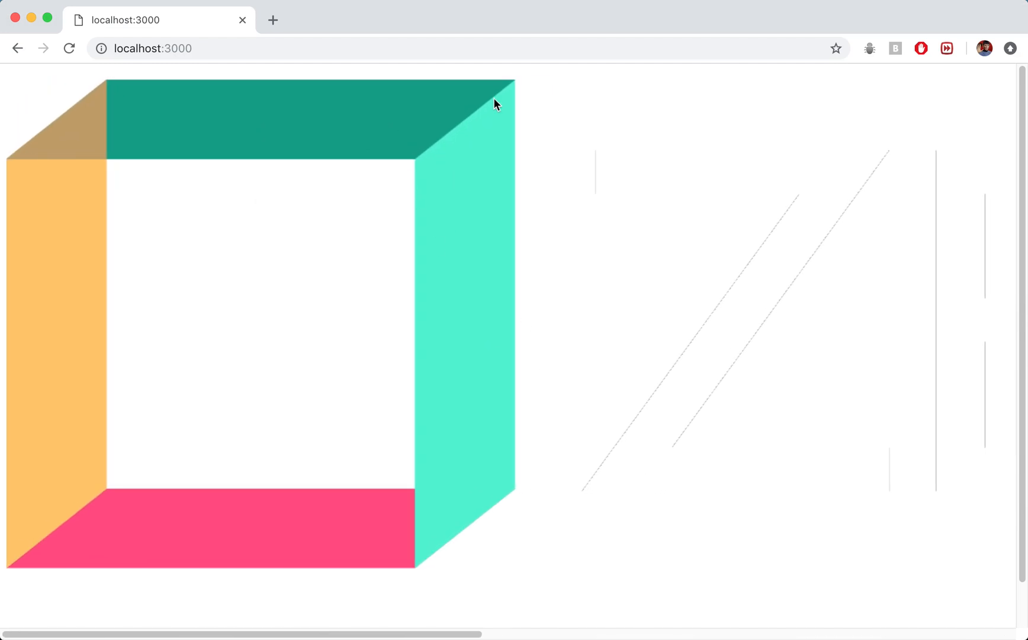
{"action": "mouse_move", "coordinate": [496, 280]}
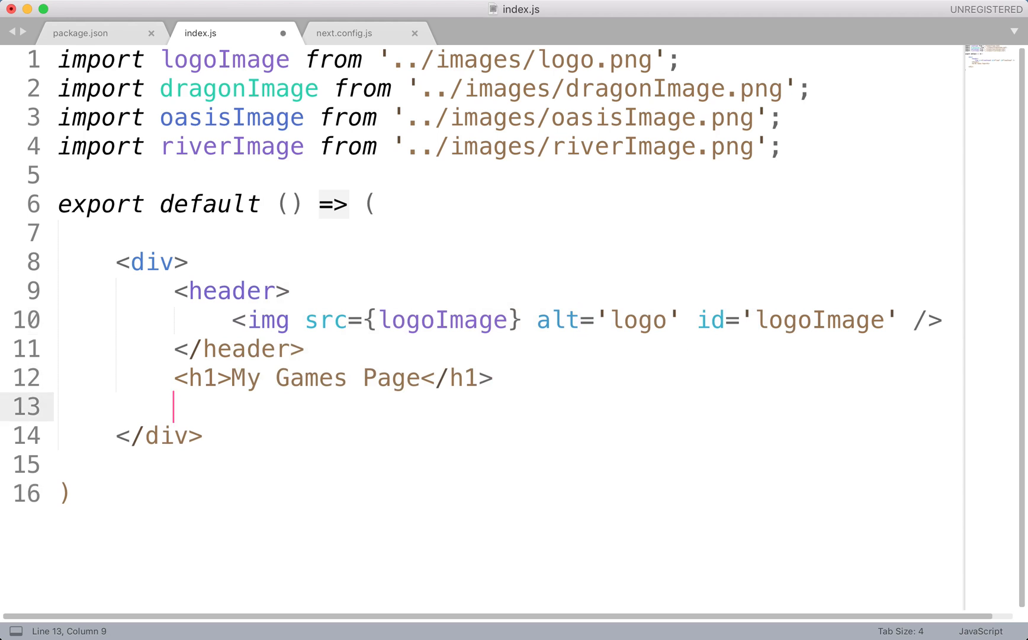
Add <style jsx>{``}</style> below the heading, with the caret inside the braces.
{"action": "type", "text": "<style"}
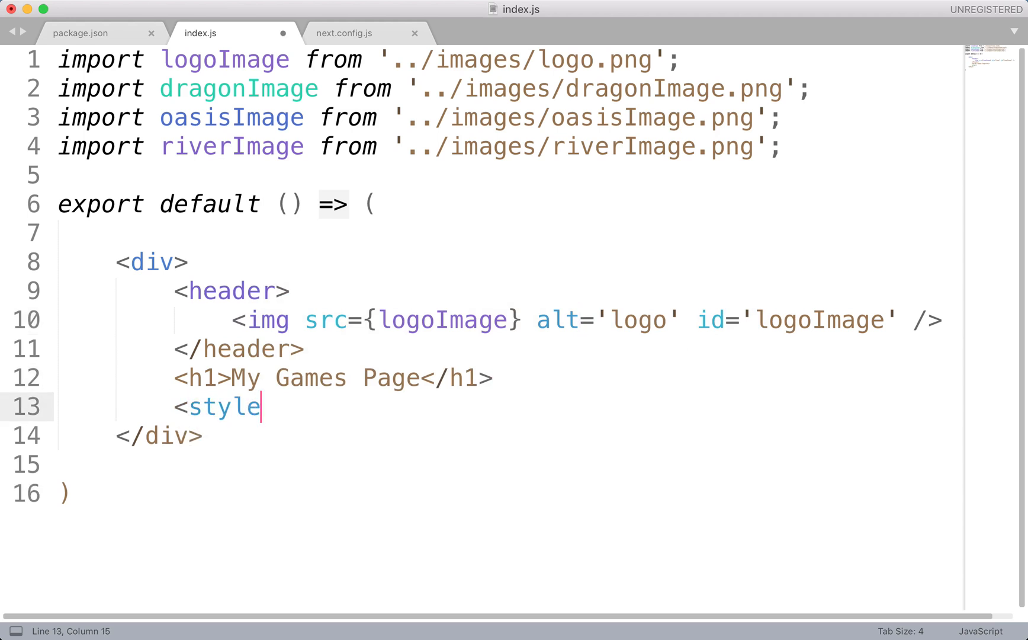
{"action": "type", "text": "jsx"}
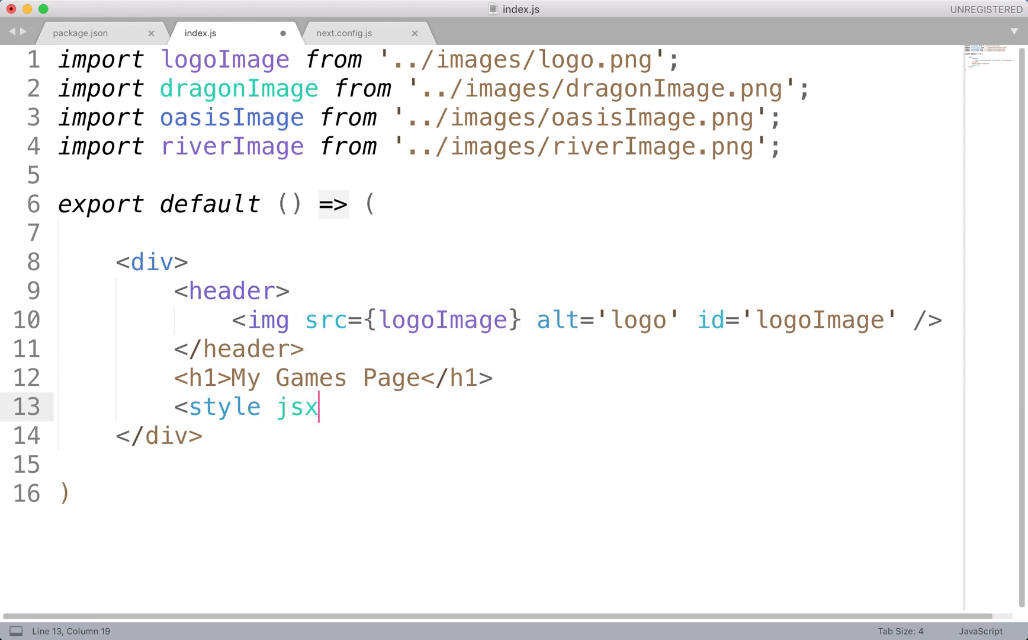
{"action": "type", "text": "></"}
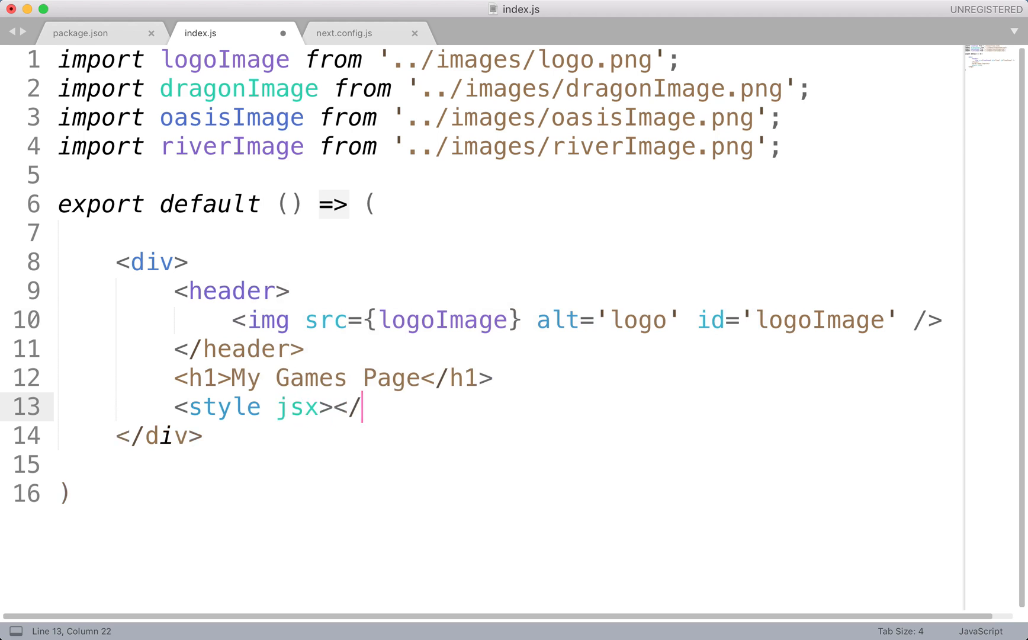
{"action": "type", "text": "style>"}
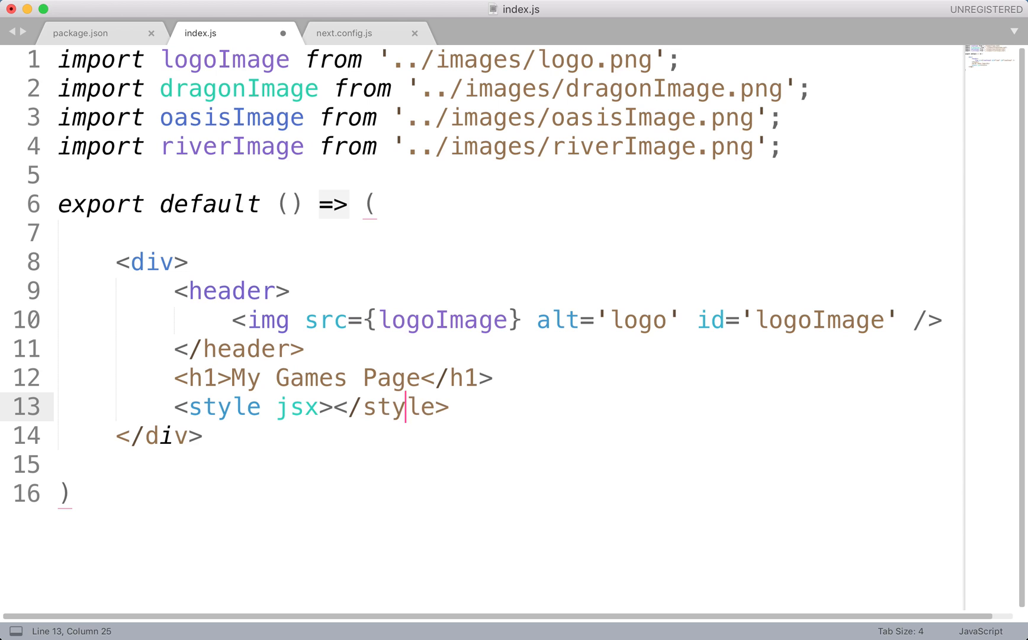
{"action": "type", "text": "{}"}
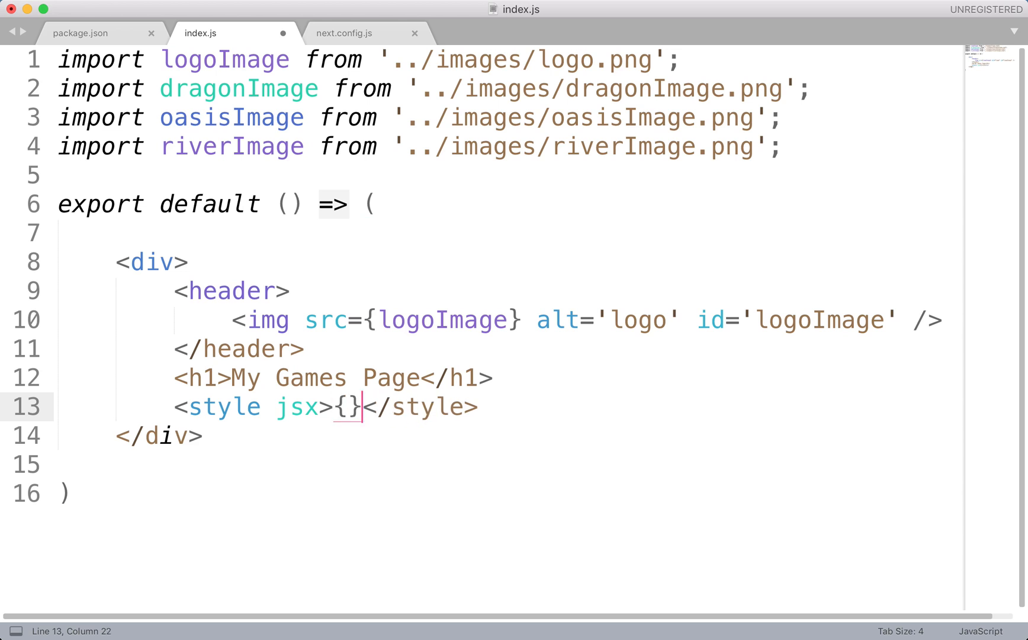
{"action": "key", "text": "Left"}
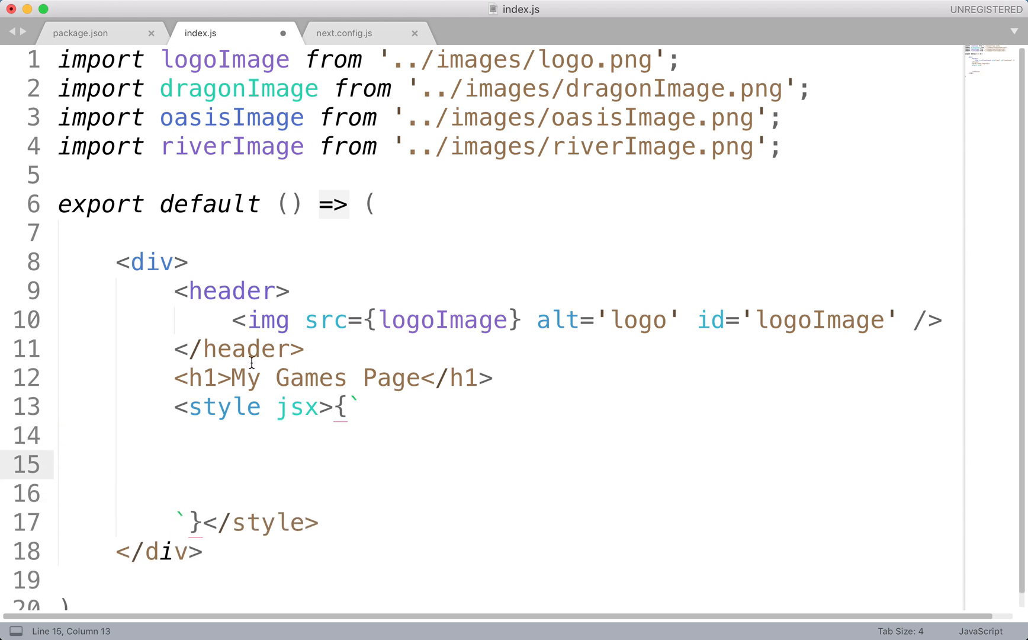
Start a header rule in the style block with a grey background color.
{"action": "left_click_drag", "start_coordinate": [176, 291], "coordinate": [304, 348]}
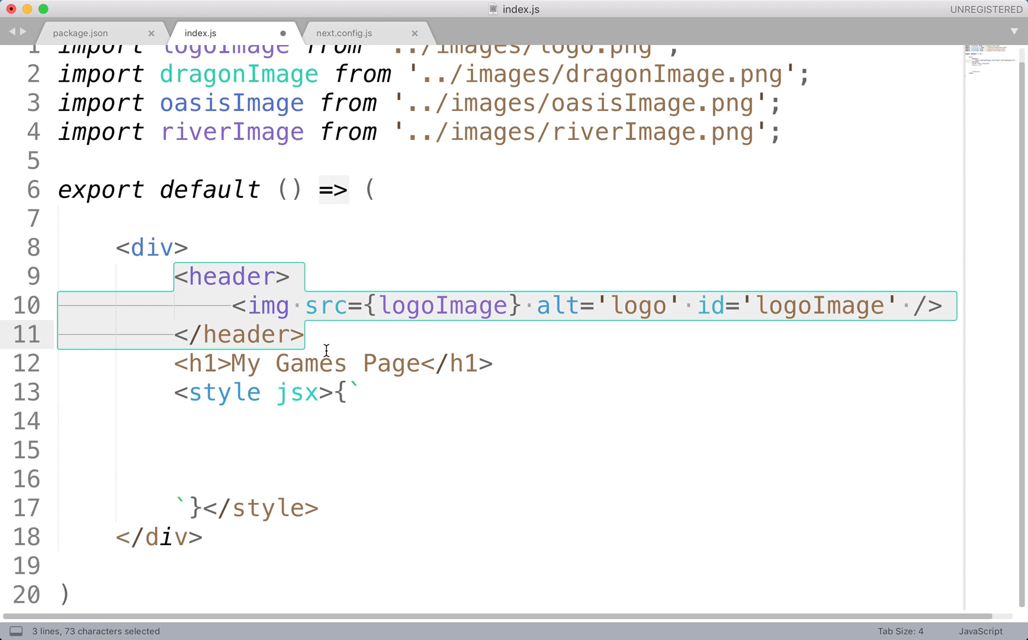
{"action": "left_click", "coordinate": [233, 449]}
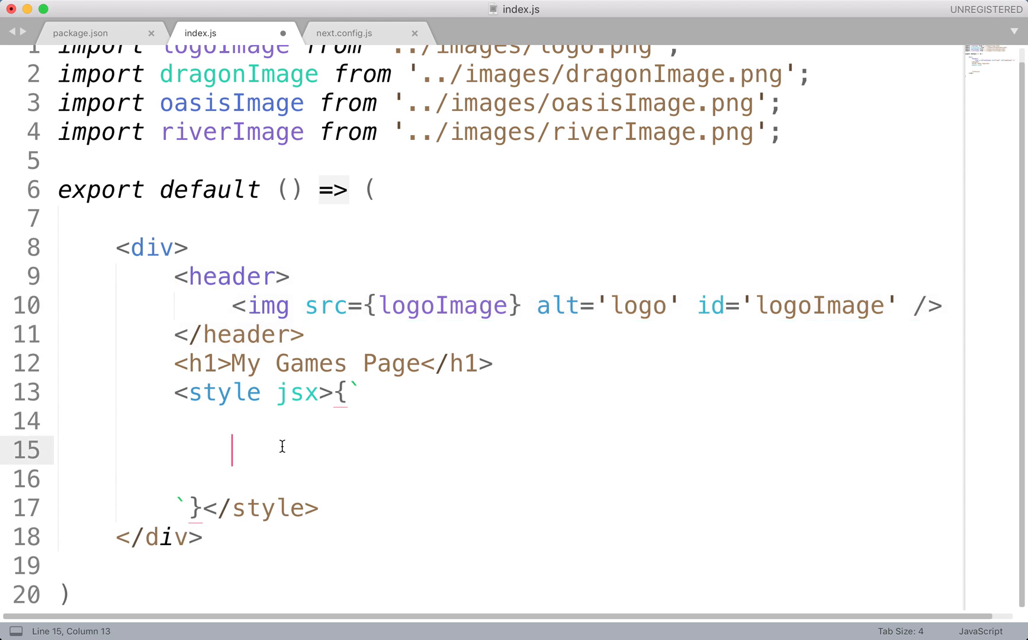
{"action": "type", "text": "header"}
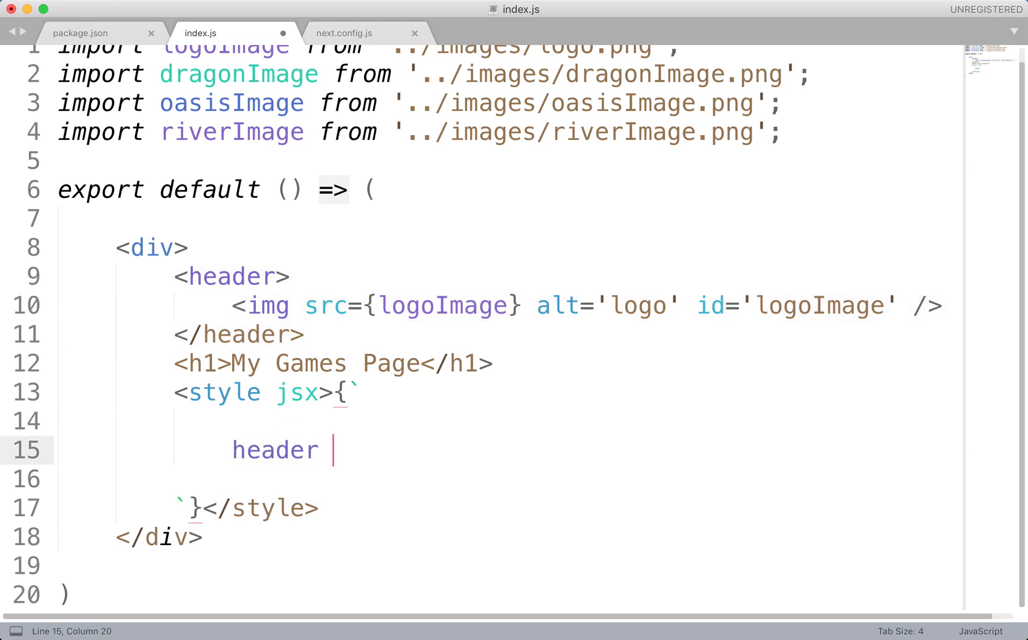
{"action": "type", "text": "{"}
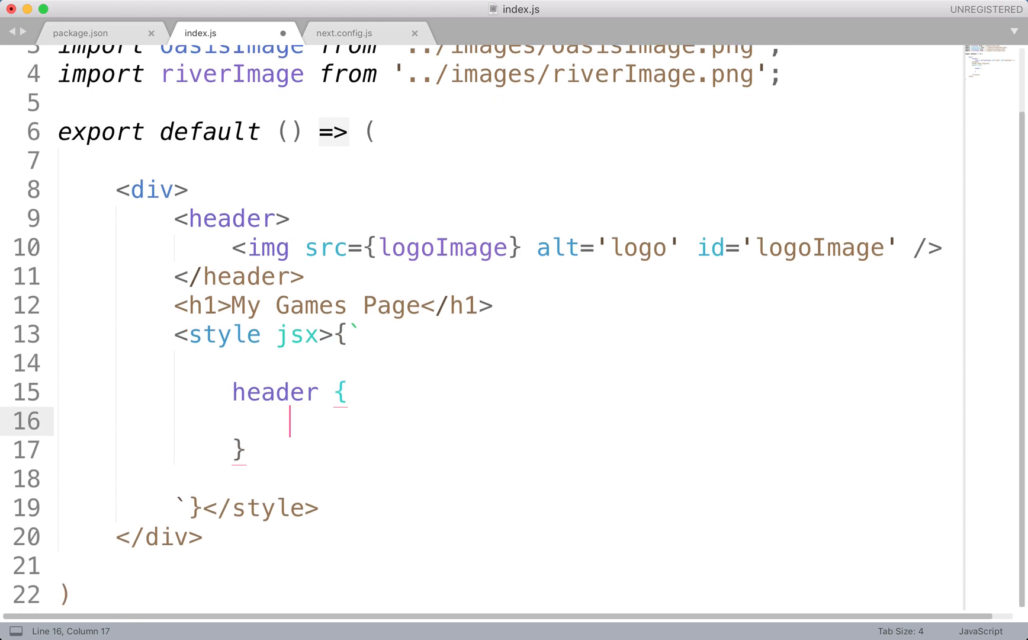
{"action": "type", "text": "bac"}
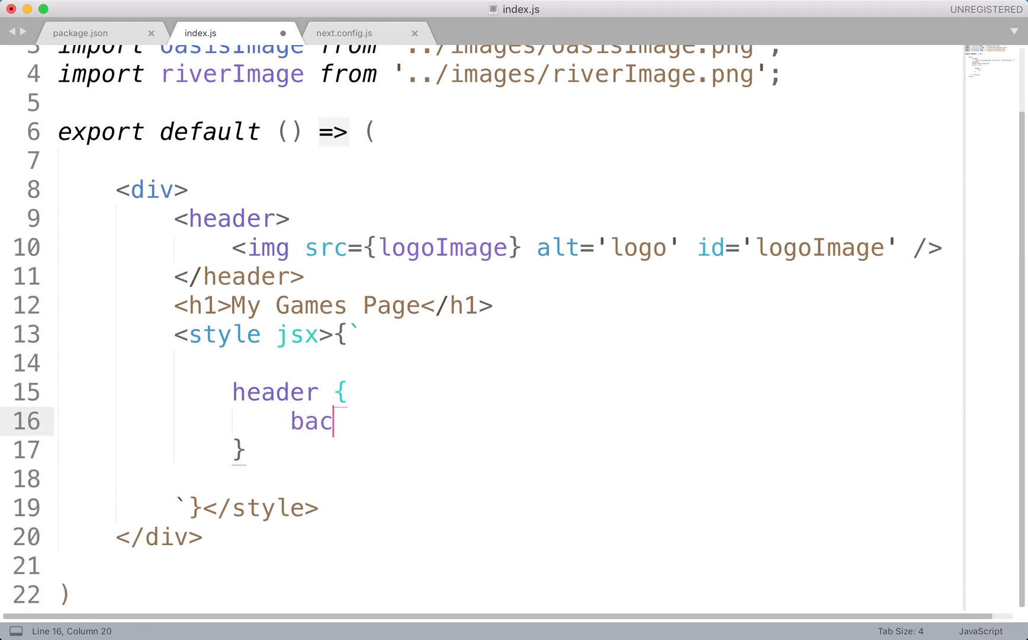
{"action": "type", "text": "kground-color:g"}
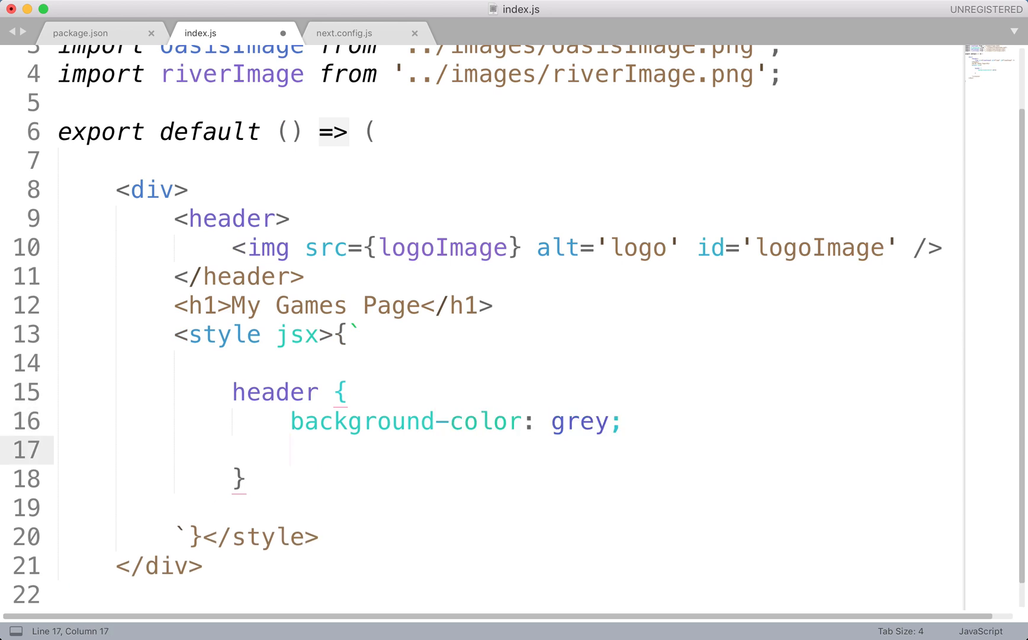
Give the header rule height 80px and text-align center, then begin a #logoImage rule.
{"action": "type", "text": "h"}
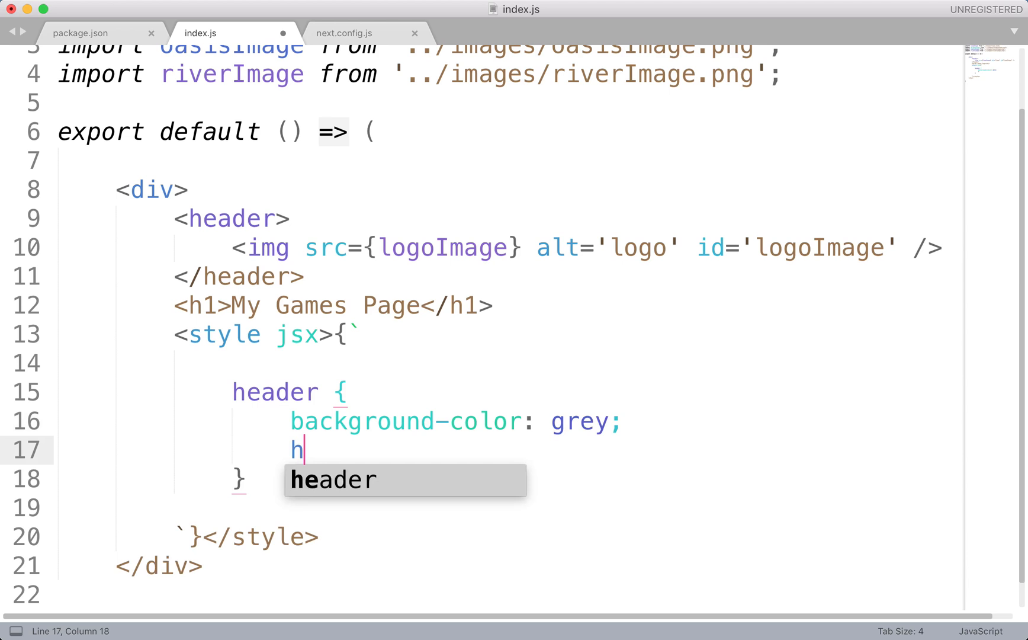
{"action": "type", "text": "eight:"}
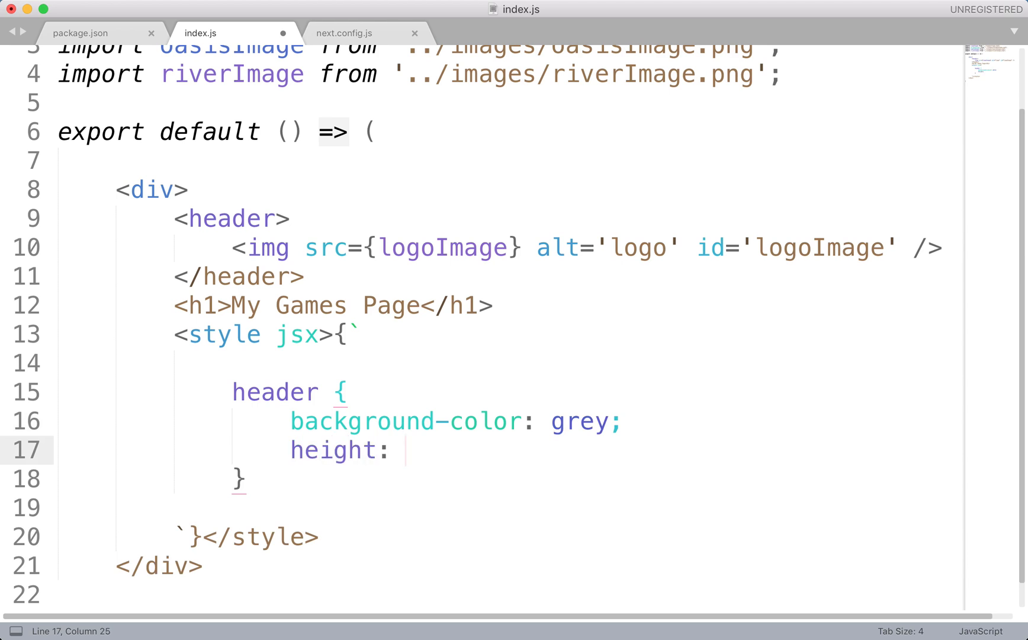
{"action": "type", "text": "80p"}
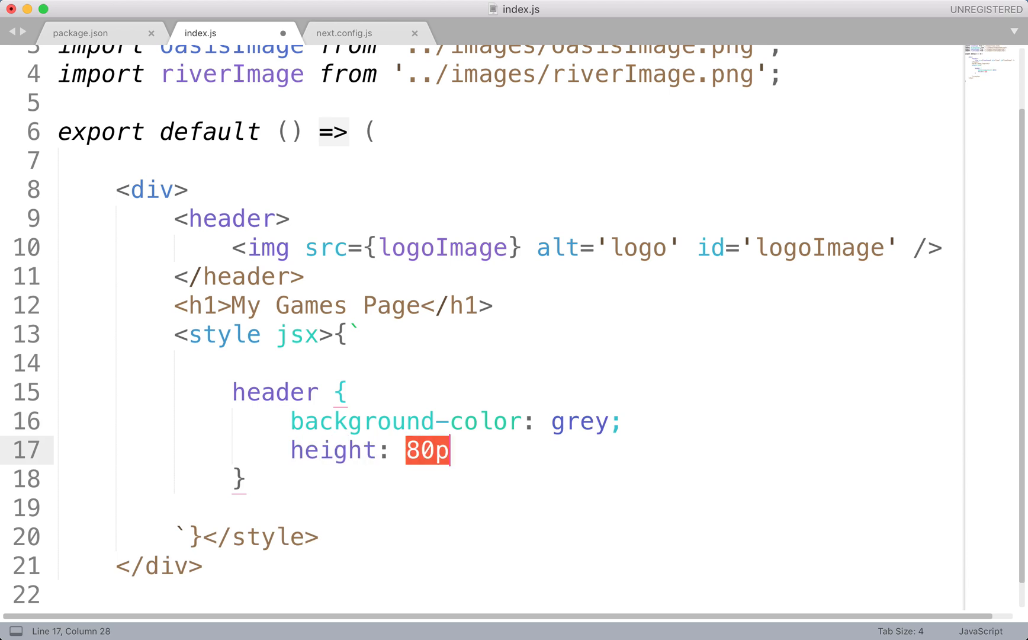
{"action": "type", "text": "x;"}
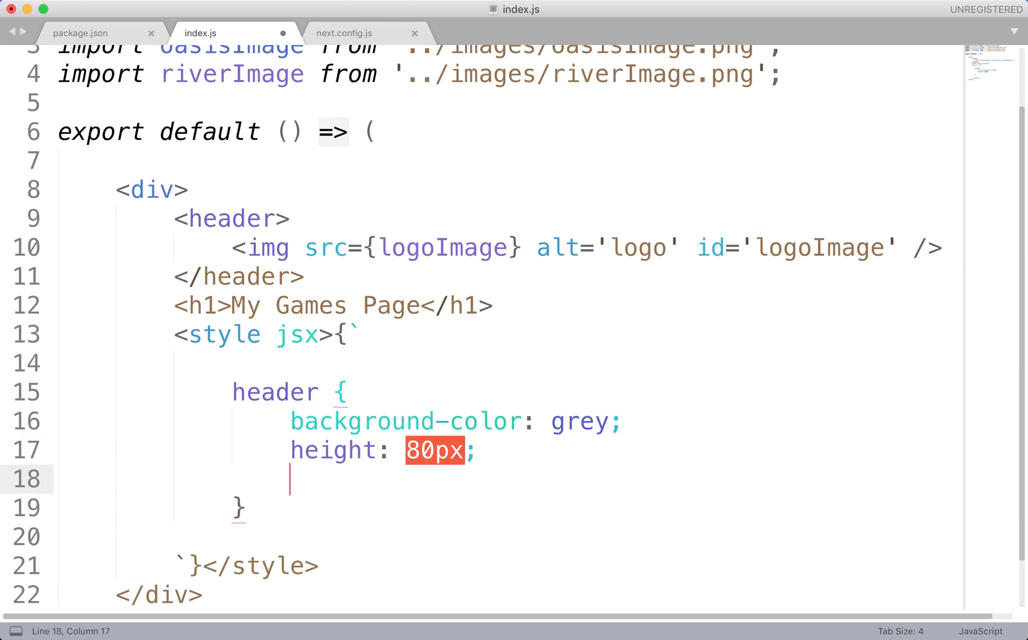
{"action": "type", "text": "text-al"}
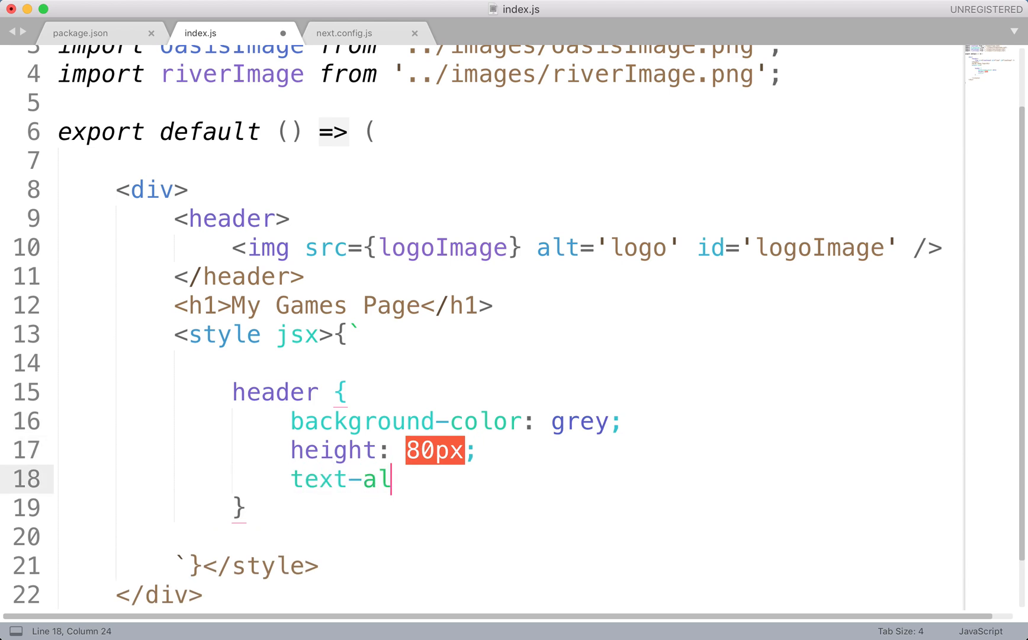
{"action": "type", "text": "ign: center;"}
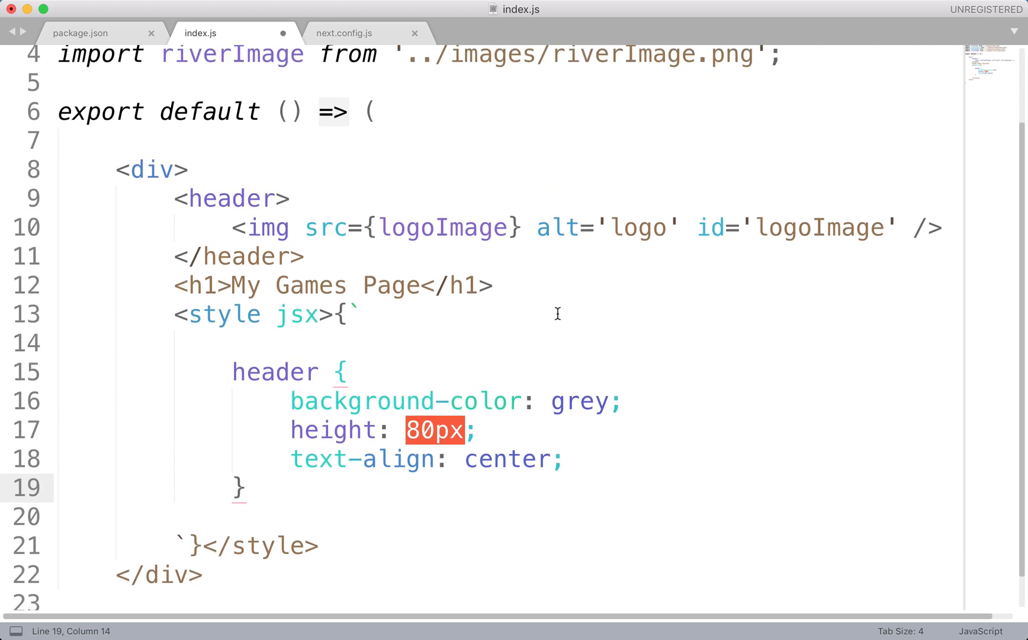
{"action": "type", "text": "#logoImage {"}
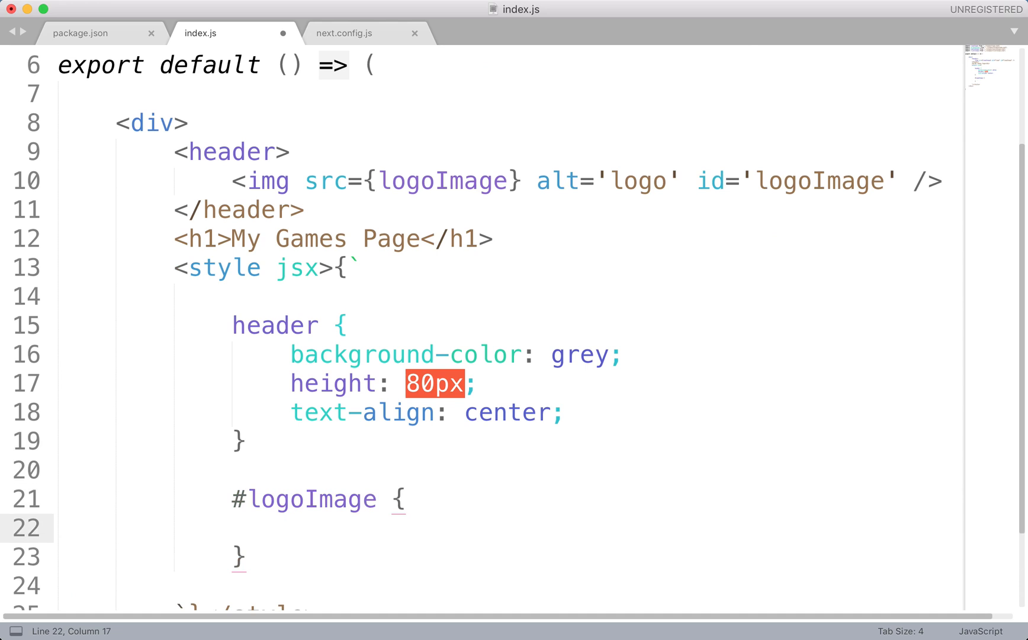
Set the #logoImage height to 60px and save index.js.
{"action": "type", "text": "height"}
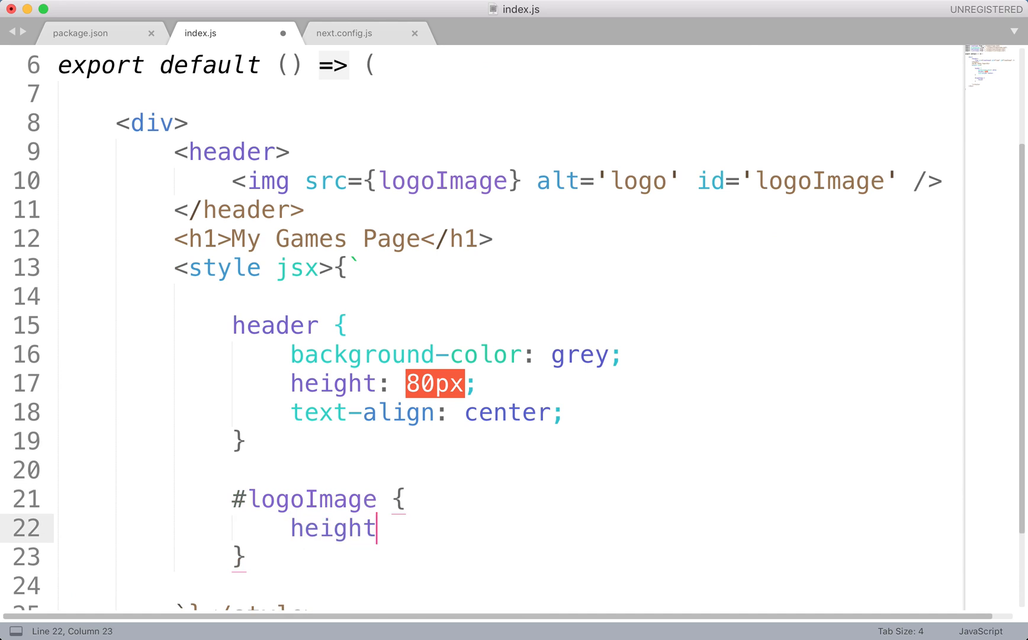
{"action": "type", "text": ": 60px;"}
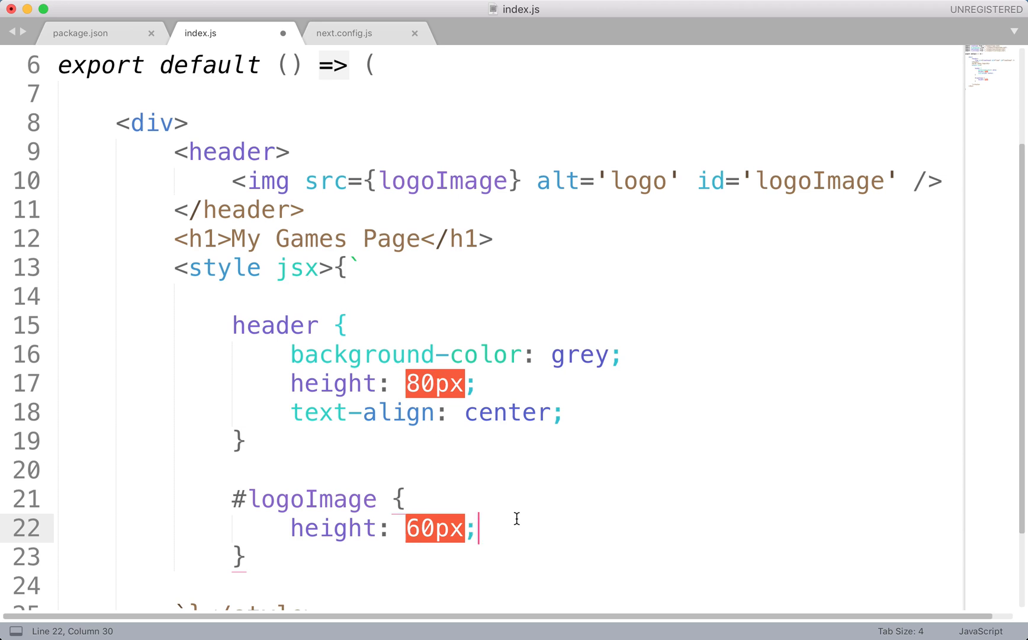
{"action": "left_click", "coordinate": [564, 412]}
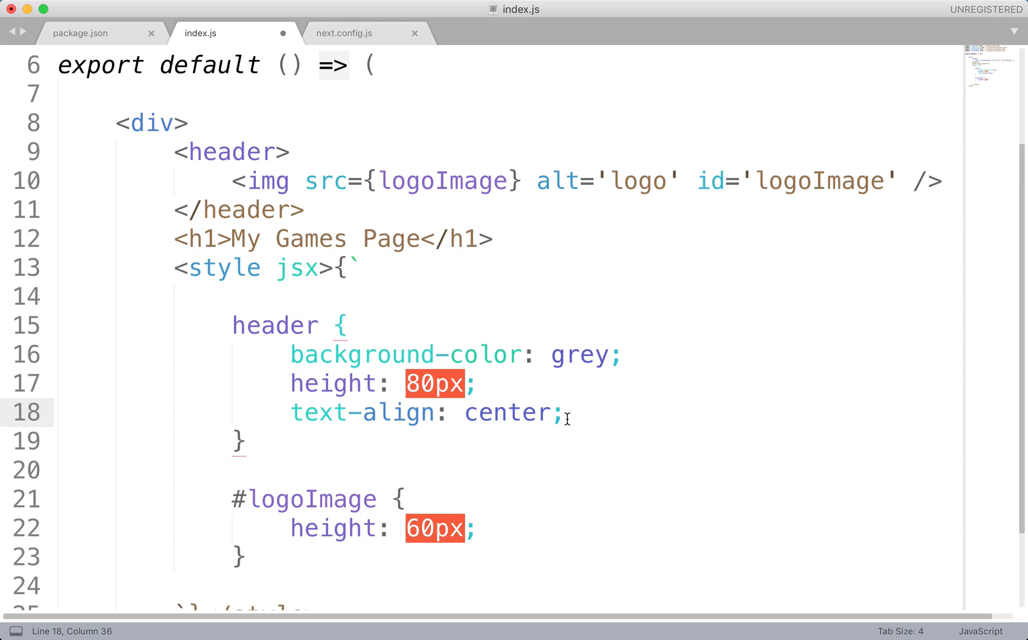
{"action": "key", "text": "cmd+s"}
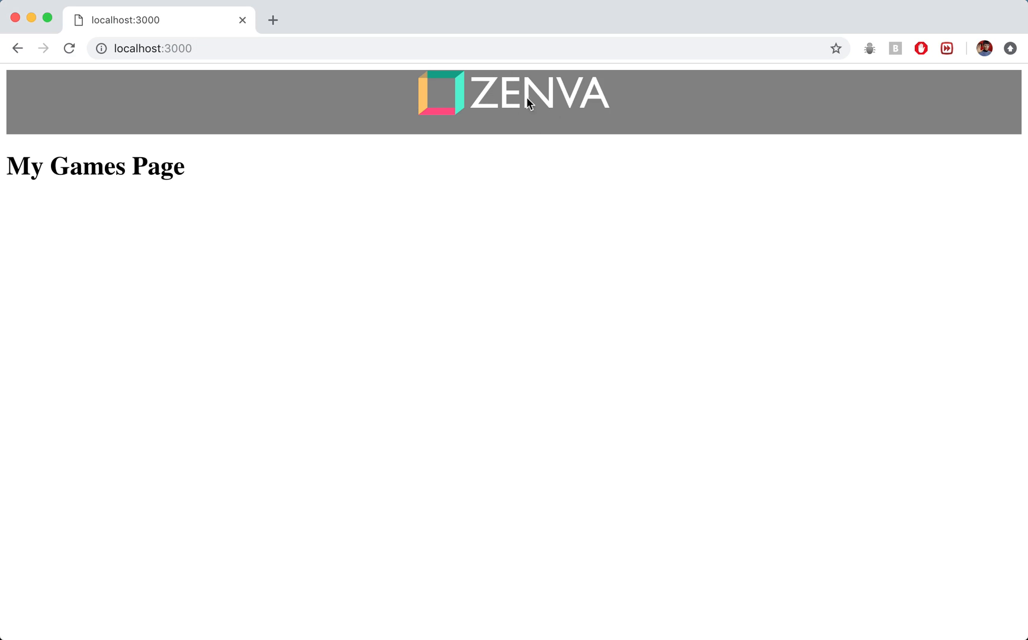
{"action": "mouse_move", "coordinate": [516, 93]}
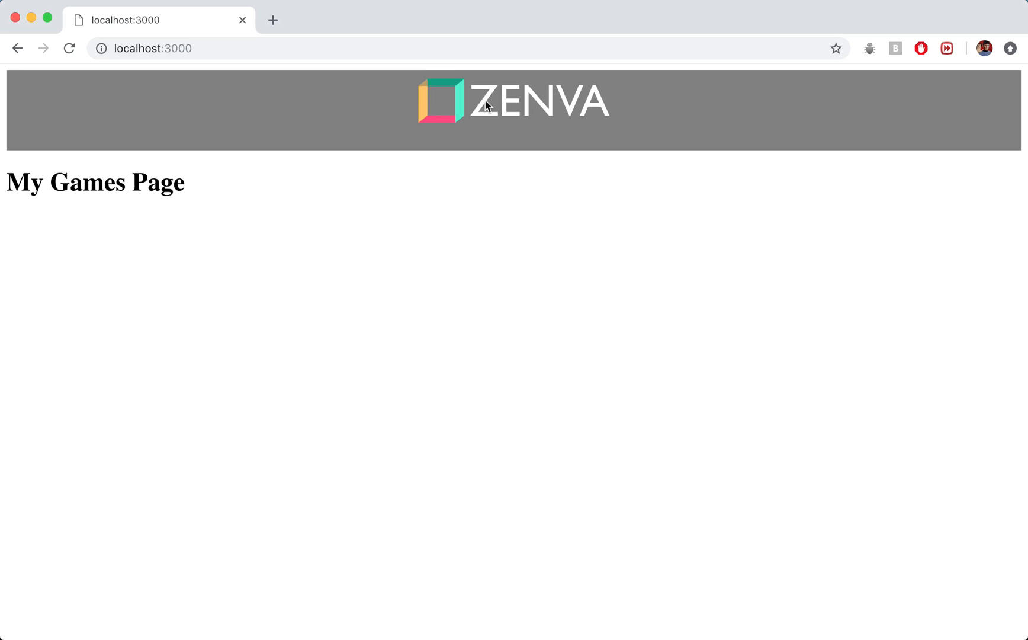
{"action": "mouse_move", "coordinate": [461, 145]}
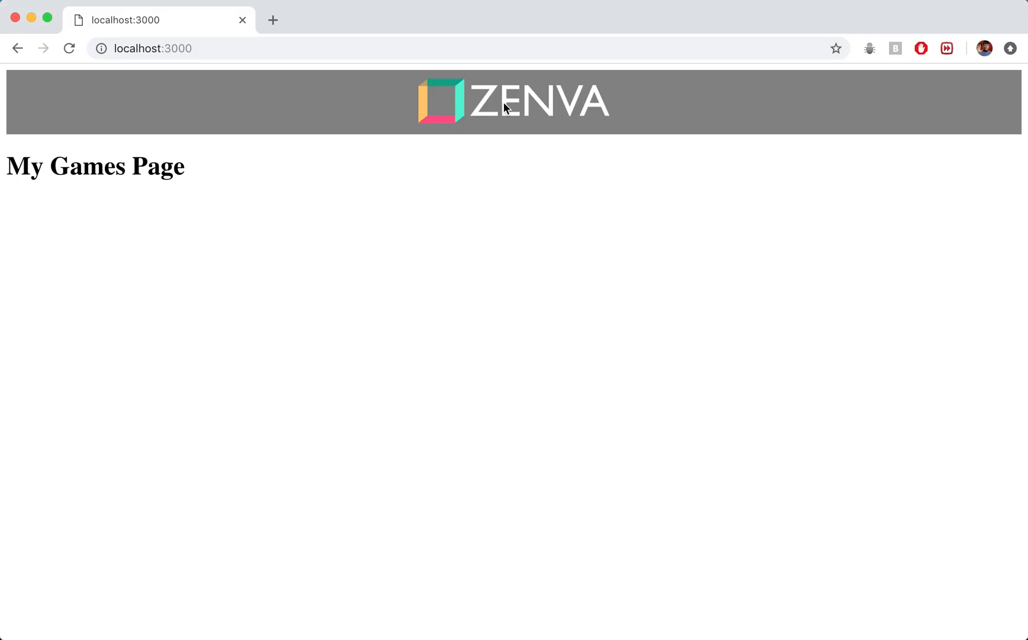
{"action": "mouse_move", "coordinate": [562, 108]}
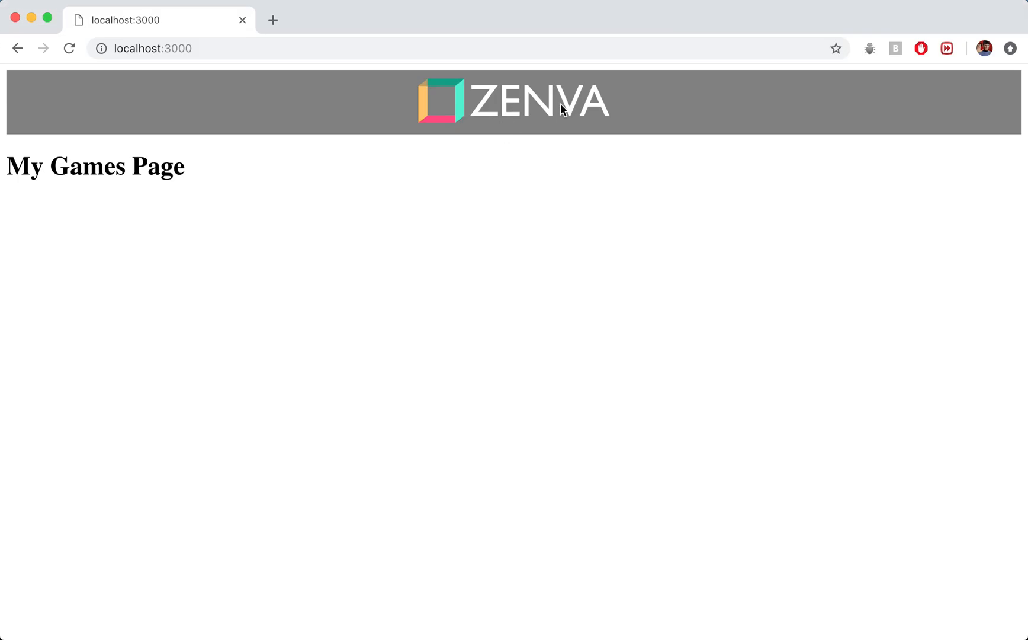
{"action": "mouse_move", "coordinate": [556, 178]}
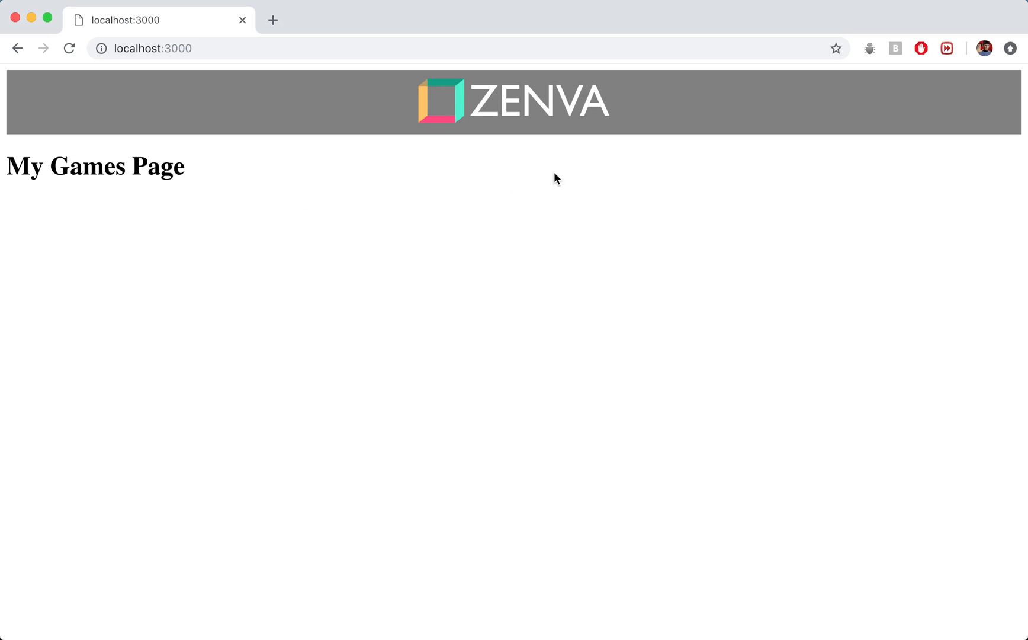
{"action": "mouse_move", "coordinate": [31, 170]}
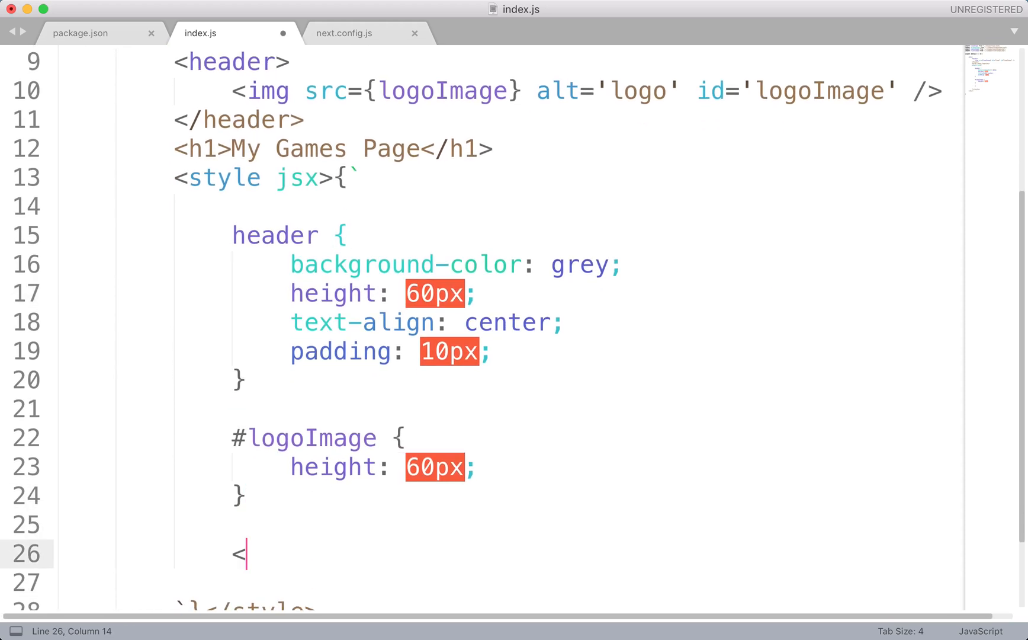
Delete the stray '<', start an h1 style rule, and check next.config.js before returning to index.js.
{"action": "key", "text": "backspace"}
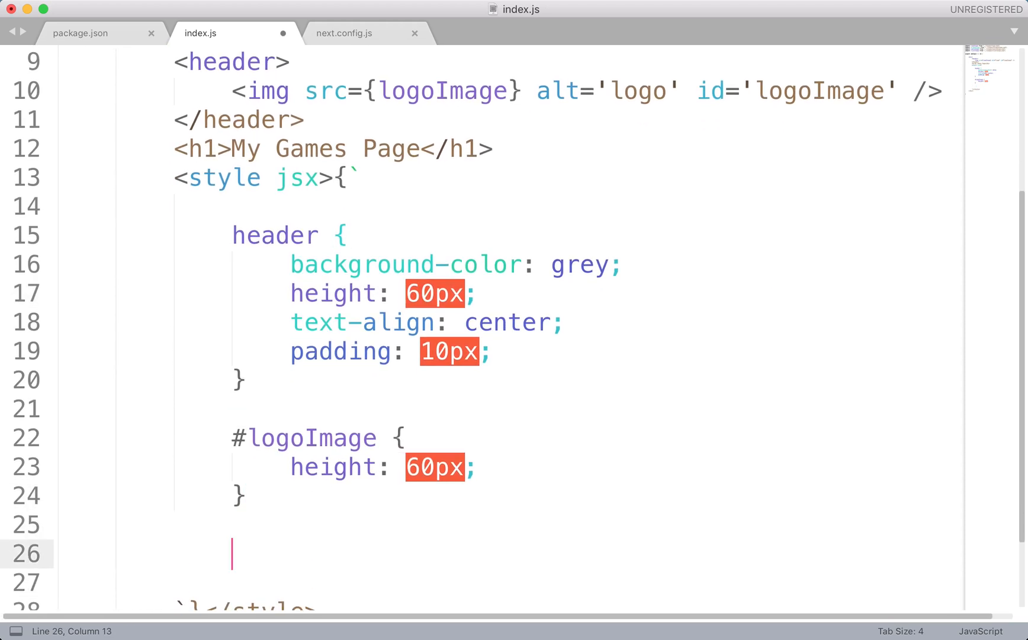
{"action": "type", "text": "h1"}
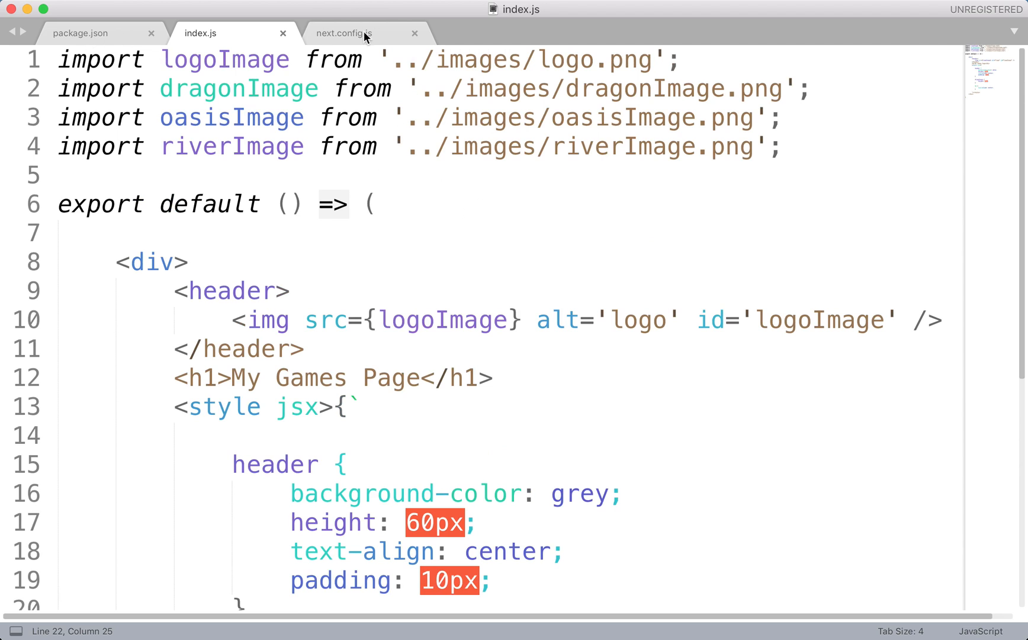
{"action": "left_click", "coordinate": [344, 32]}
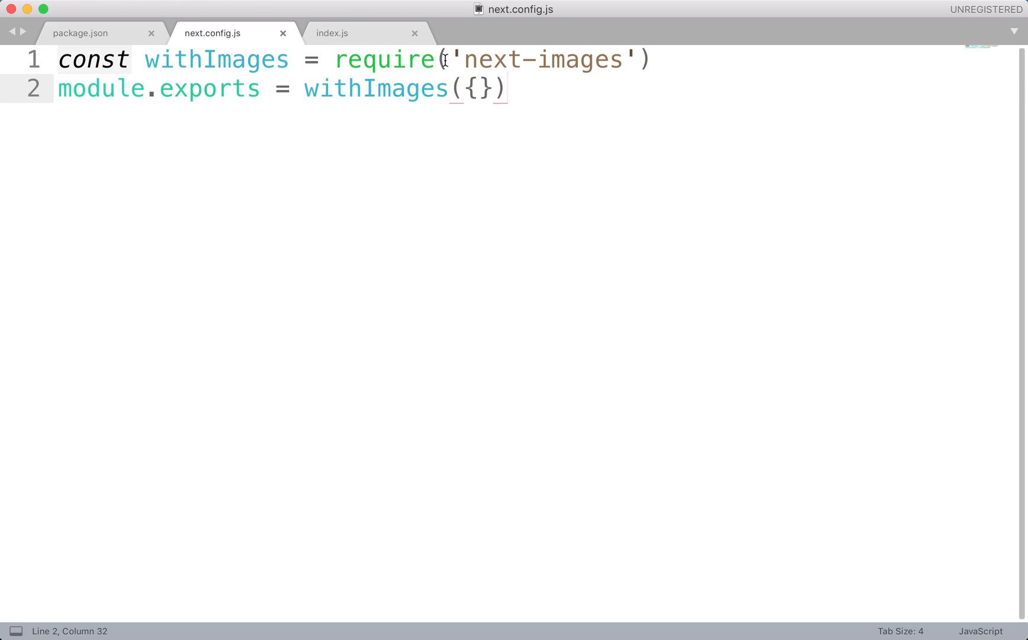
{"action": "left_click", "coordinate": [333, 33]}
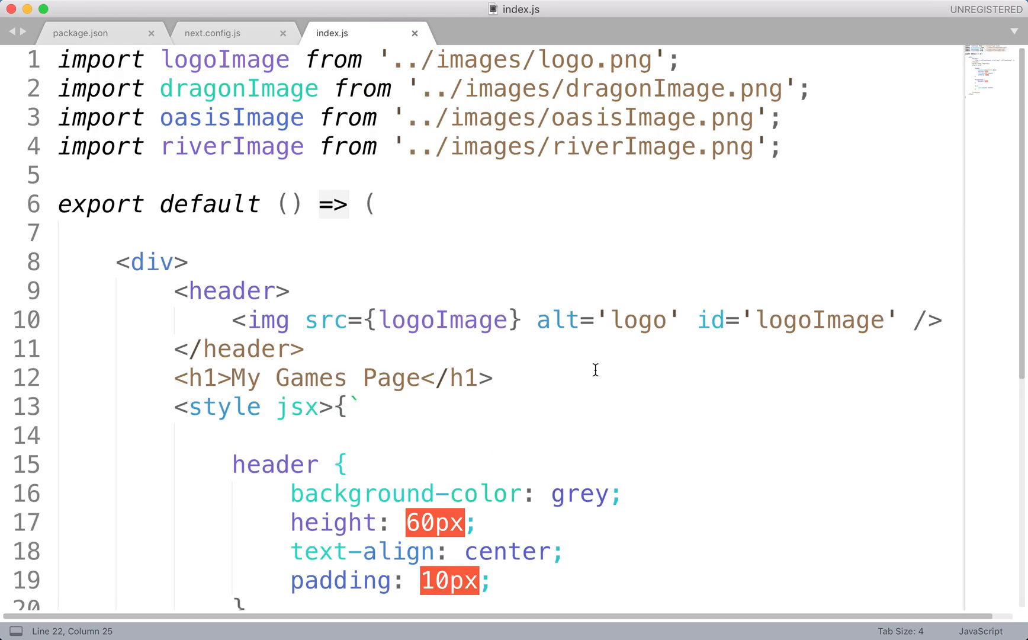
{"action": "scroll", "scroll_direction": "down", "scroll_amount": 3}
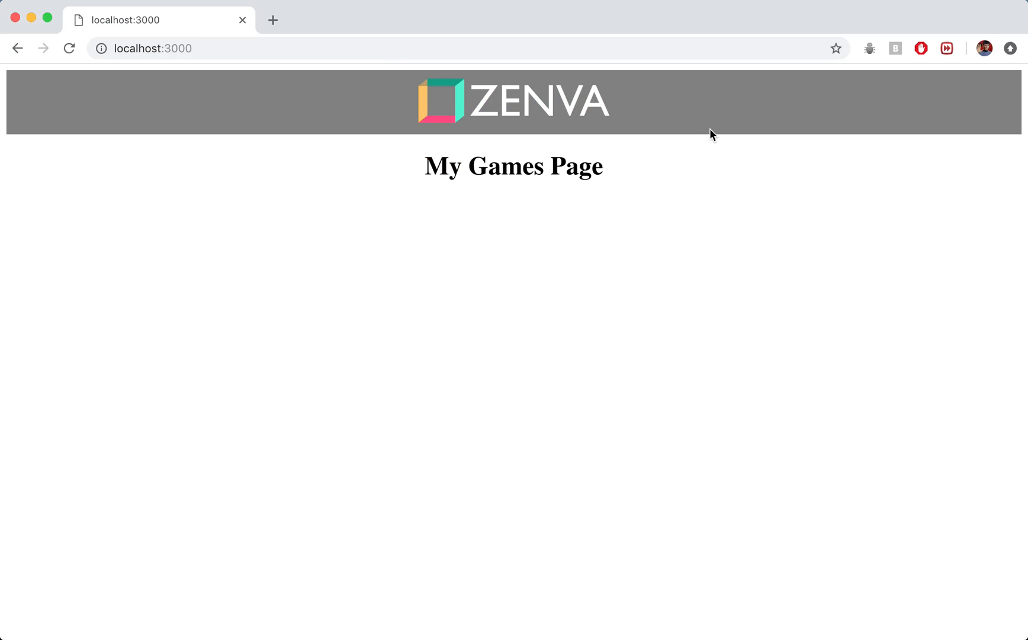
{"action": "mouse_move", "coordinate": [641, 138]}
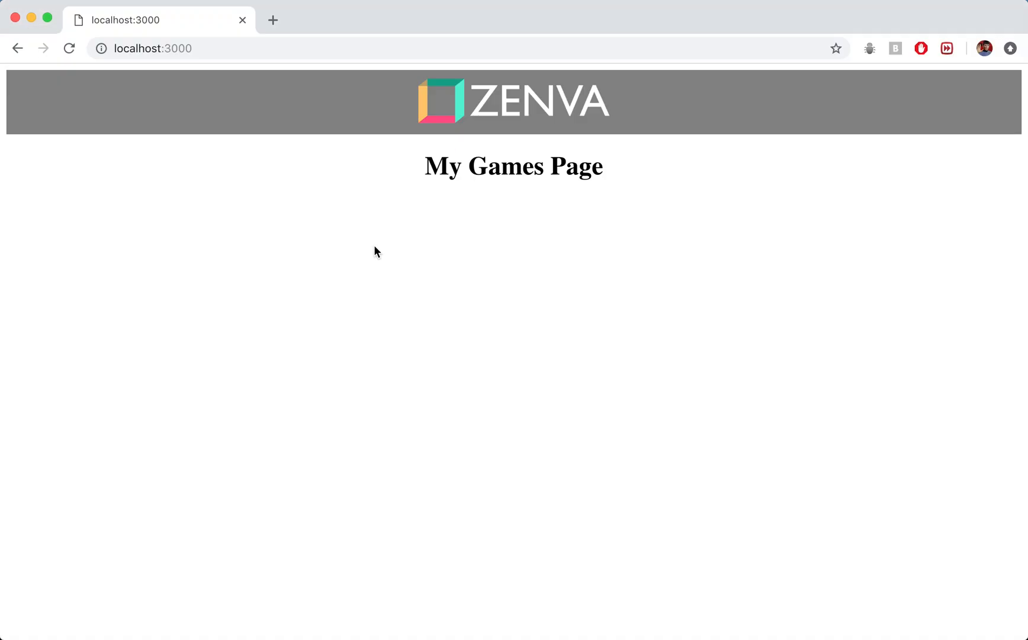
{"action": "mouse_move", "coordinate": [204, 373]}
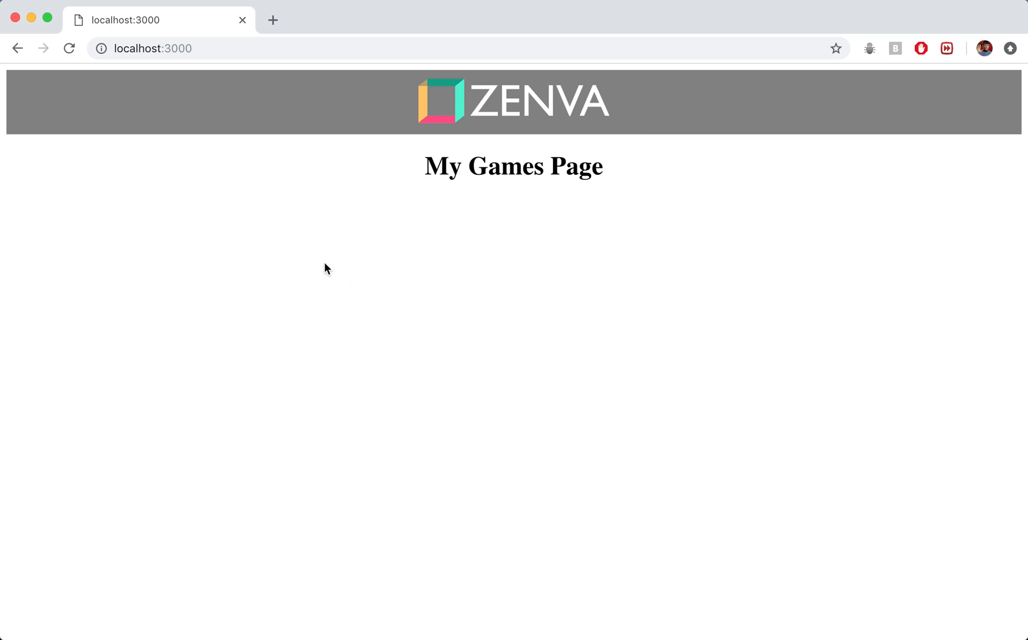
{"action": "mouse_move", "coordinate": [604, 308]}
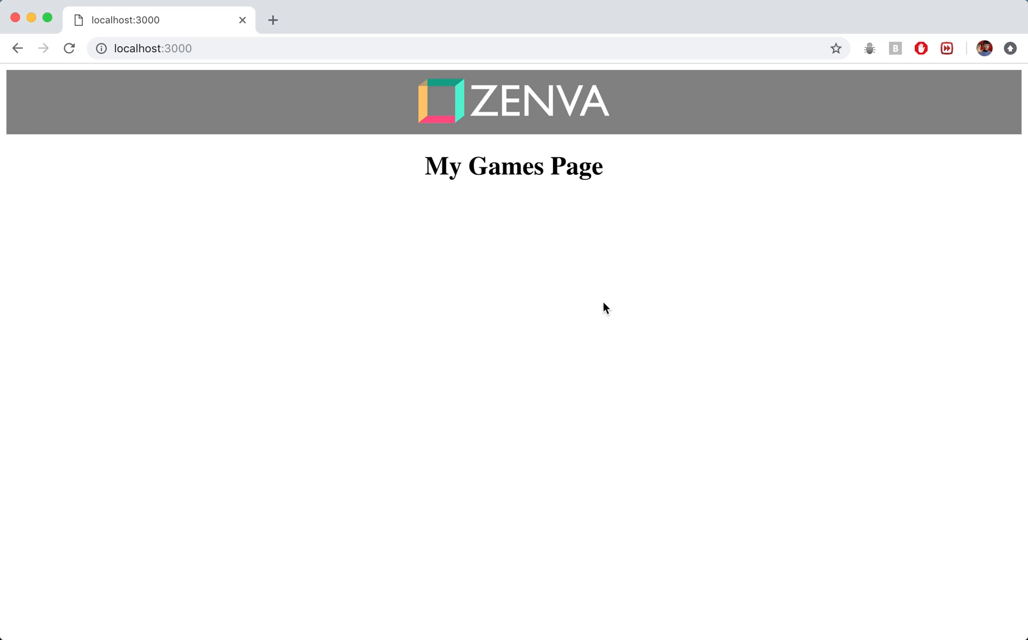